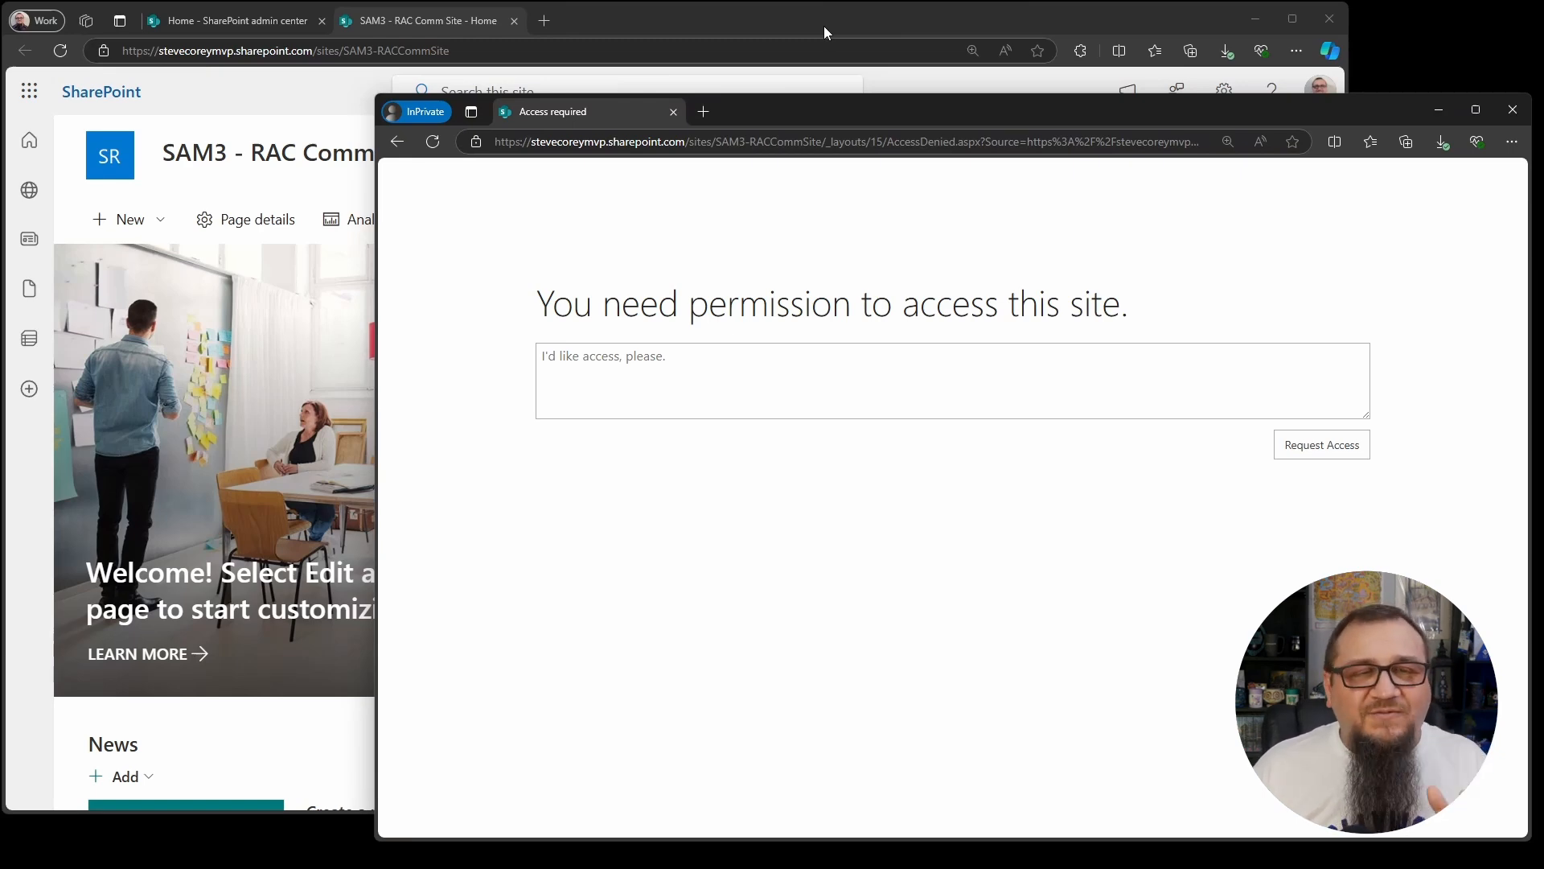
- Share SAM3 - RAC Comm Site with User2 Test, without an email notification, and set their permission
click(1512, 110)
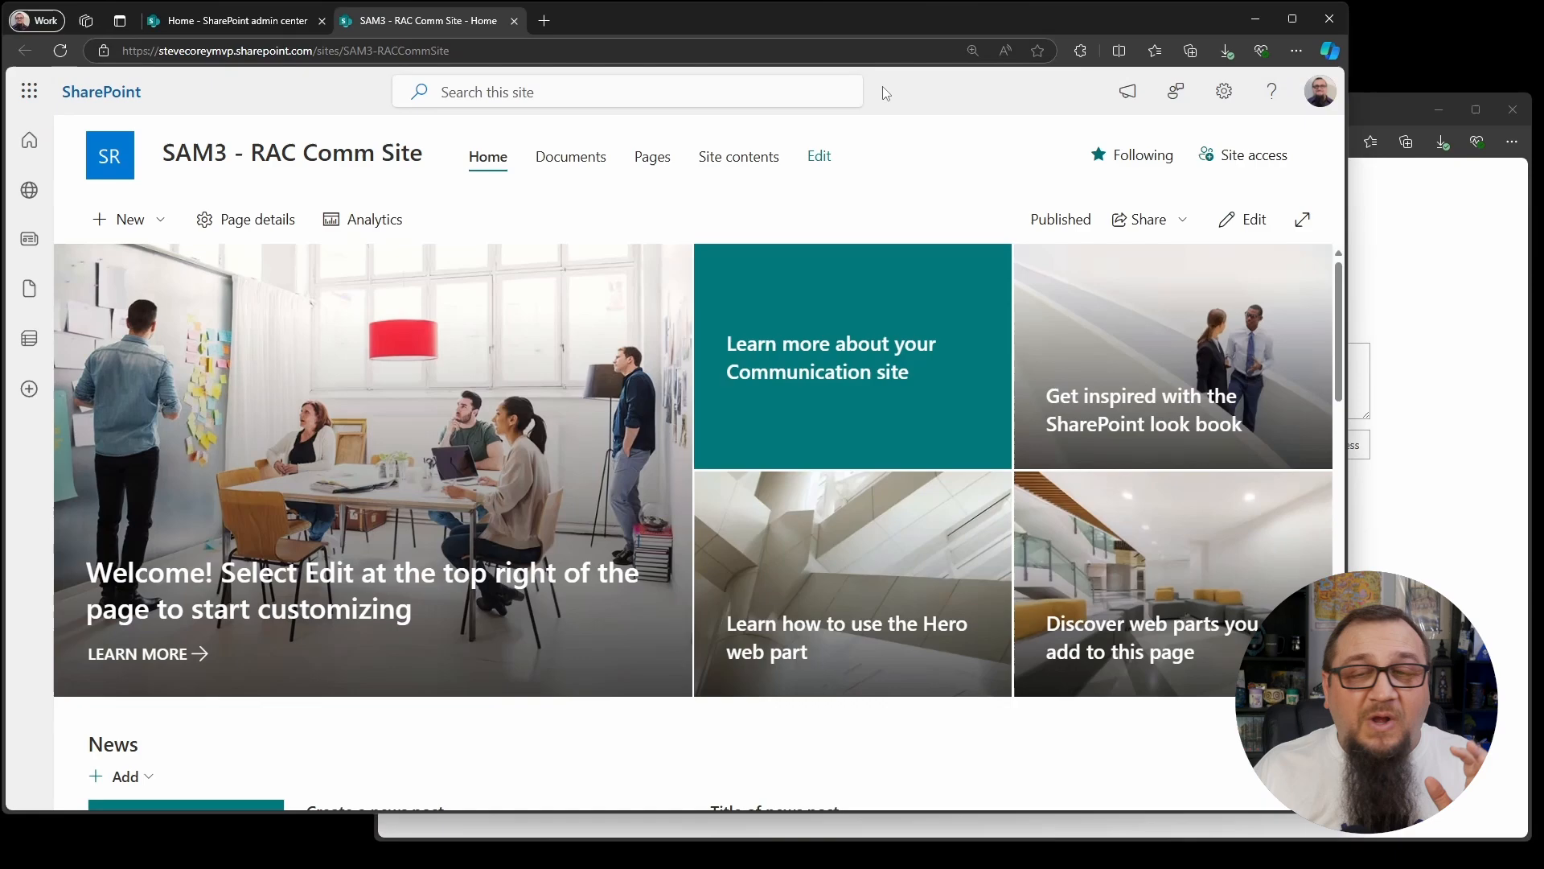
click(1253, 155)
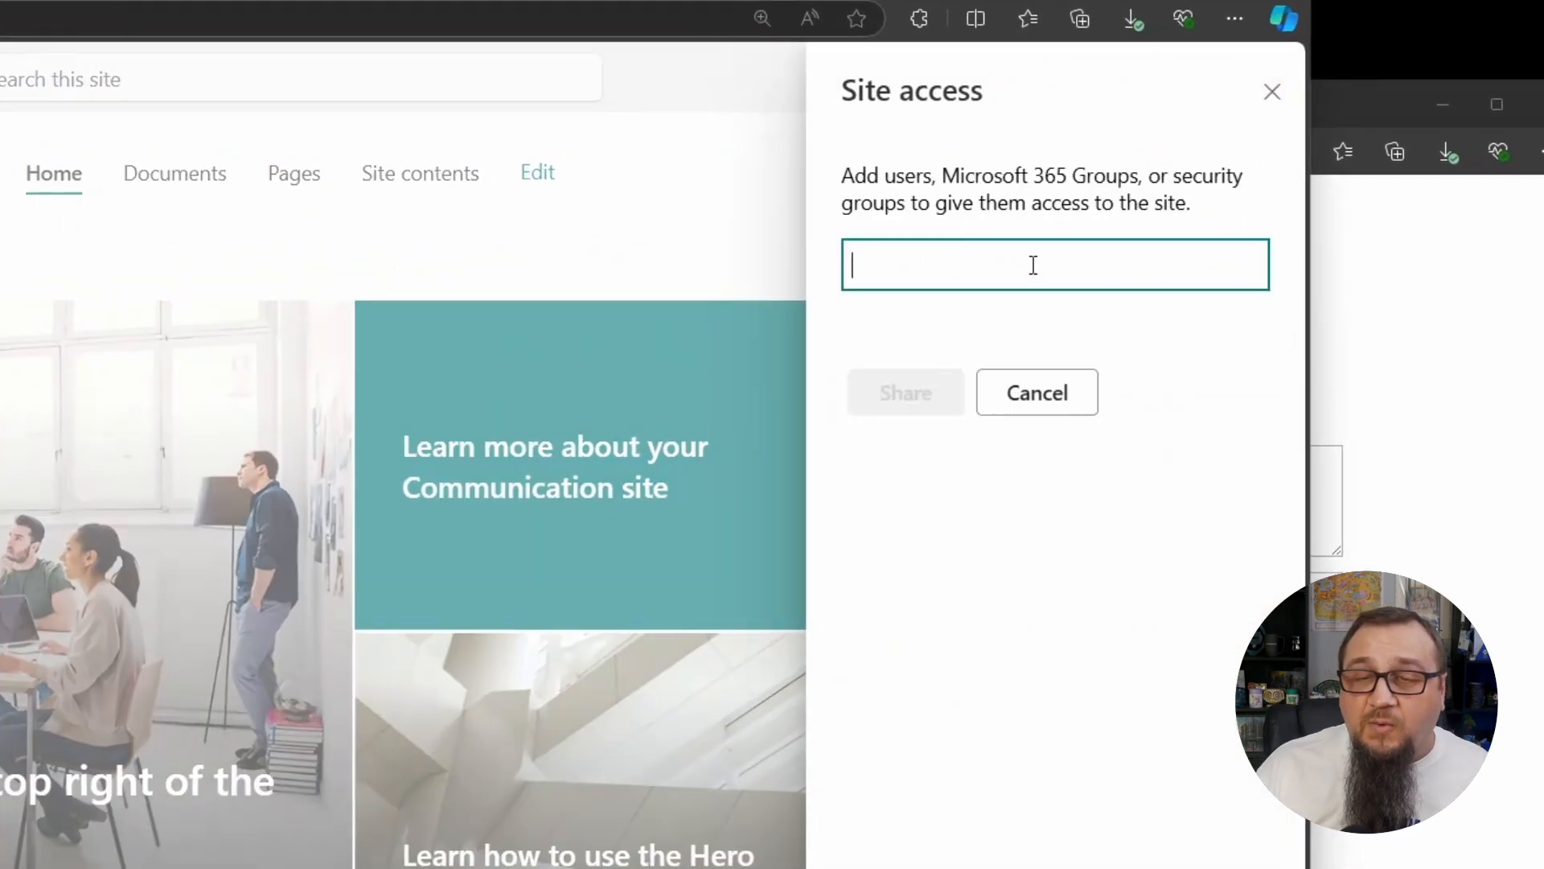
text(u)
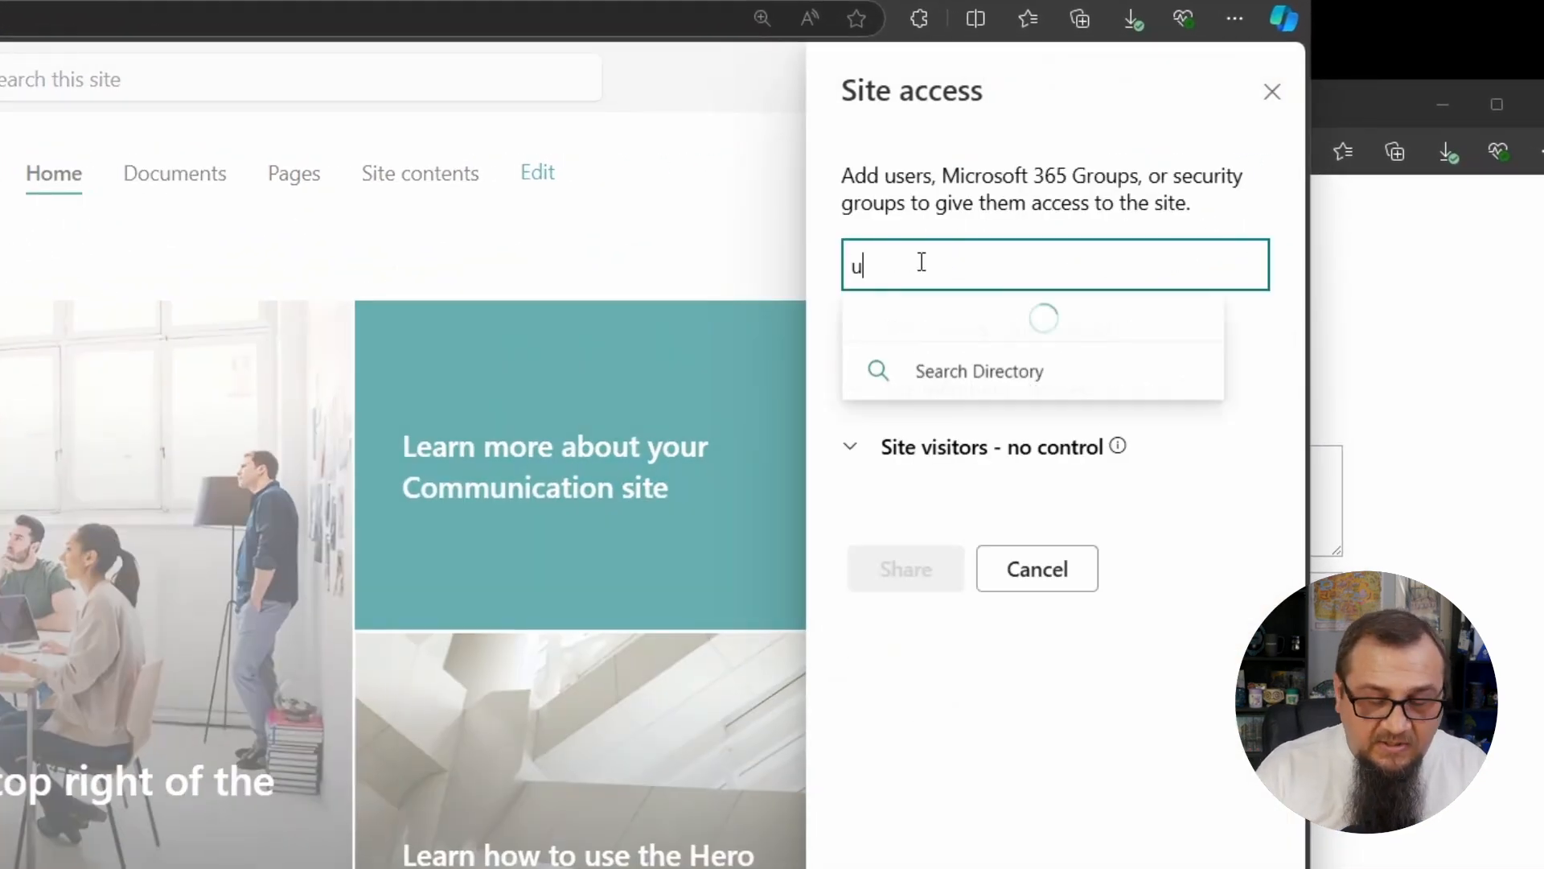
click(965, 325)
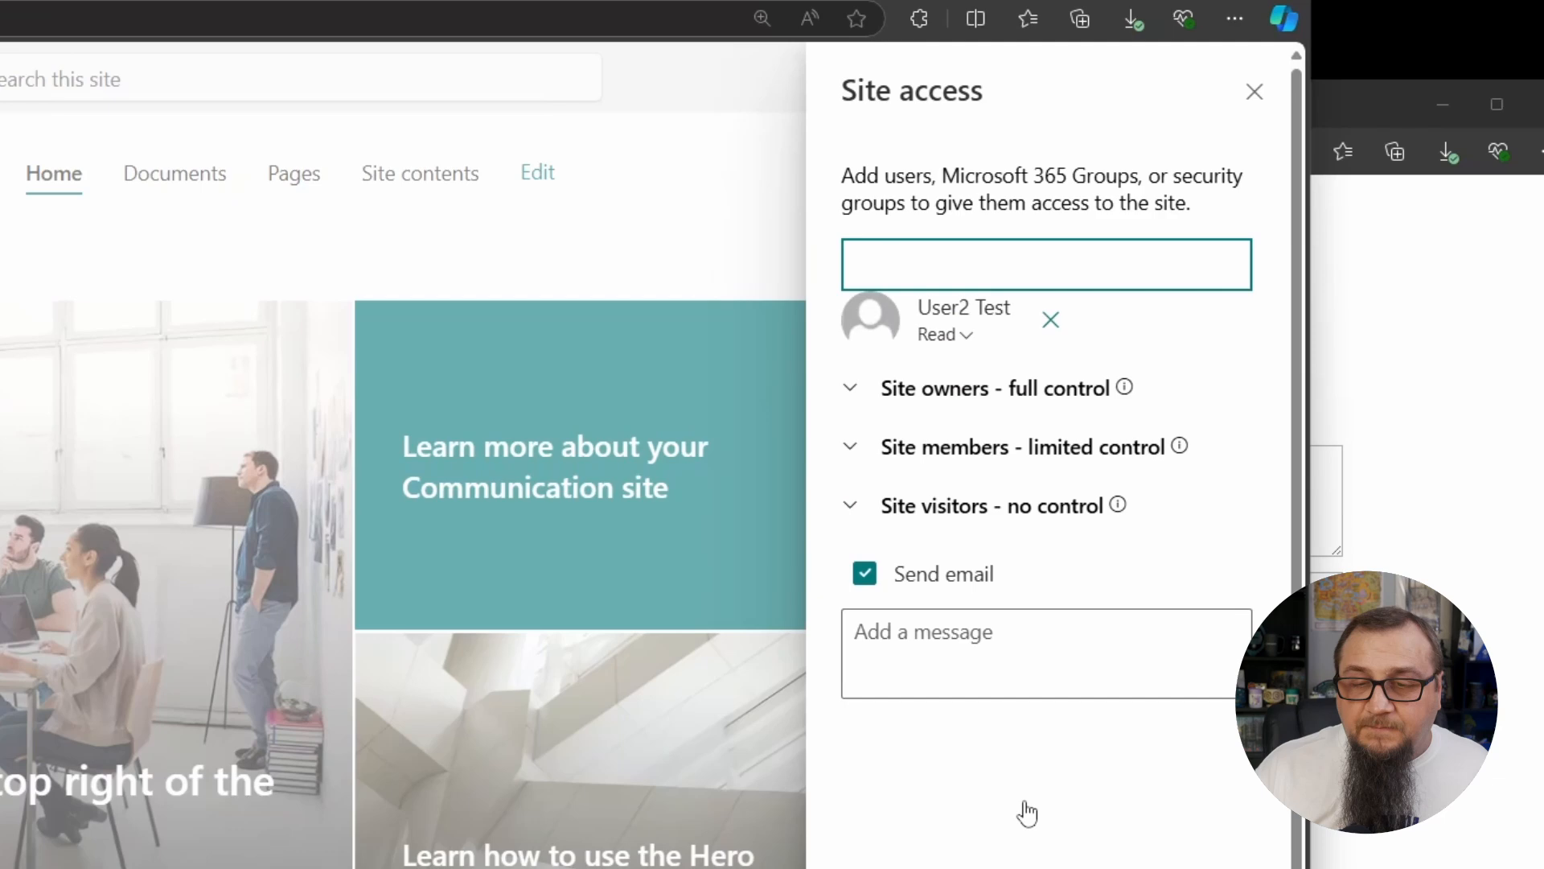
click(863, 574)
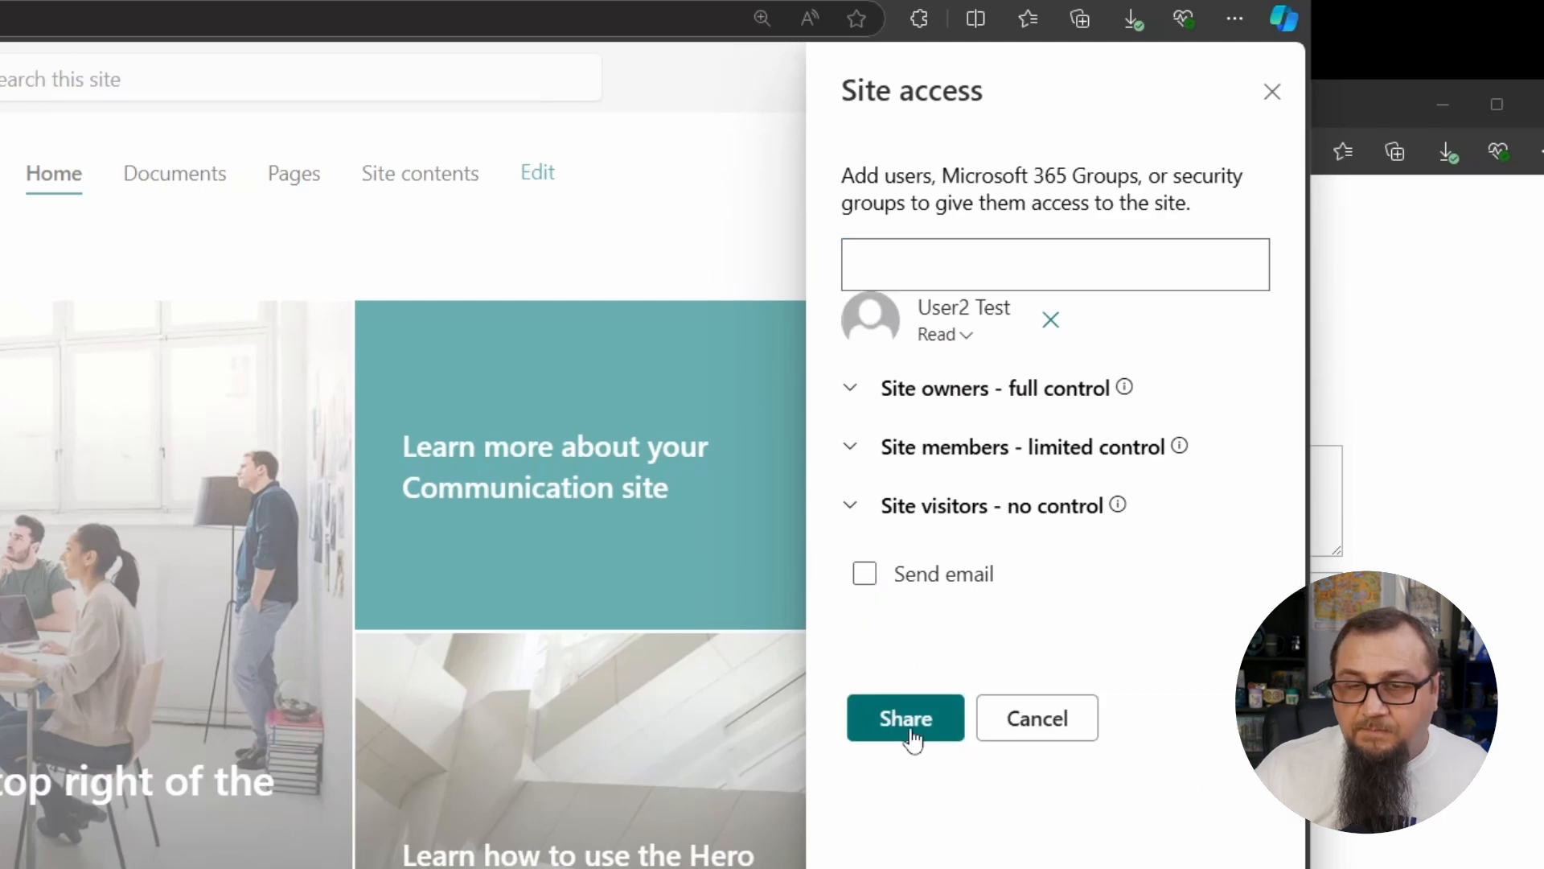
click(943, 334)
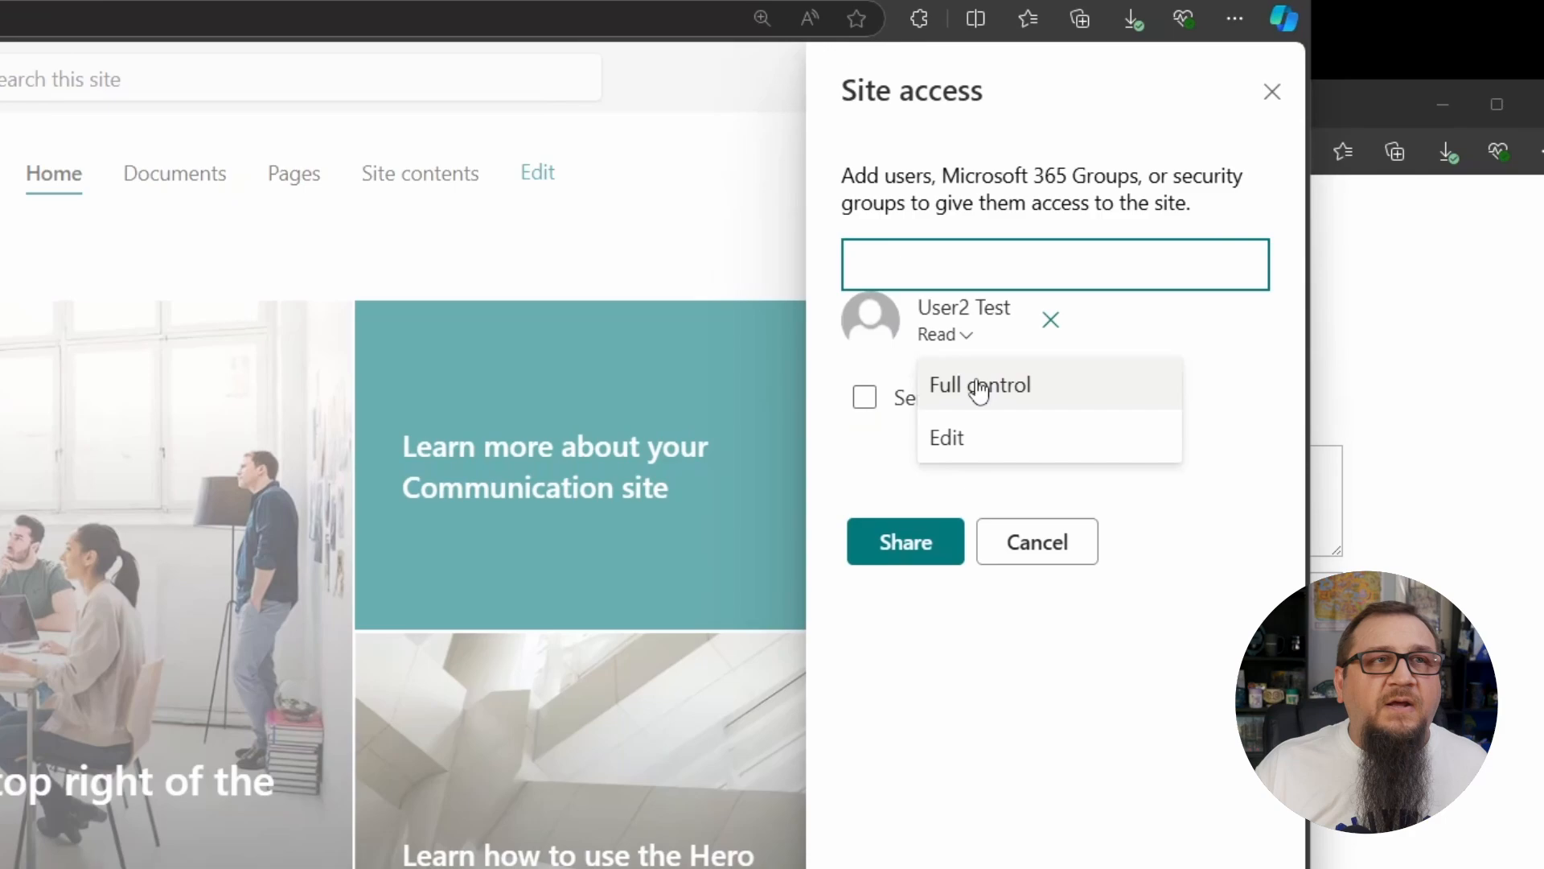
click(979, 384)
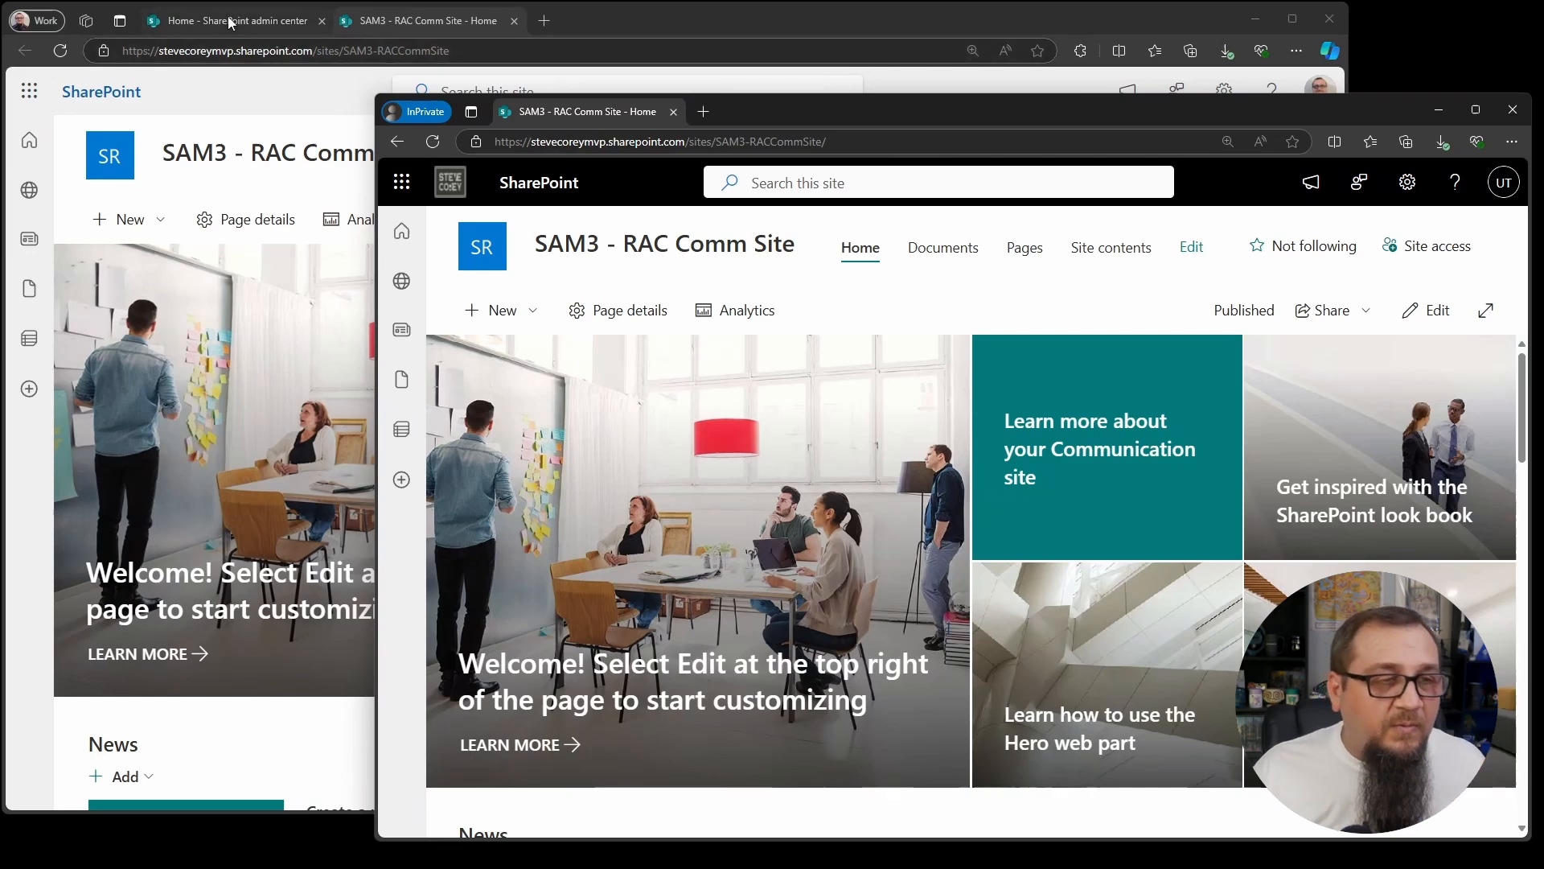
- Switch to the SharePoint admin center and go to Policies > Access control
click(233, 19)
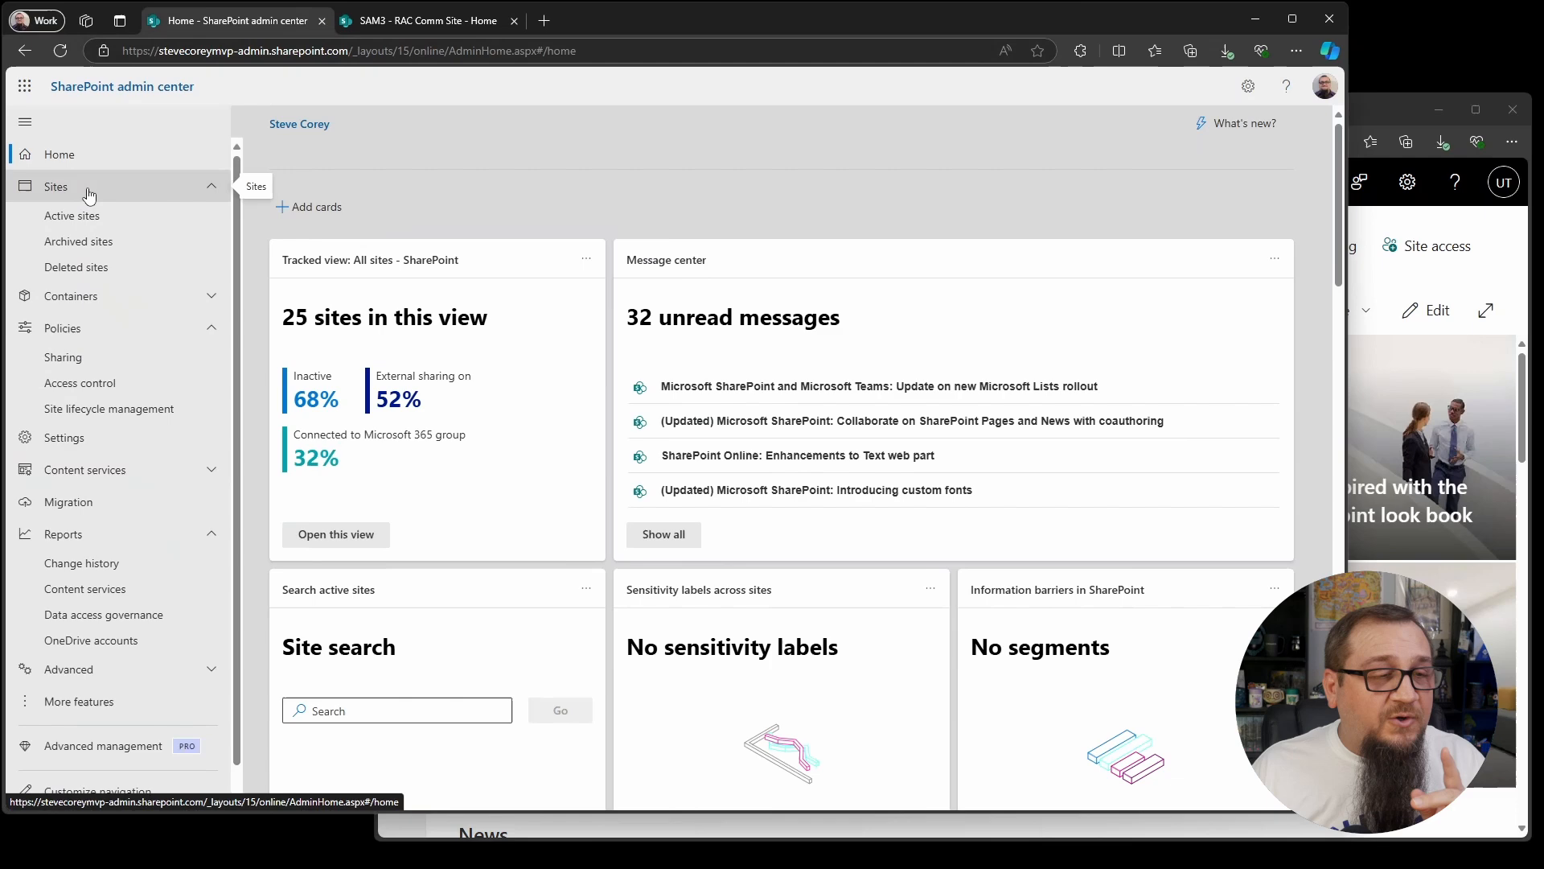
mouse_move(65, 333)
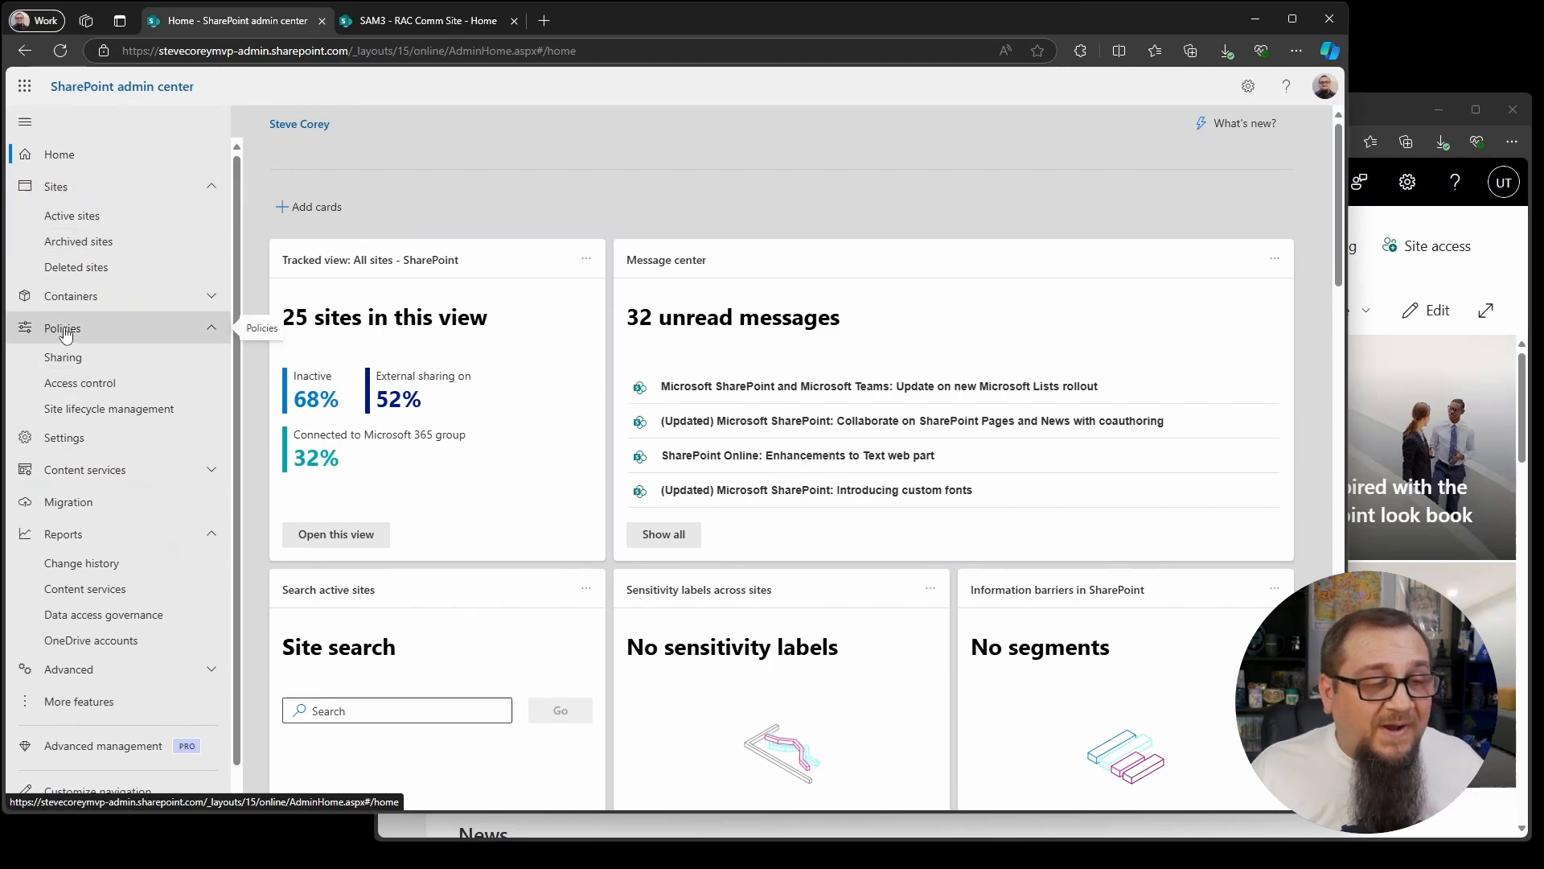
click(79, 382)
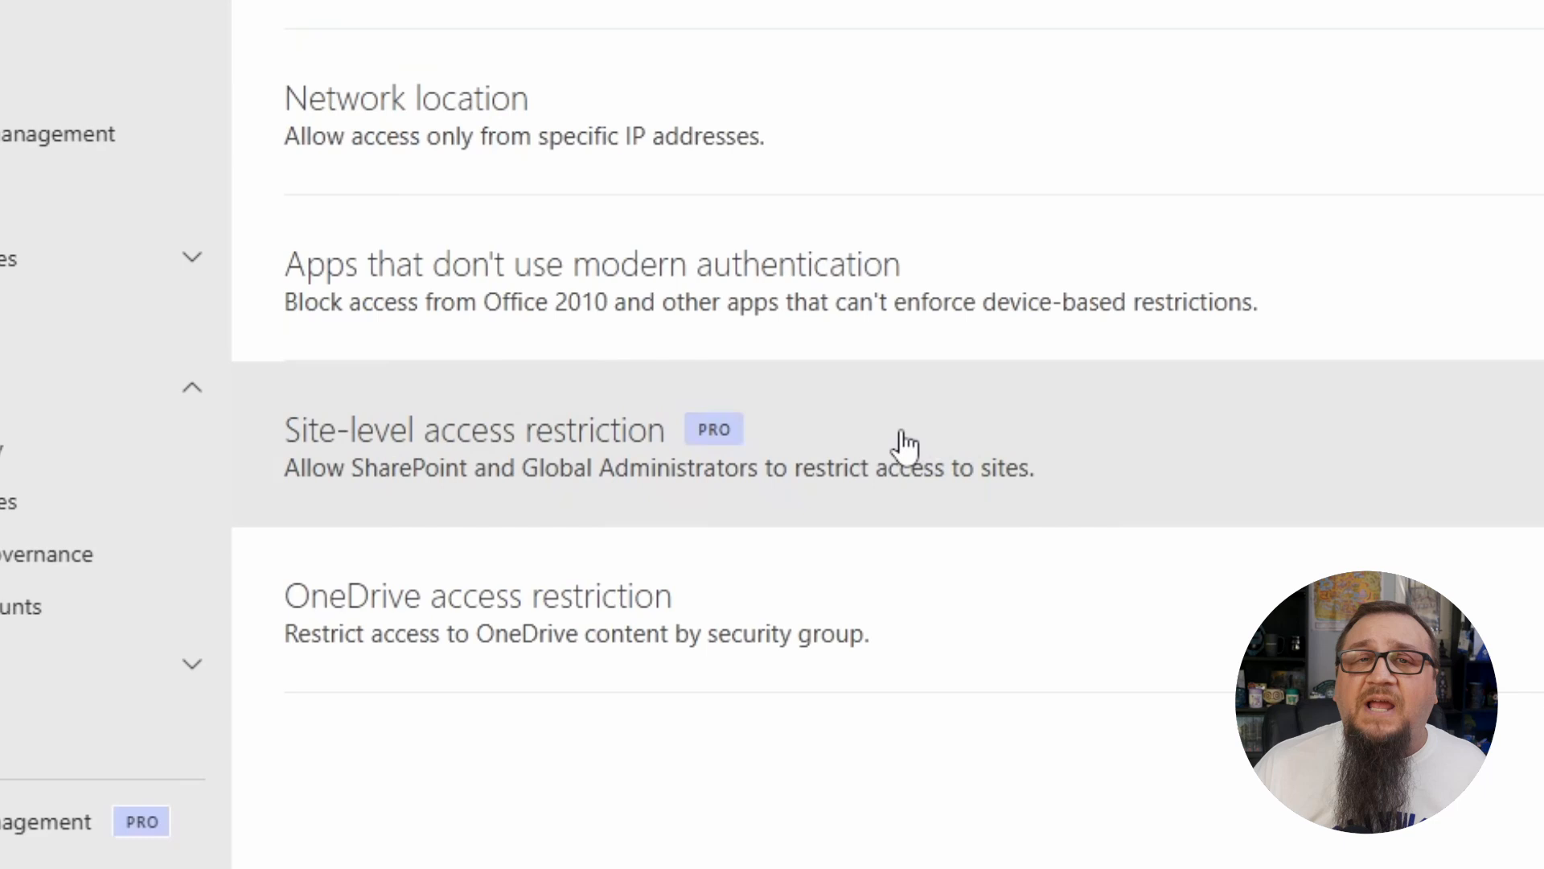
mouse_move(738, 438)
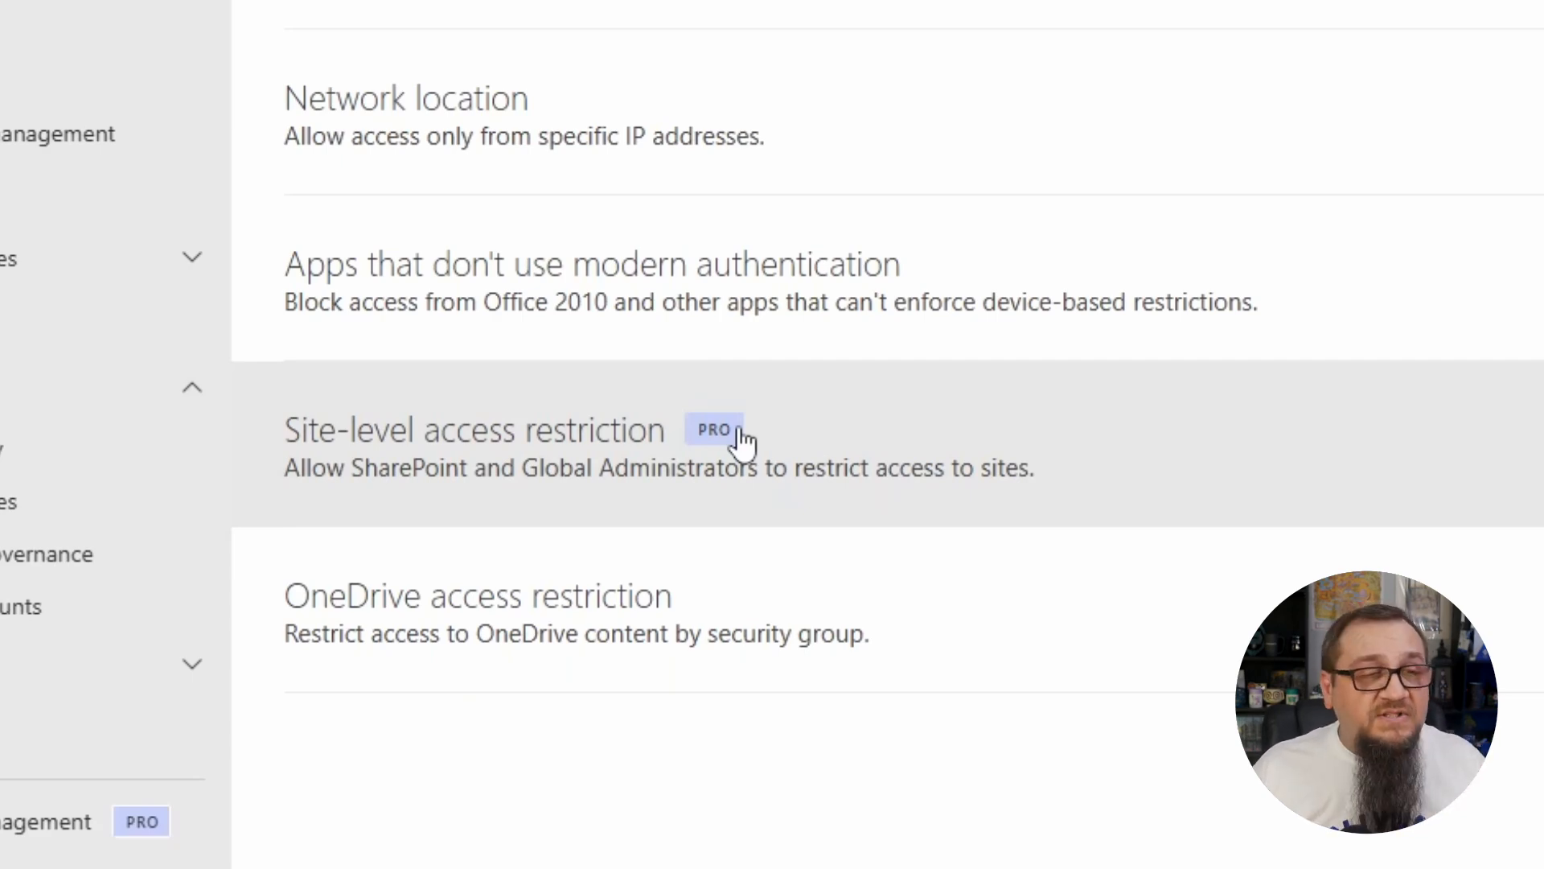
- Enable and save Allow access restriction under Site-level access restriction, then close its panel
click(473, 430)
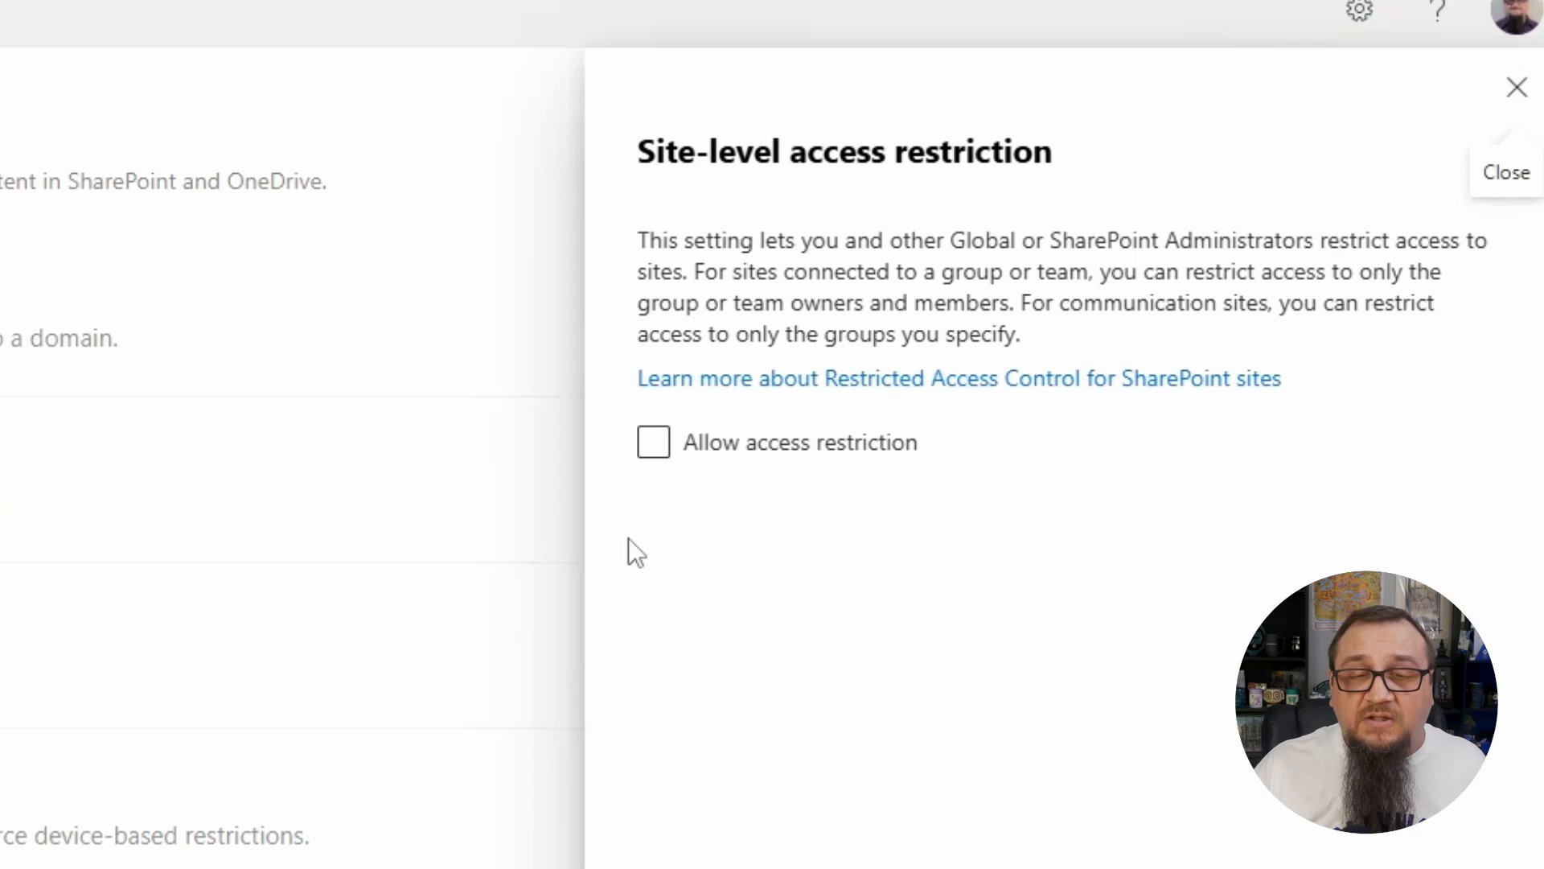
click(652, 441)
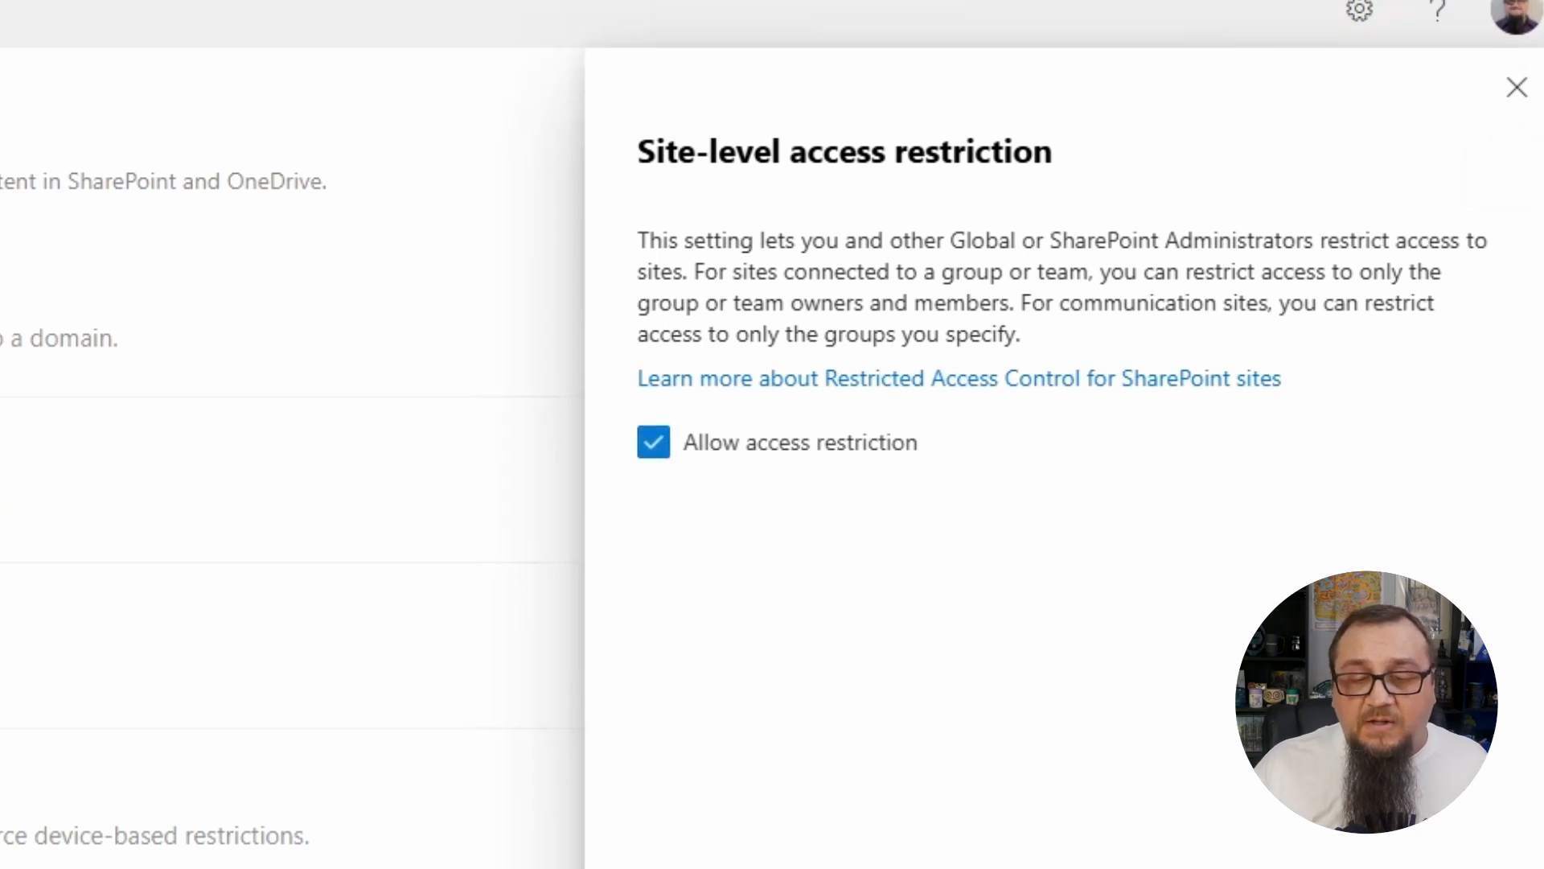
mouse_move(764, 172)
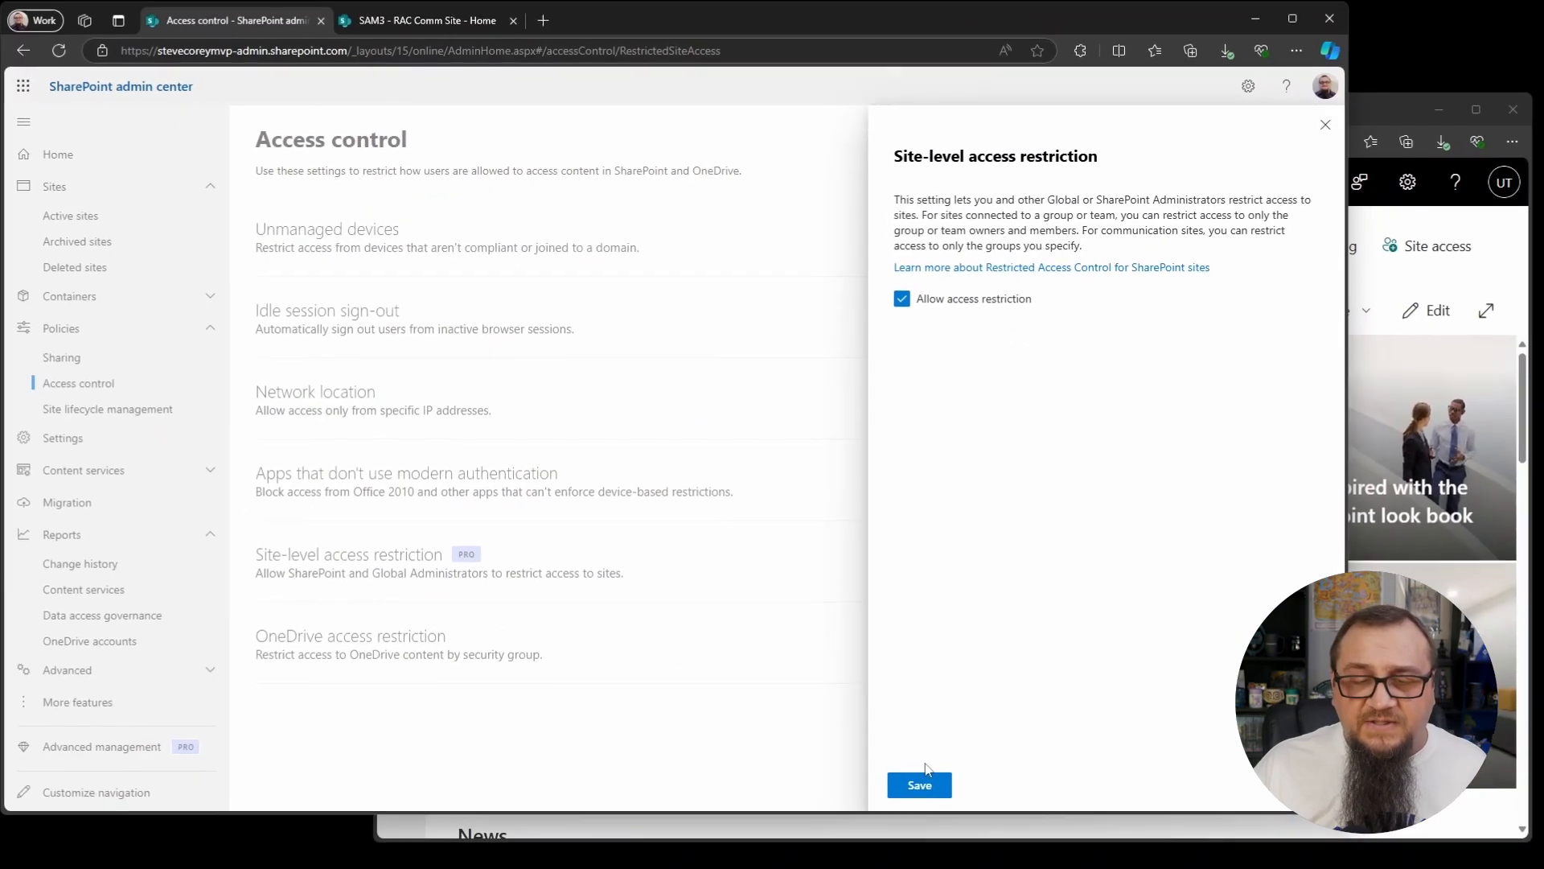
click(918, 784)
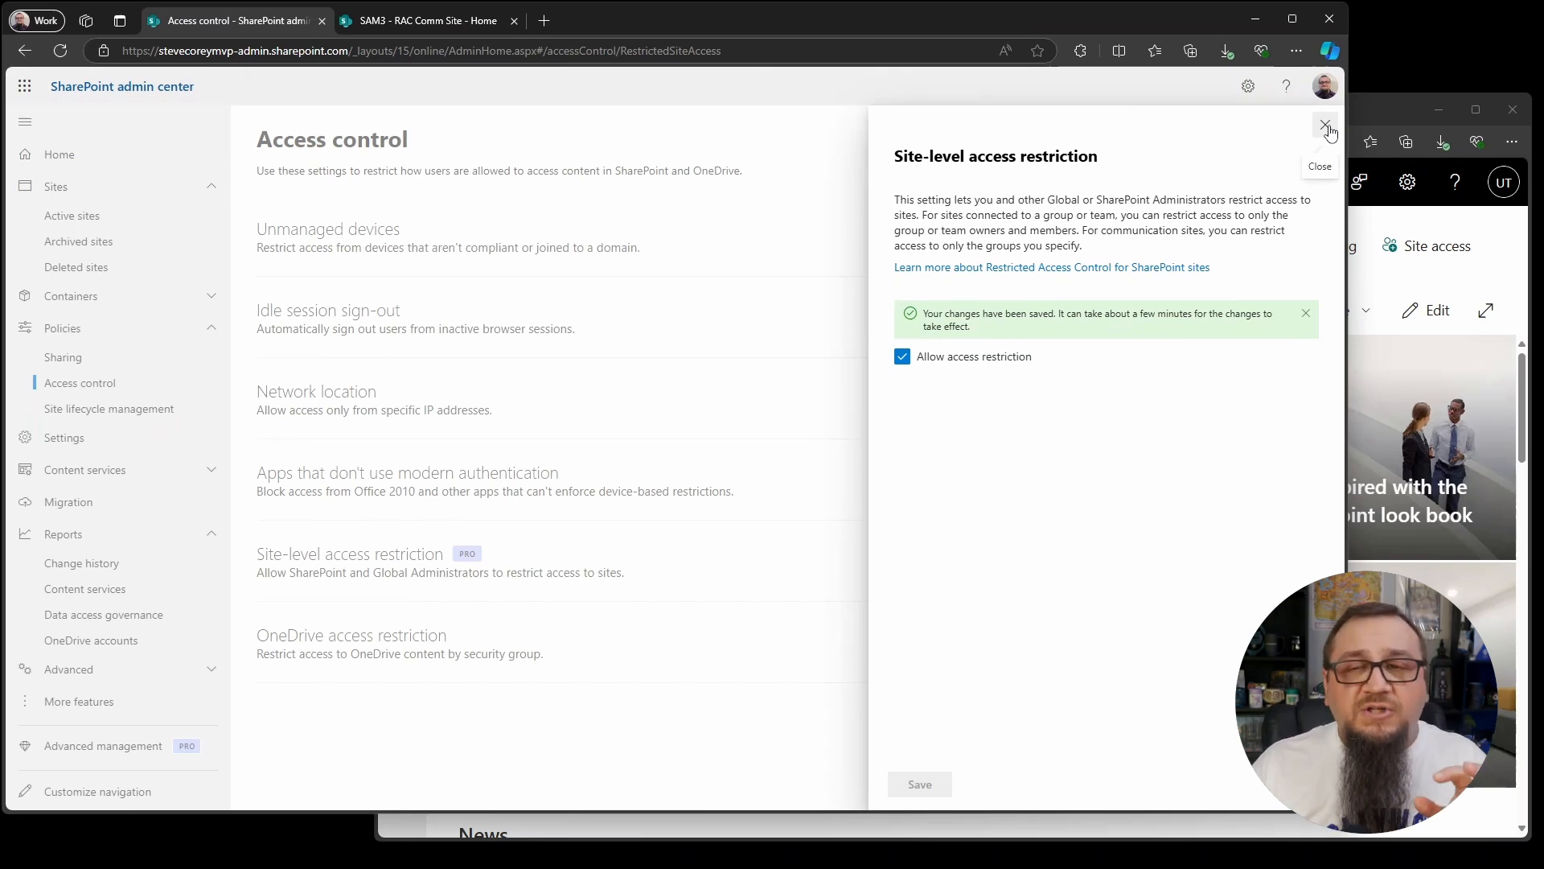
click(1327, 127)
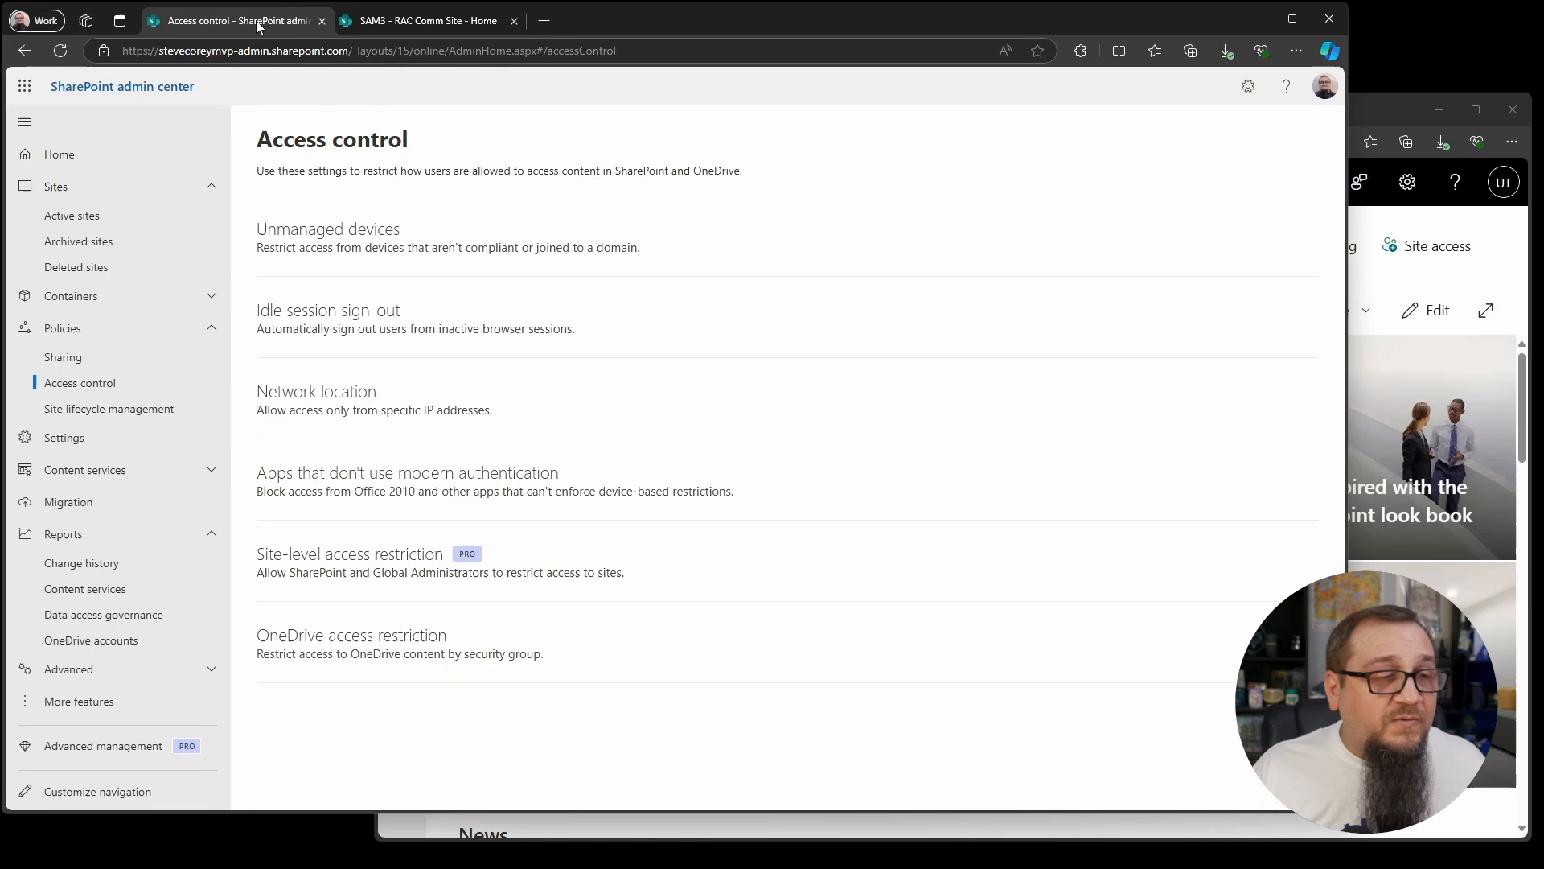
- Open SAM3 - RAC Comm Site's details from the Active sites list
click(71, 215)
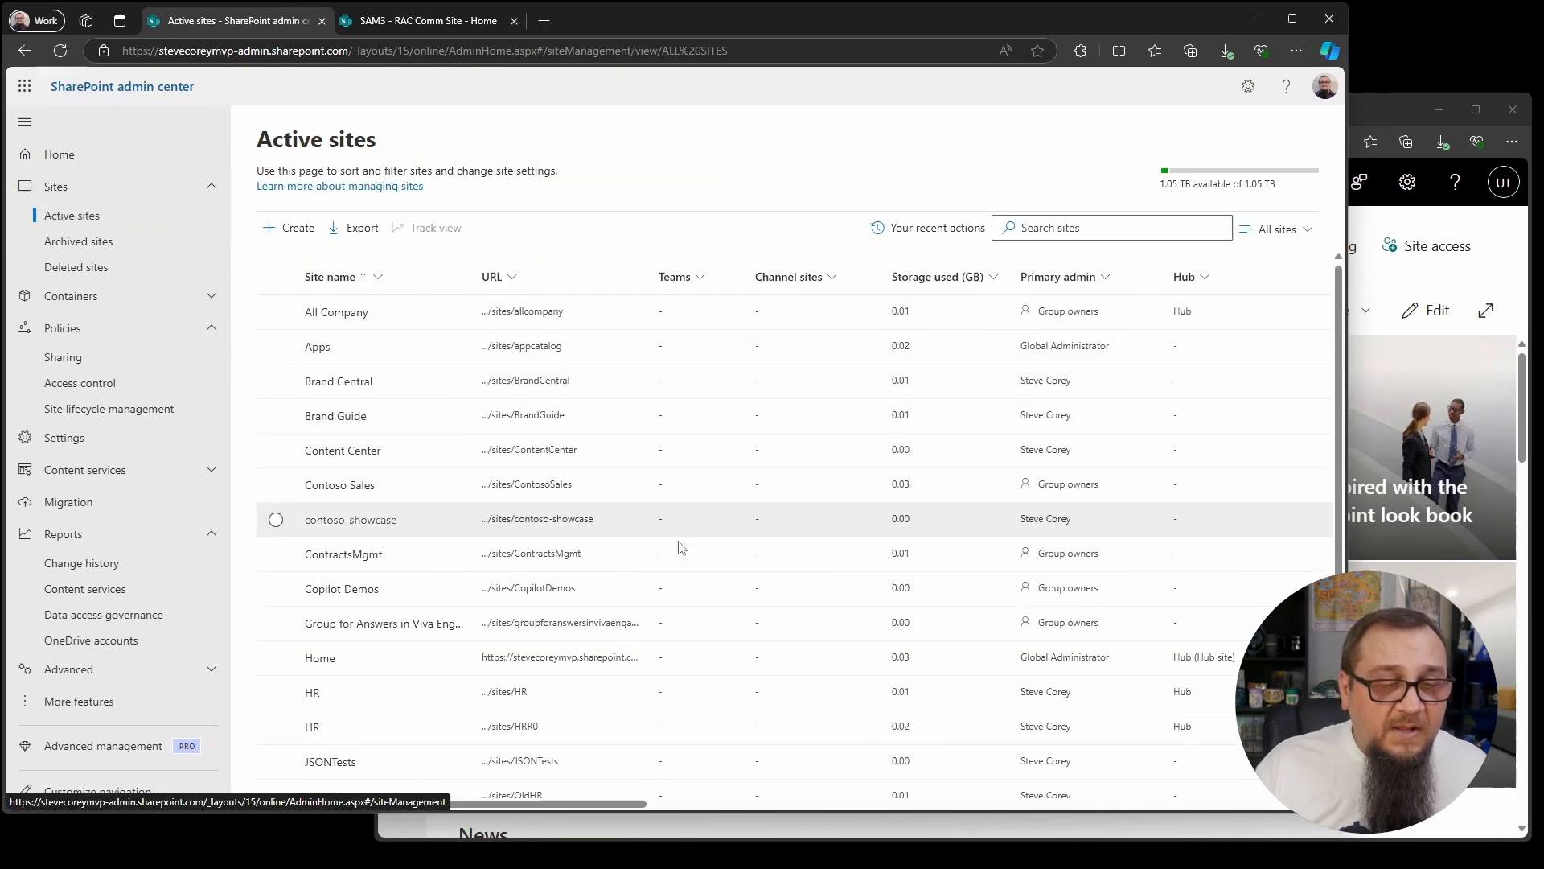
scroll(down, 3)
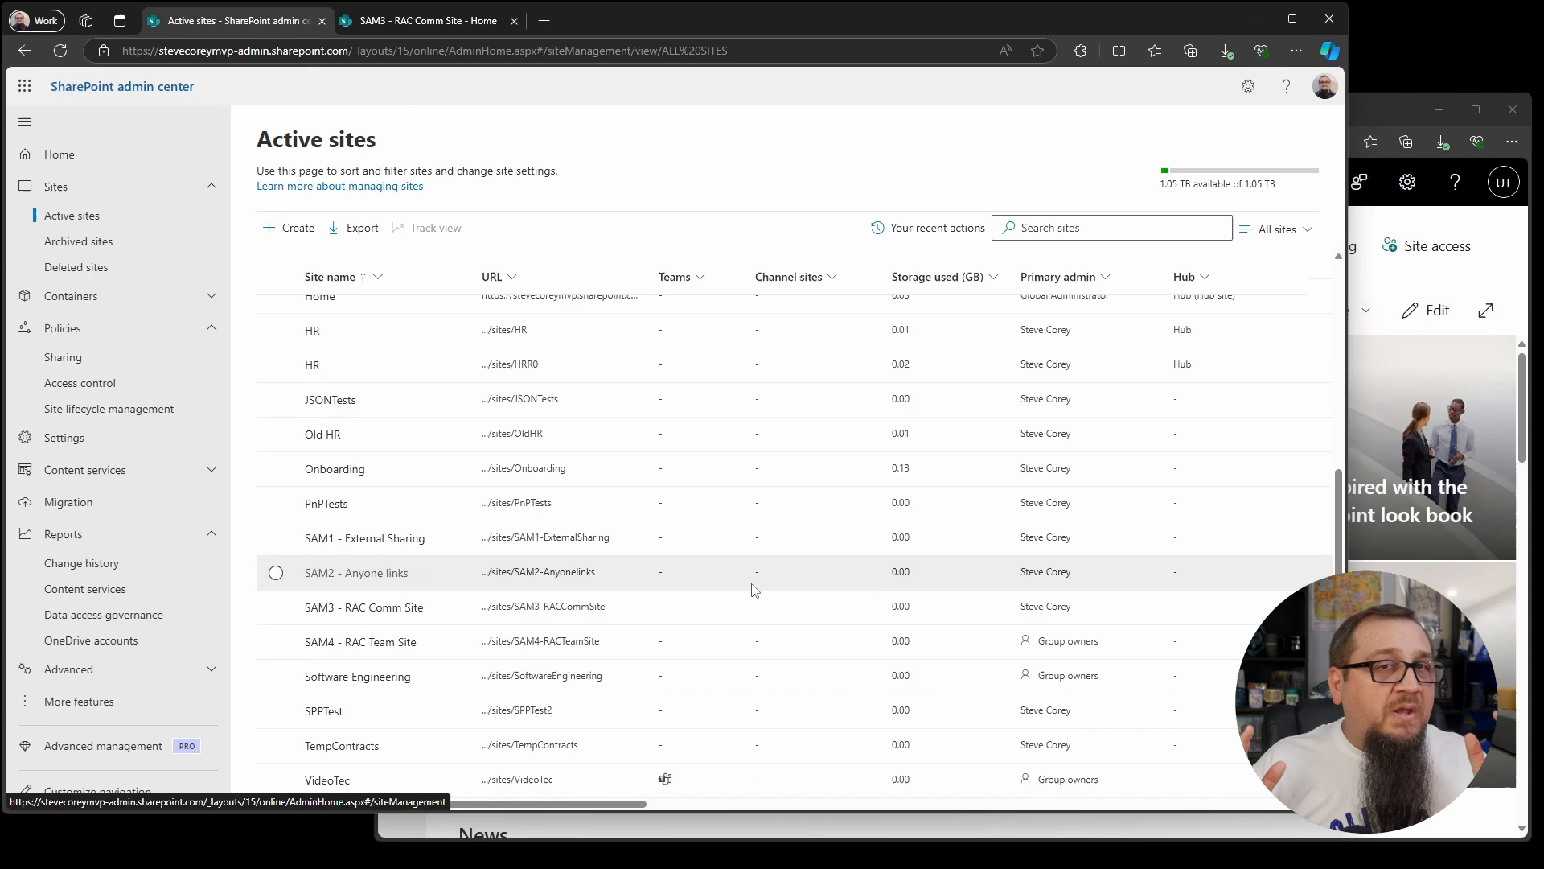
click(365, 606)
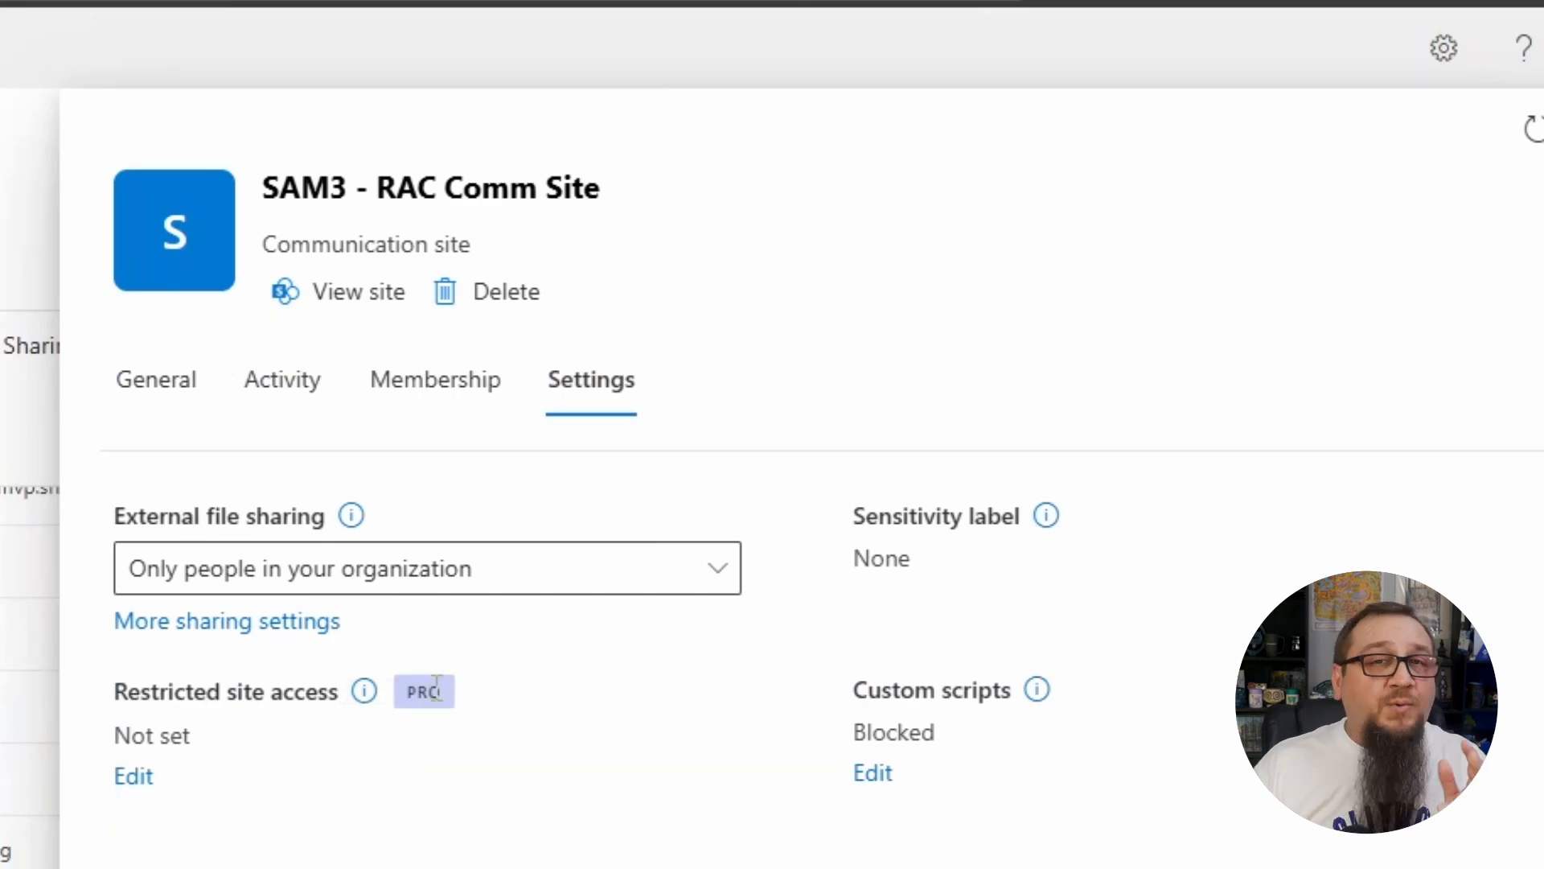
mouse_move(407, 738)
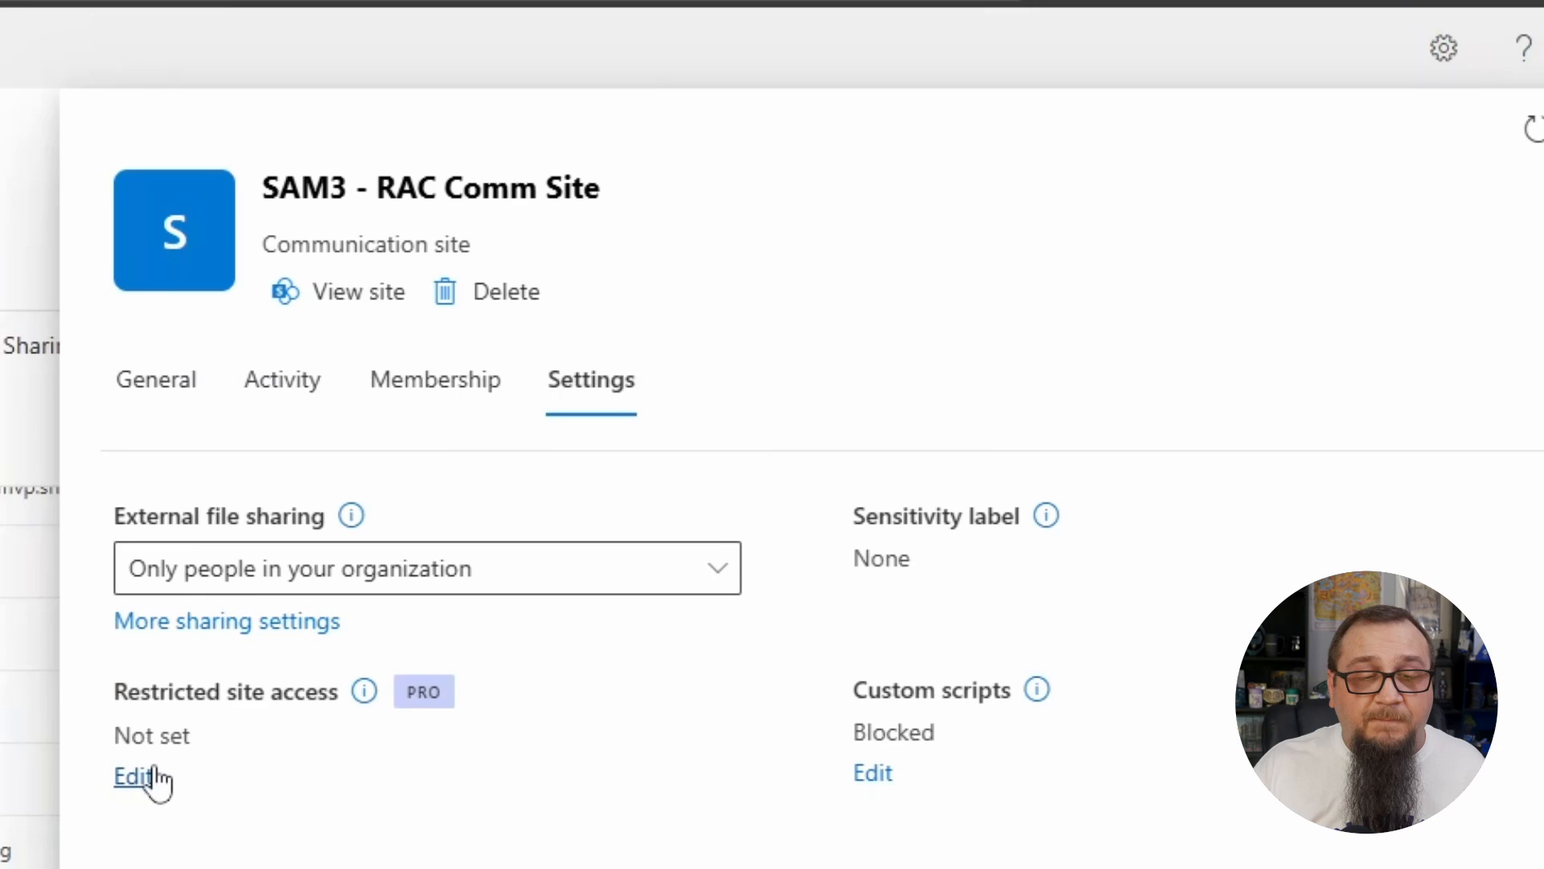
- Turn on restricted site access for SAM3 - RAC Comm Site, allowing only Contoso Admin Users
click(130, 776)
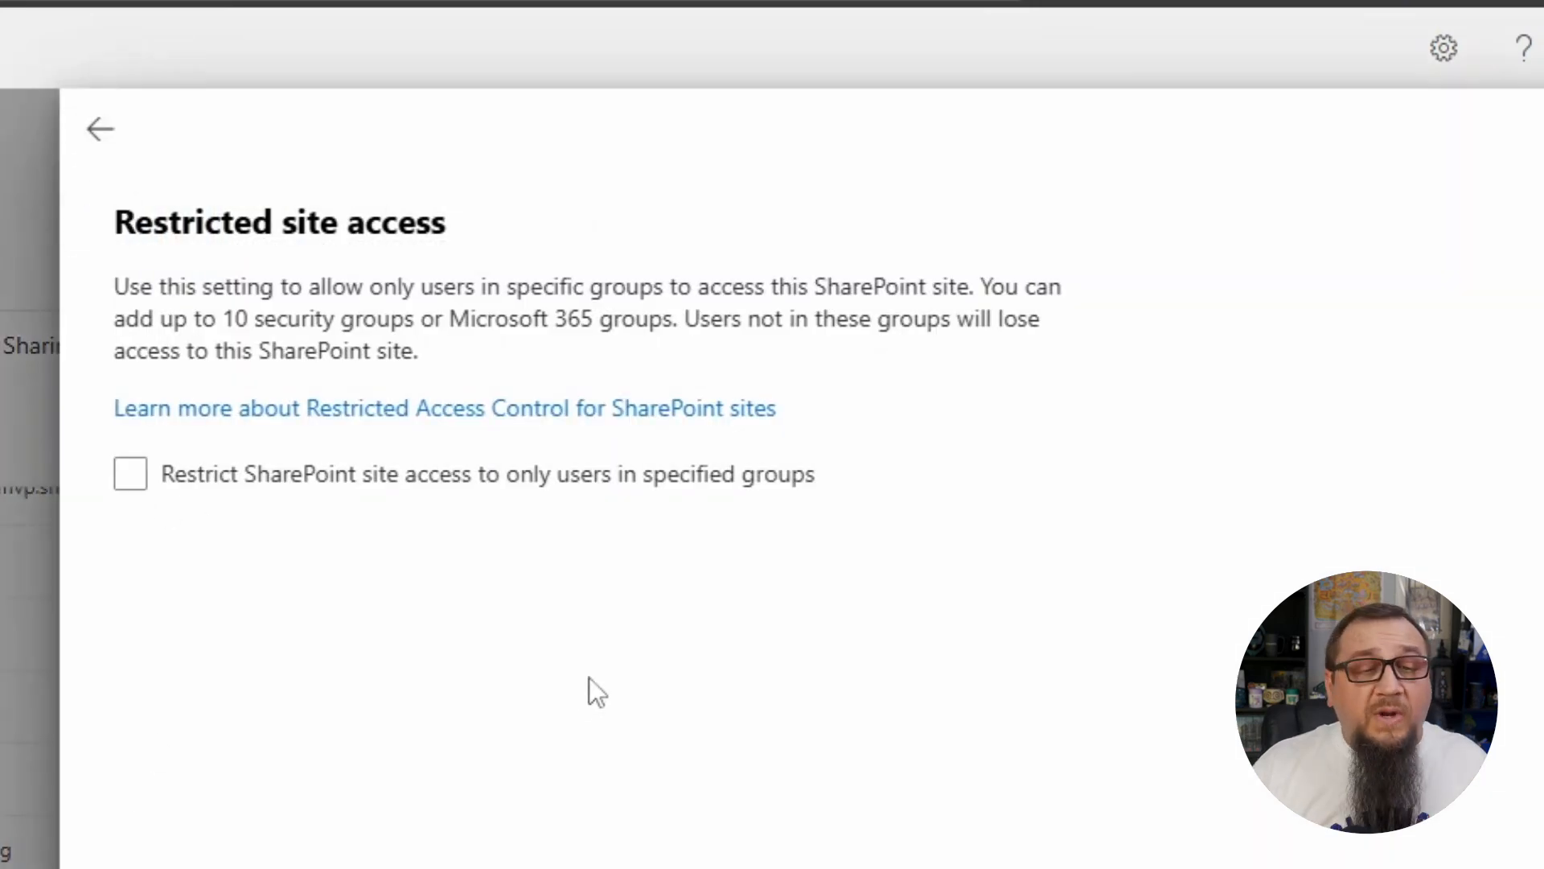
click(130, 474)
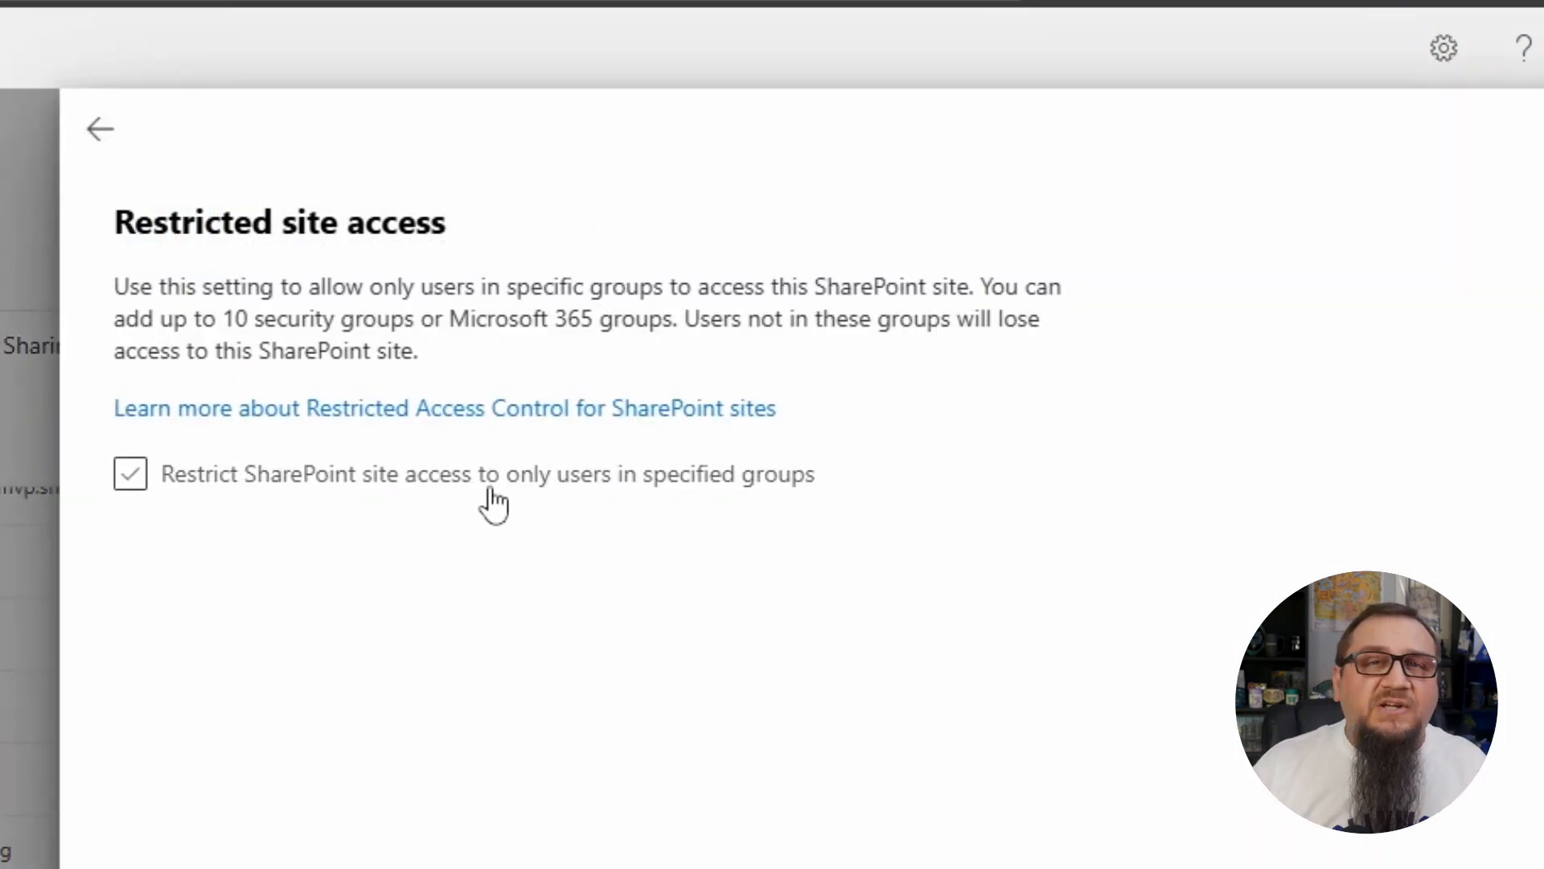
mouse_move(505, 501)
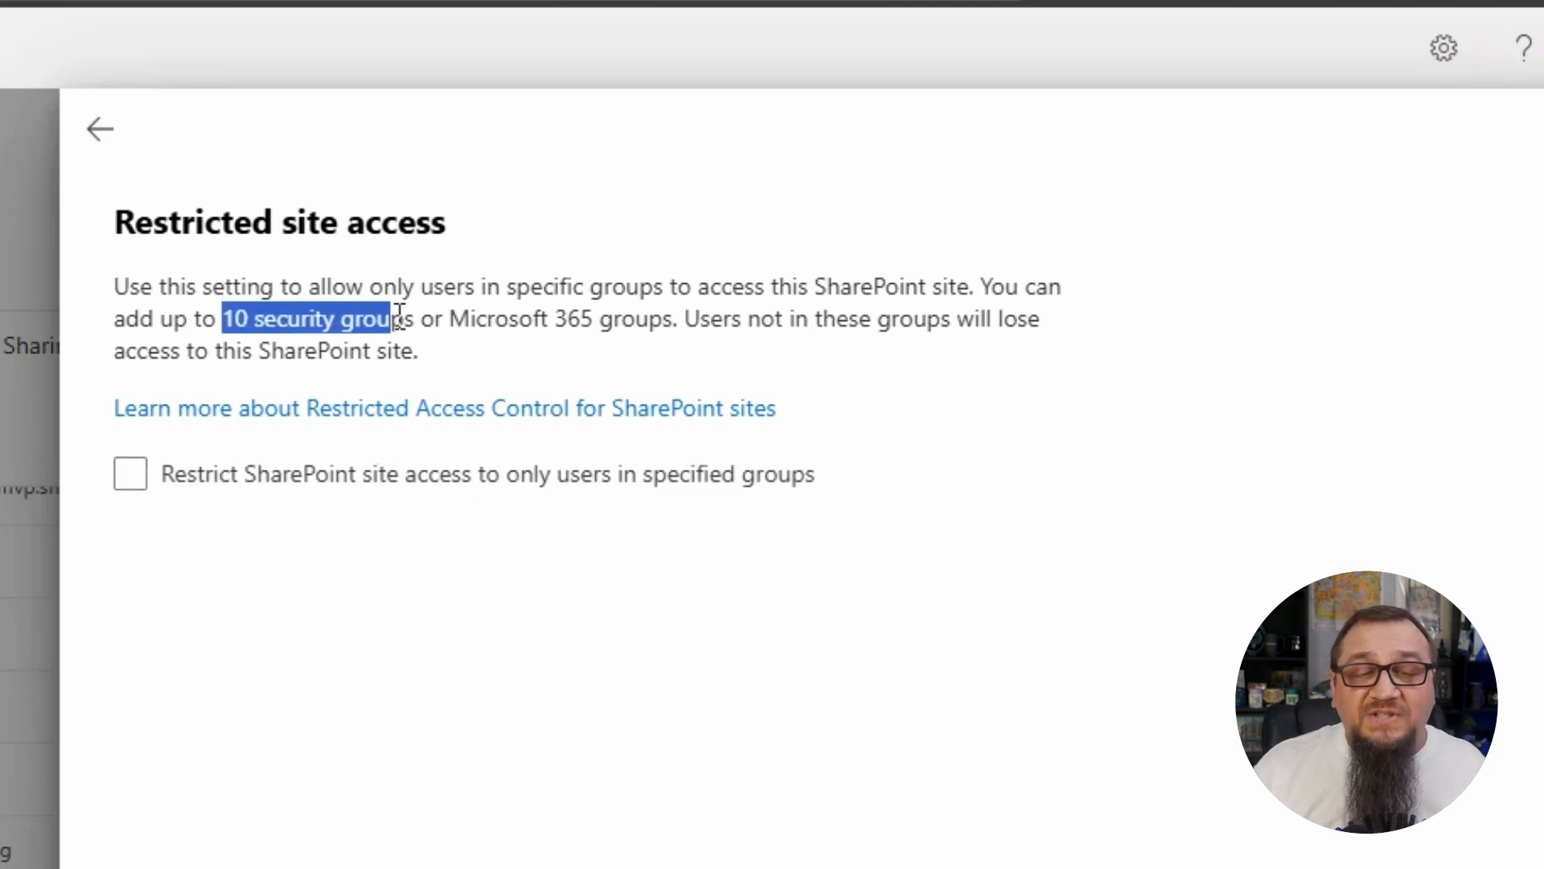
drag(391, 319, 681, 319)
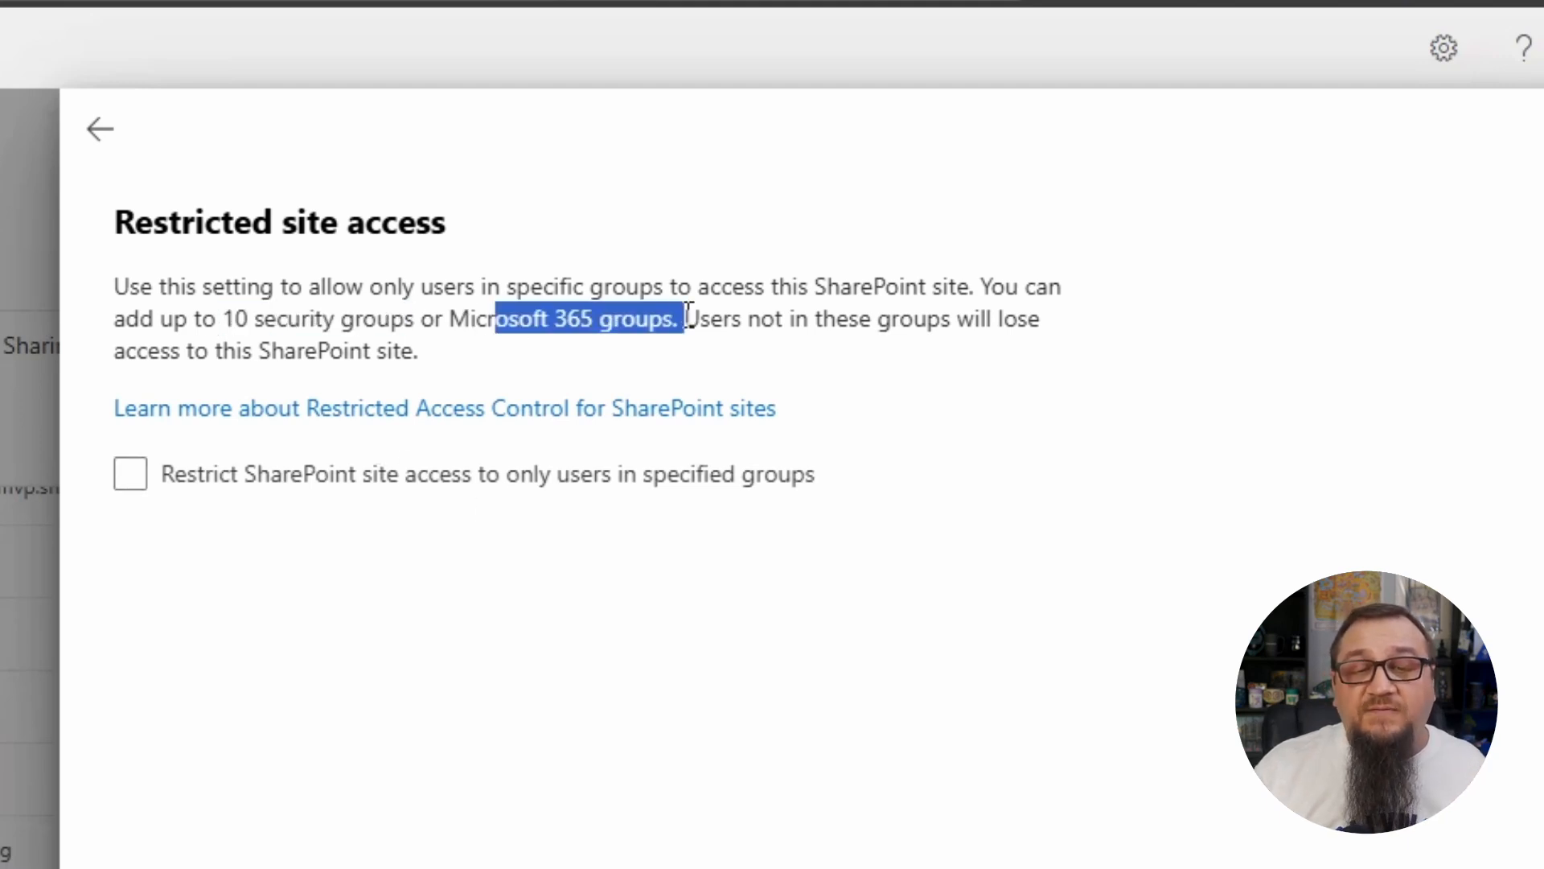
click(701, 356)
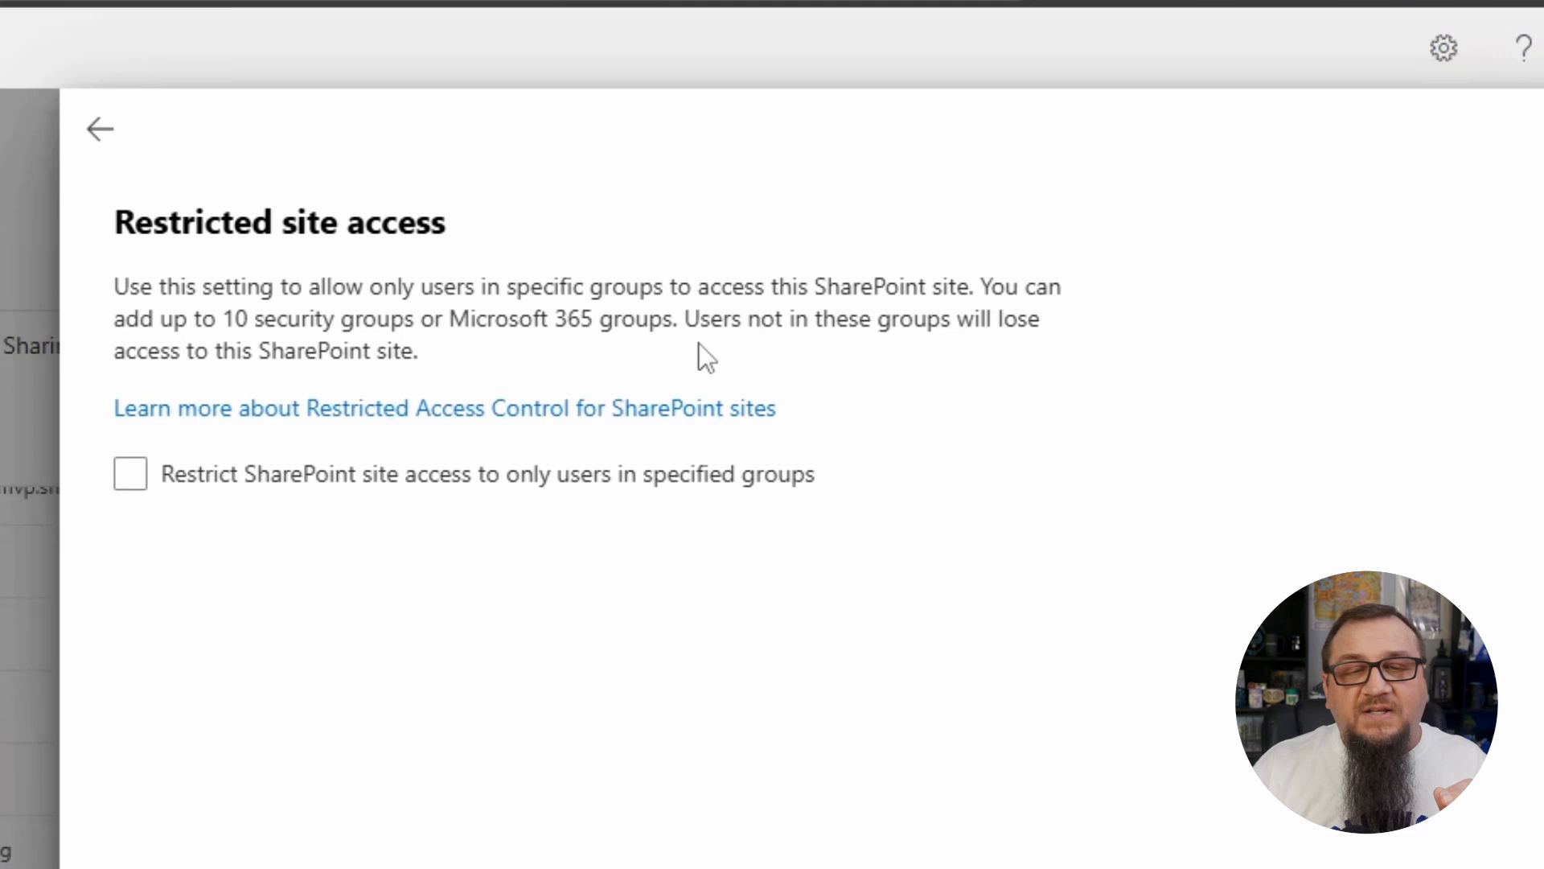
mouse_move(724, 352)
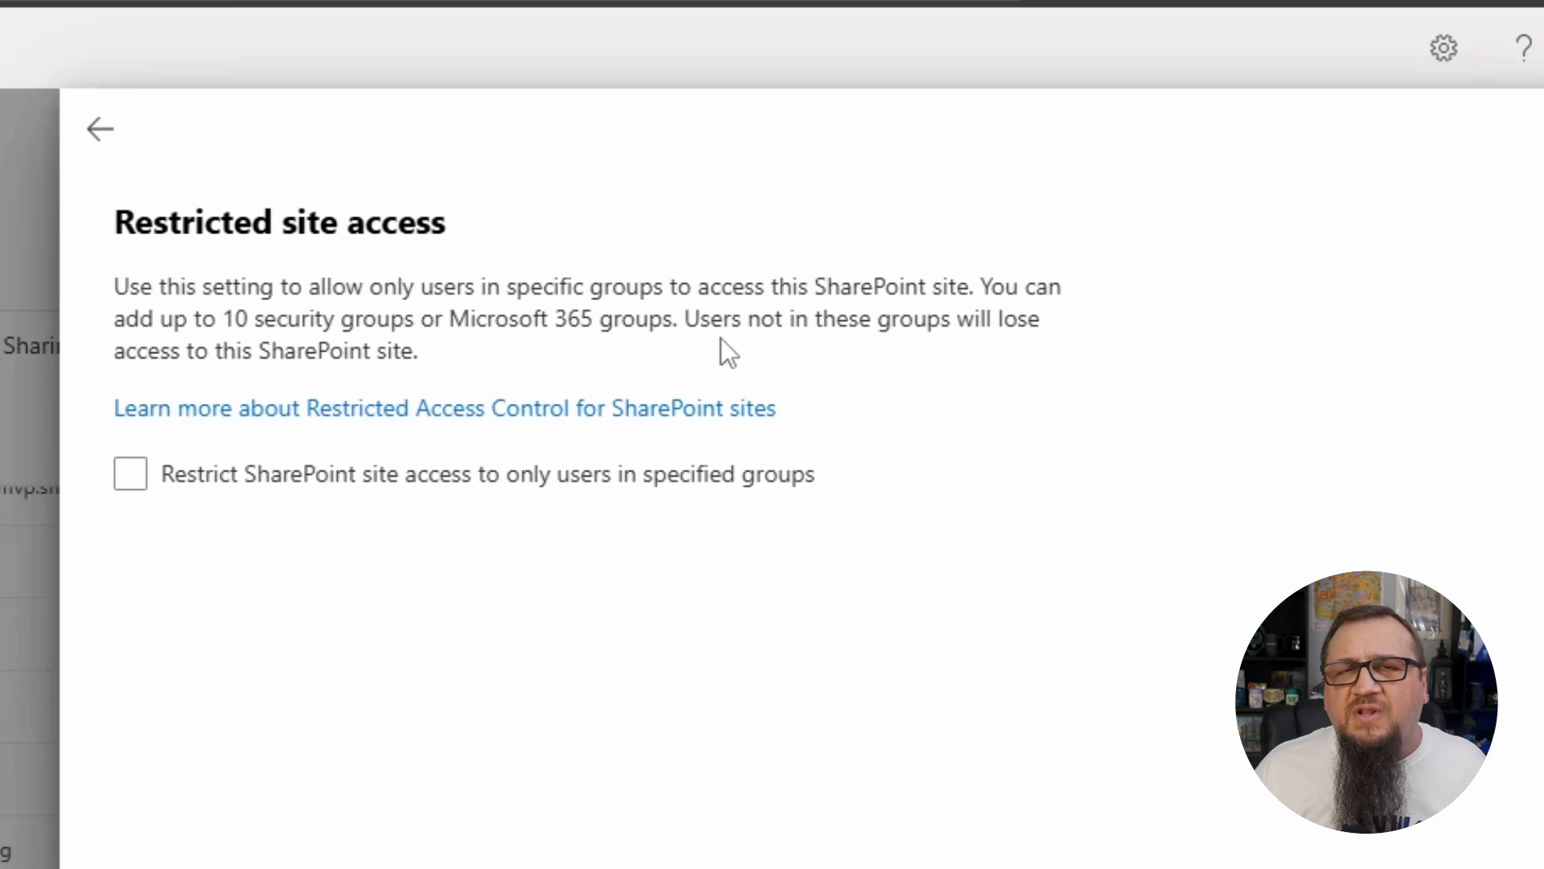
mouse_move(658, 419)
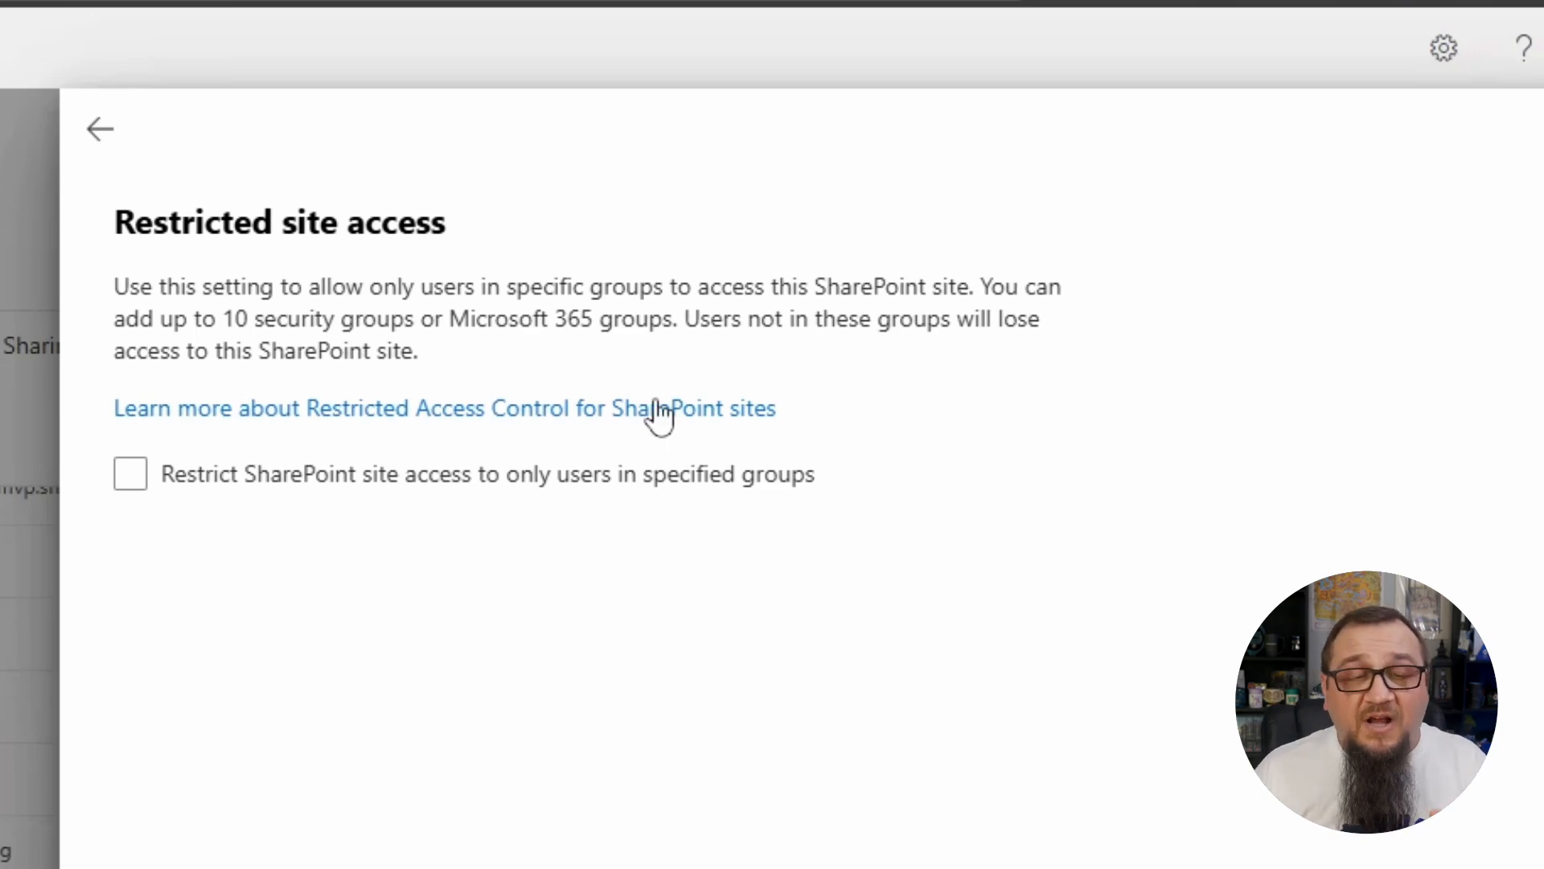
mouse_move(618, 520)
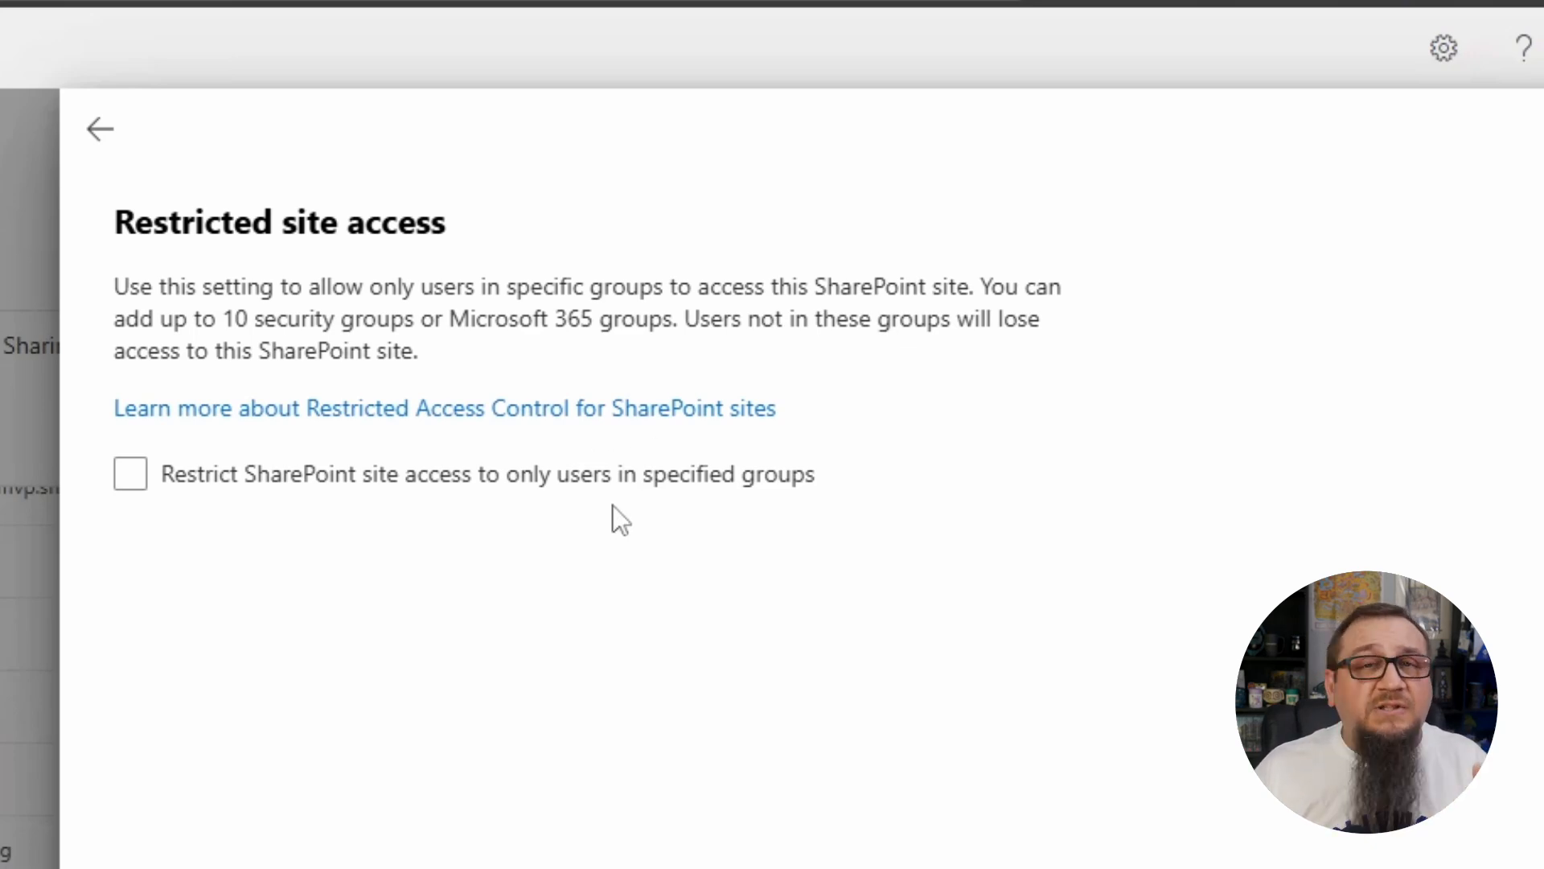
mouse_move(369, 443)
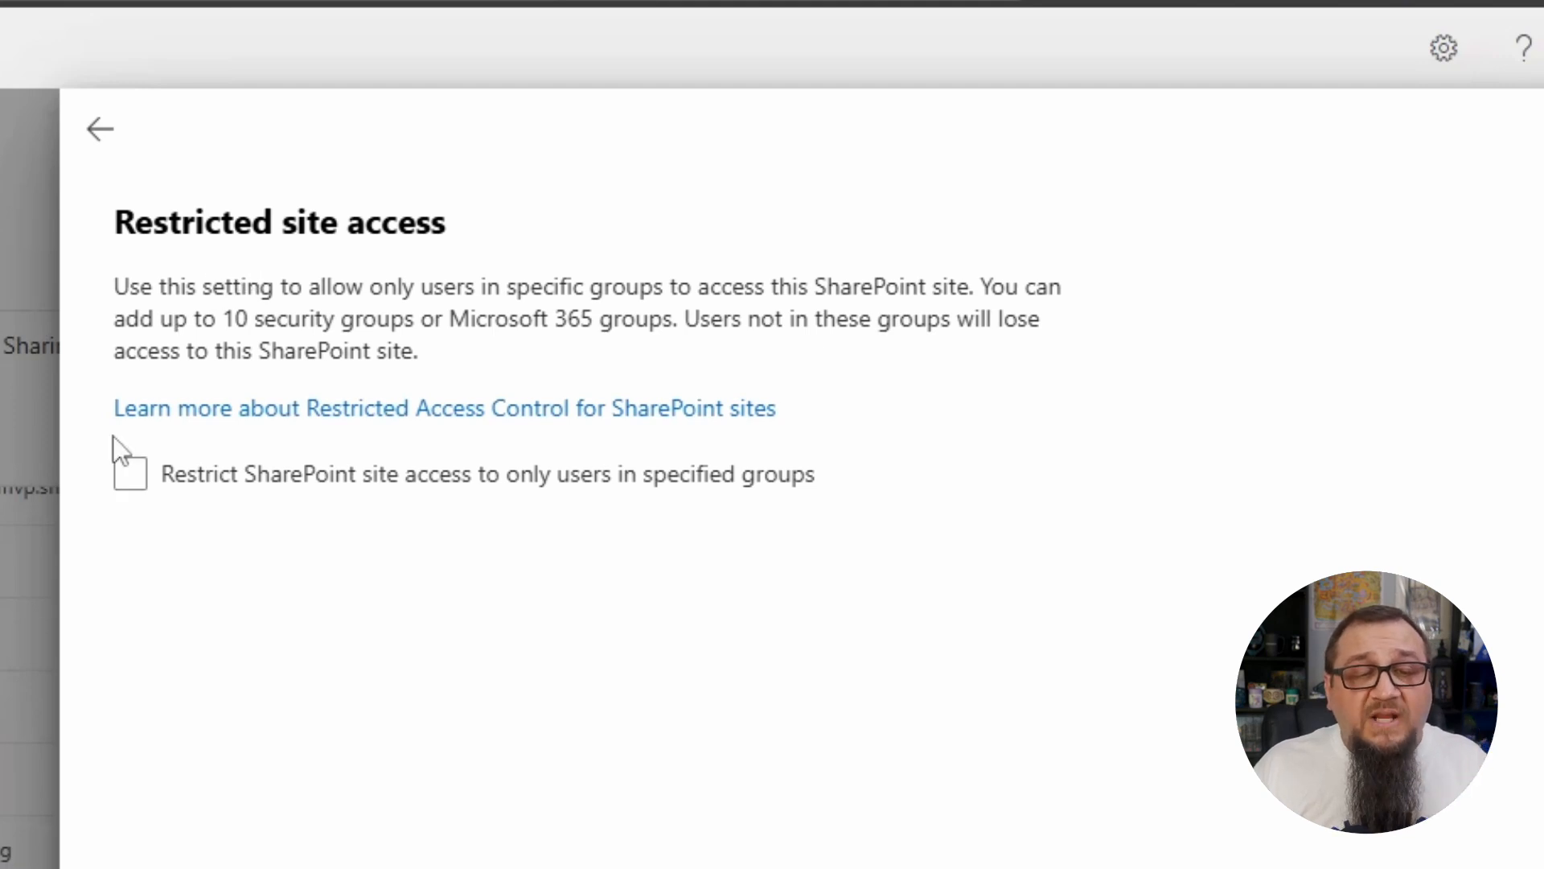
click(129, 474)
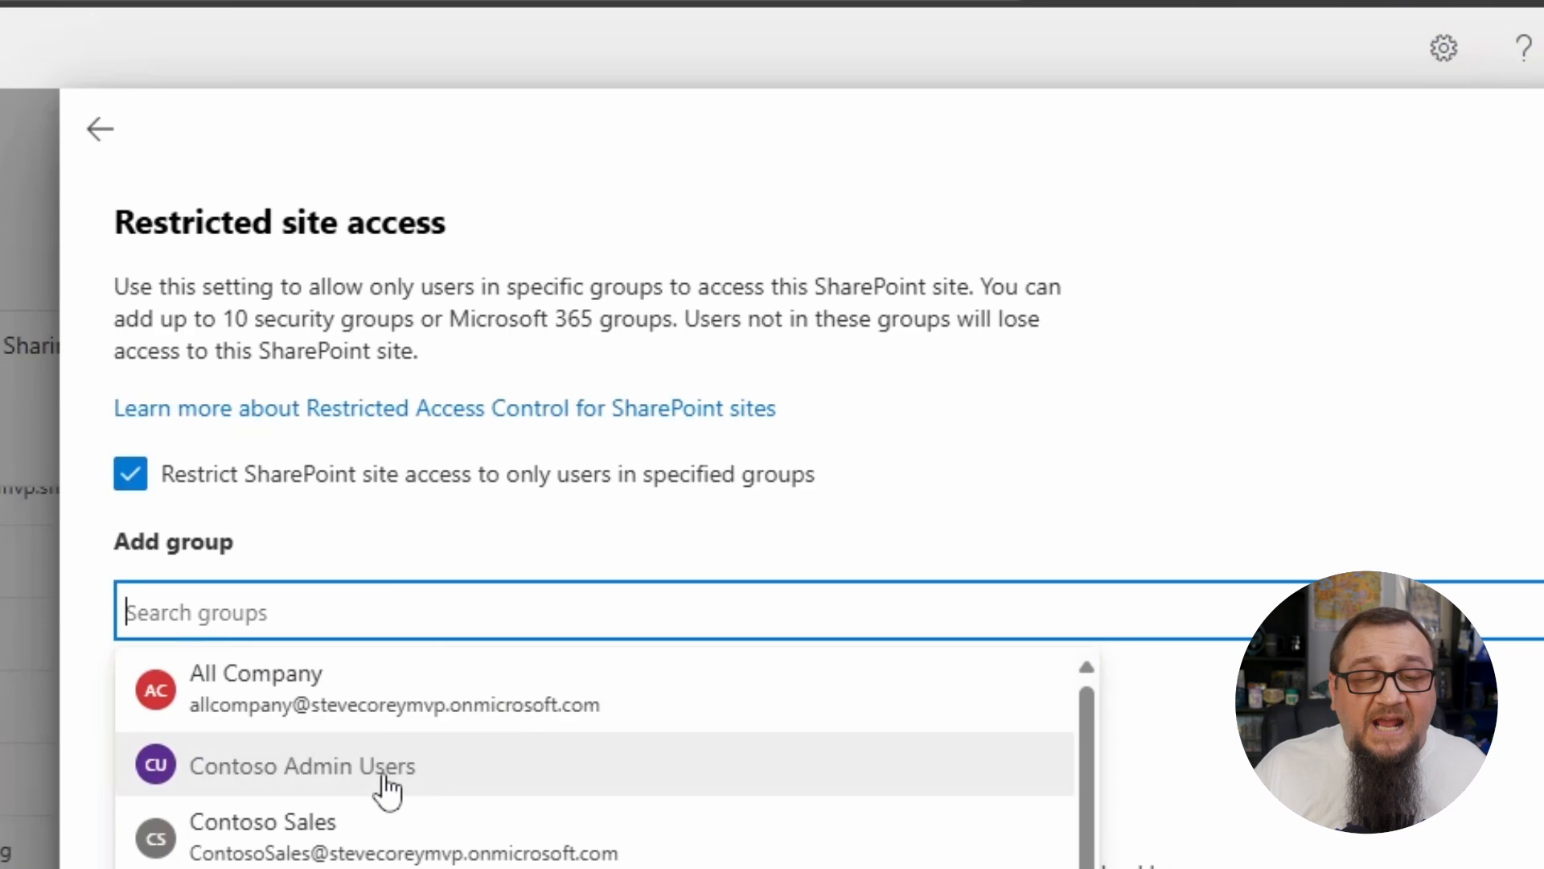
click(301, 765)
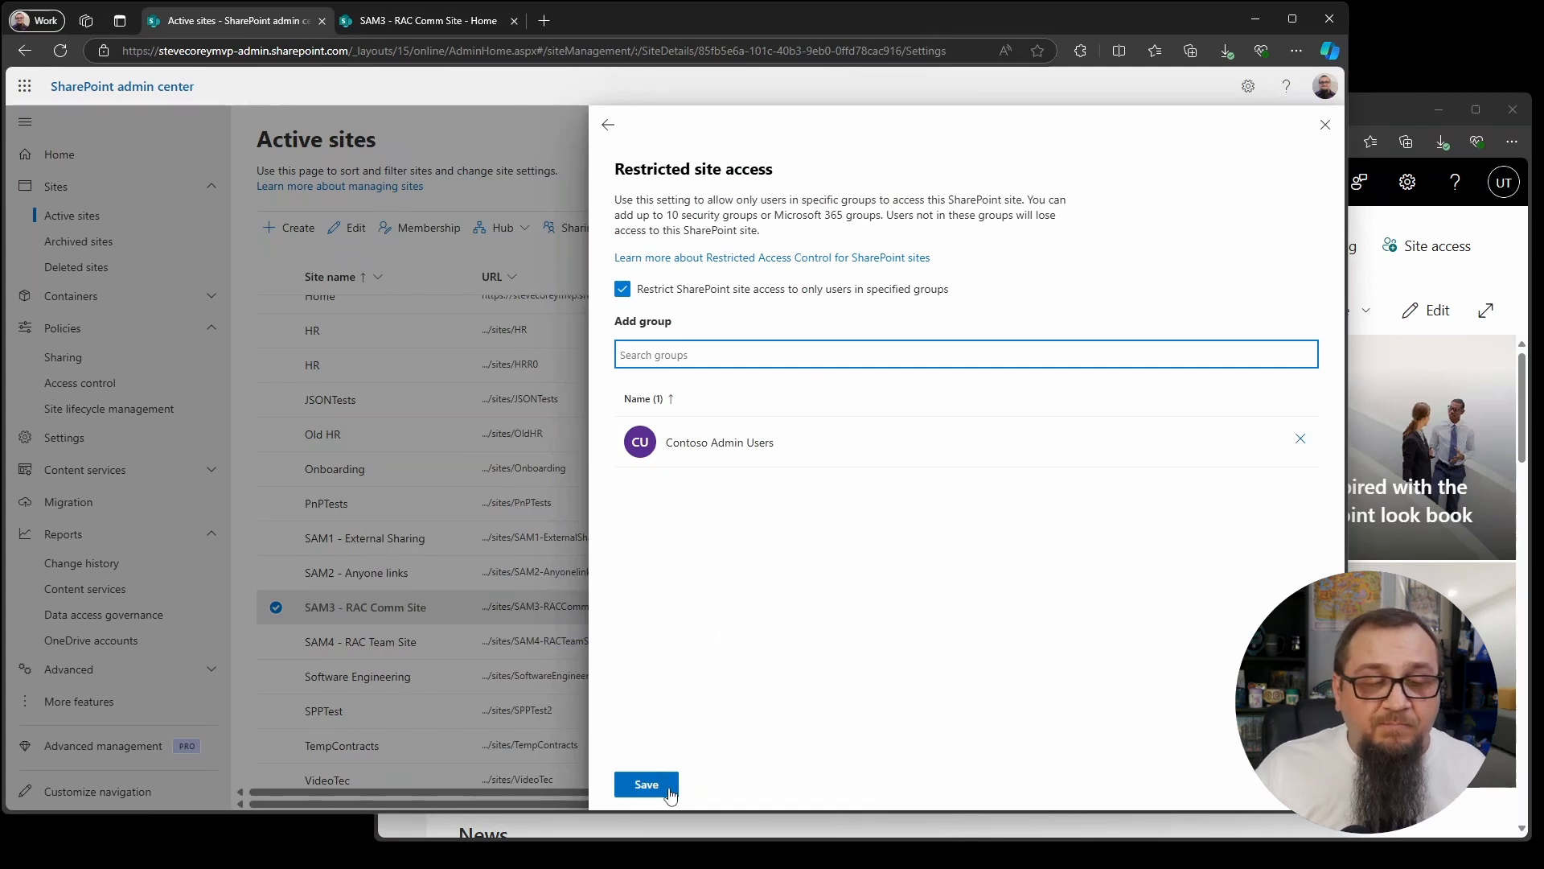
- Save and confirm restricting SAM3 - RAC Comm Site to Contoso Admin Users
click(646, 784)
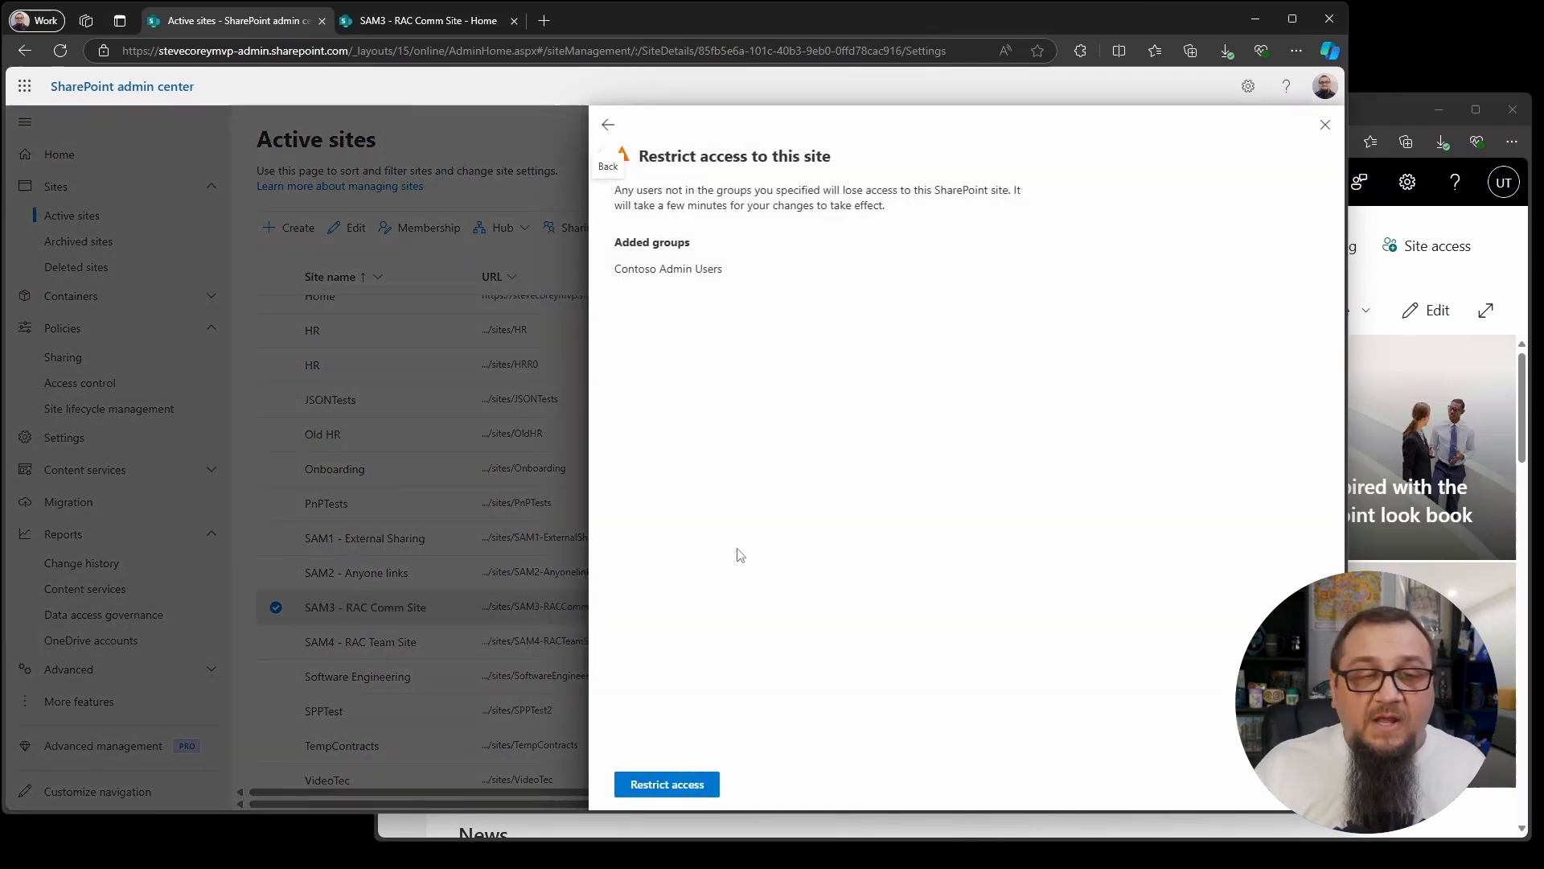
mouse_move(788, 552)
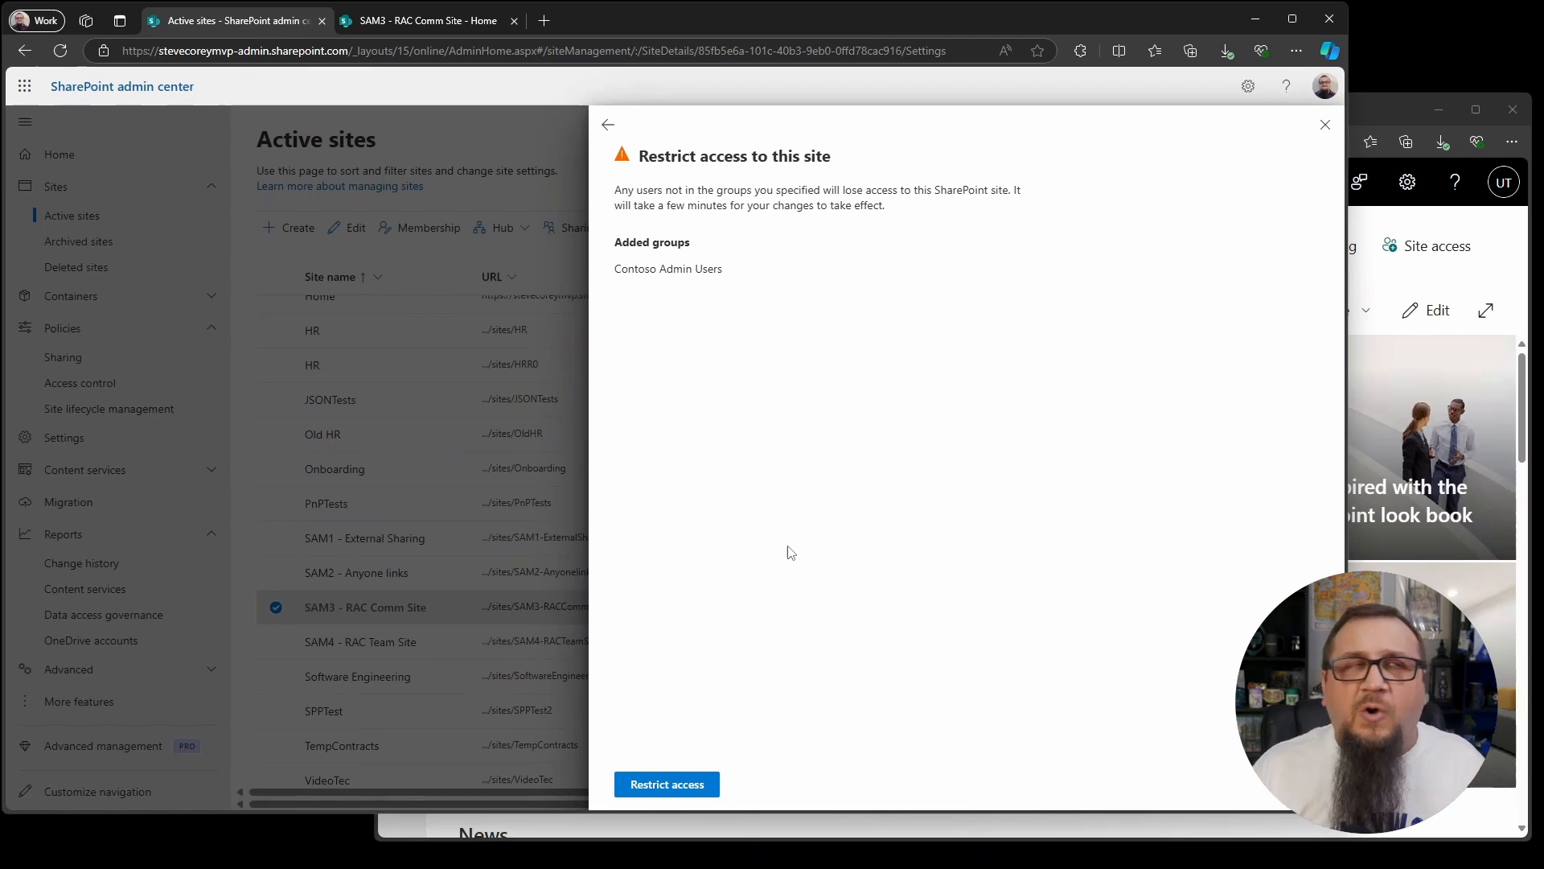
mouse_move(733, 755)
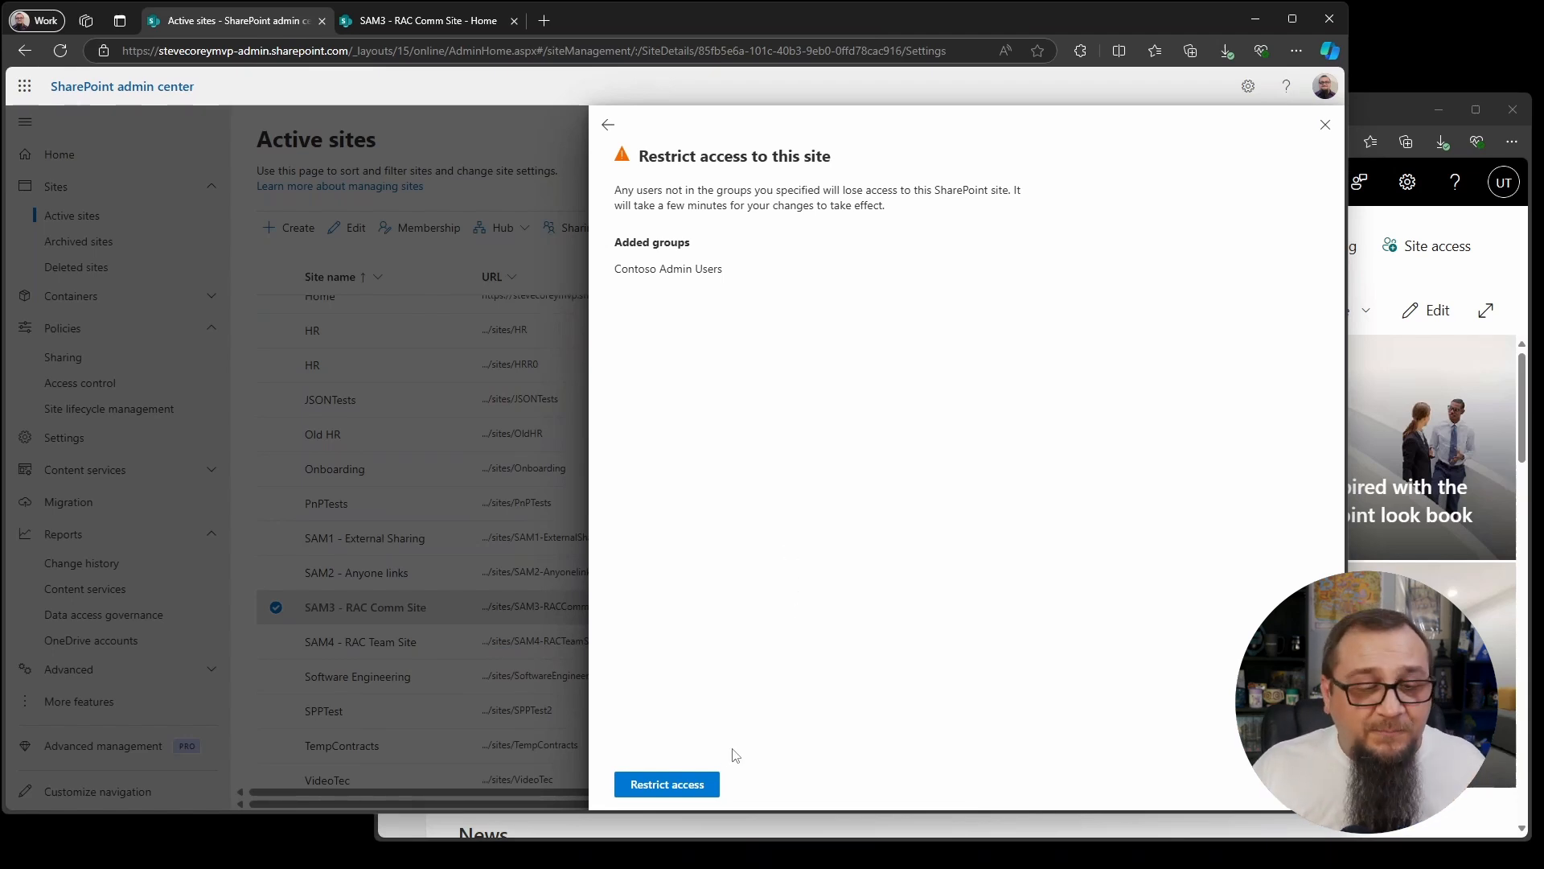
click(667, 784)
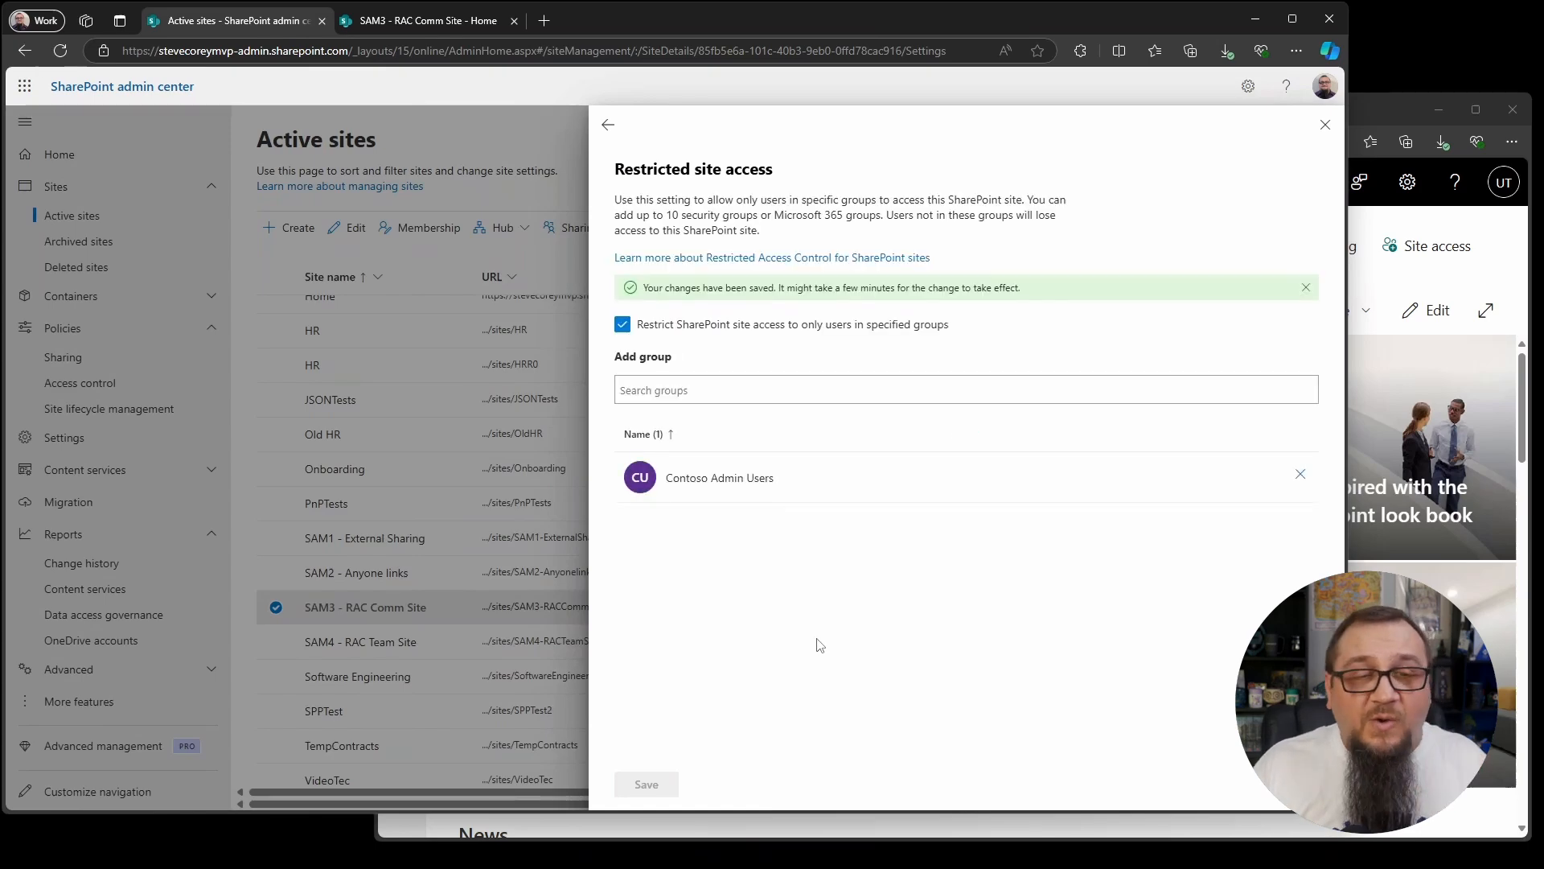
mouse_move(1277, 140)
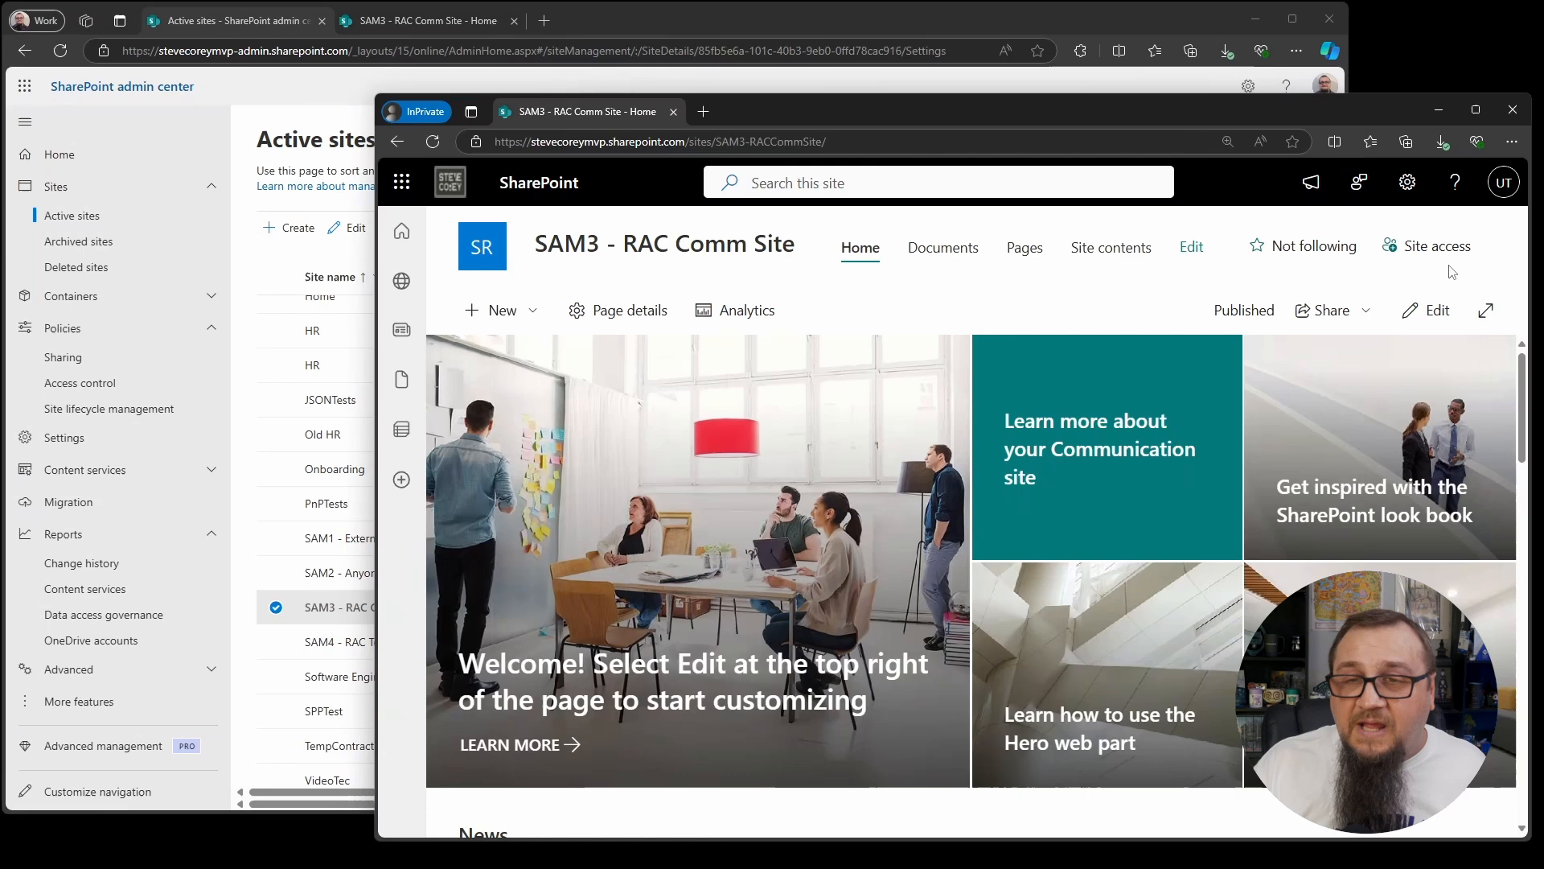
- Reload SAM3 - RAC Comm Site in the InPrivate window to test access
click(659, 141)
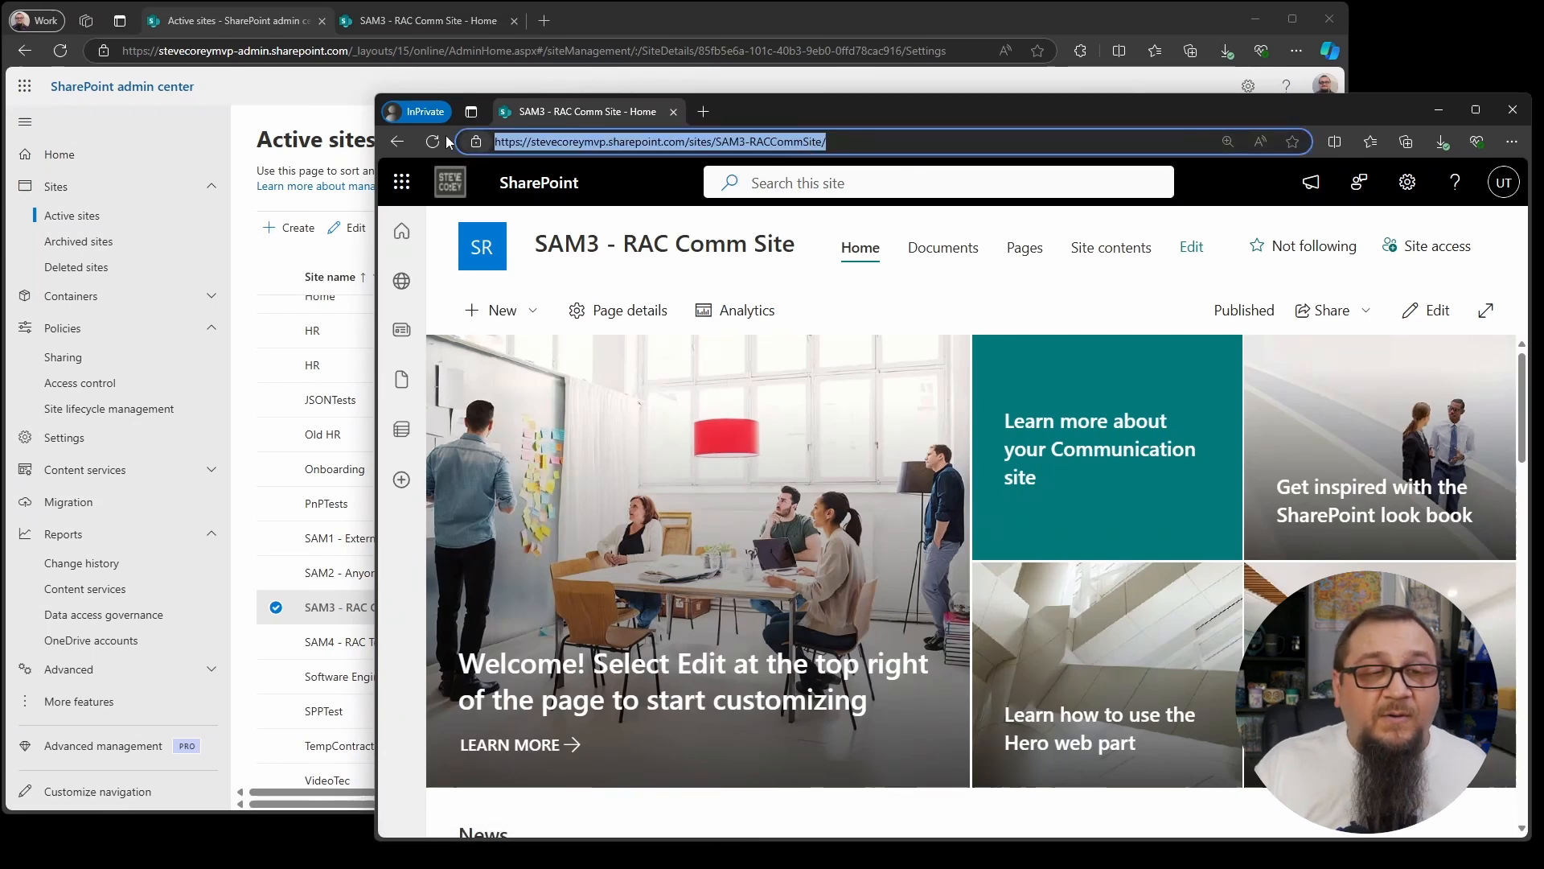
click(433, 141)
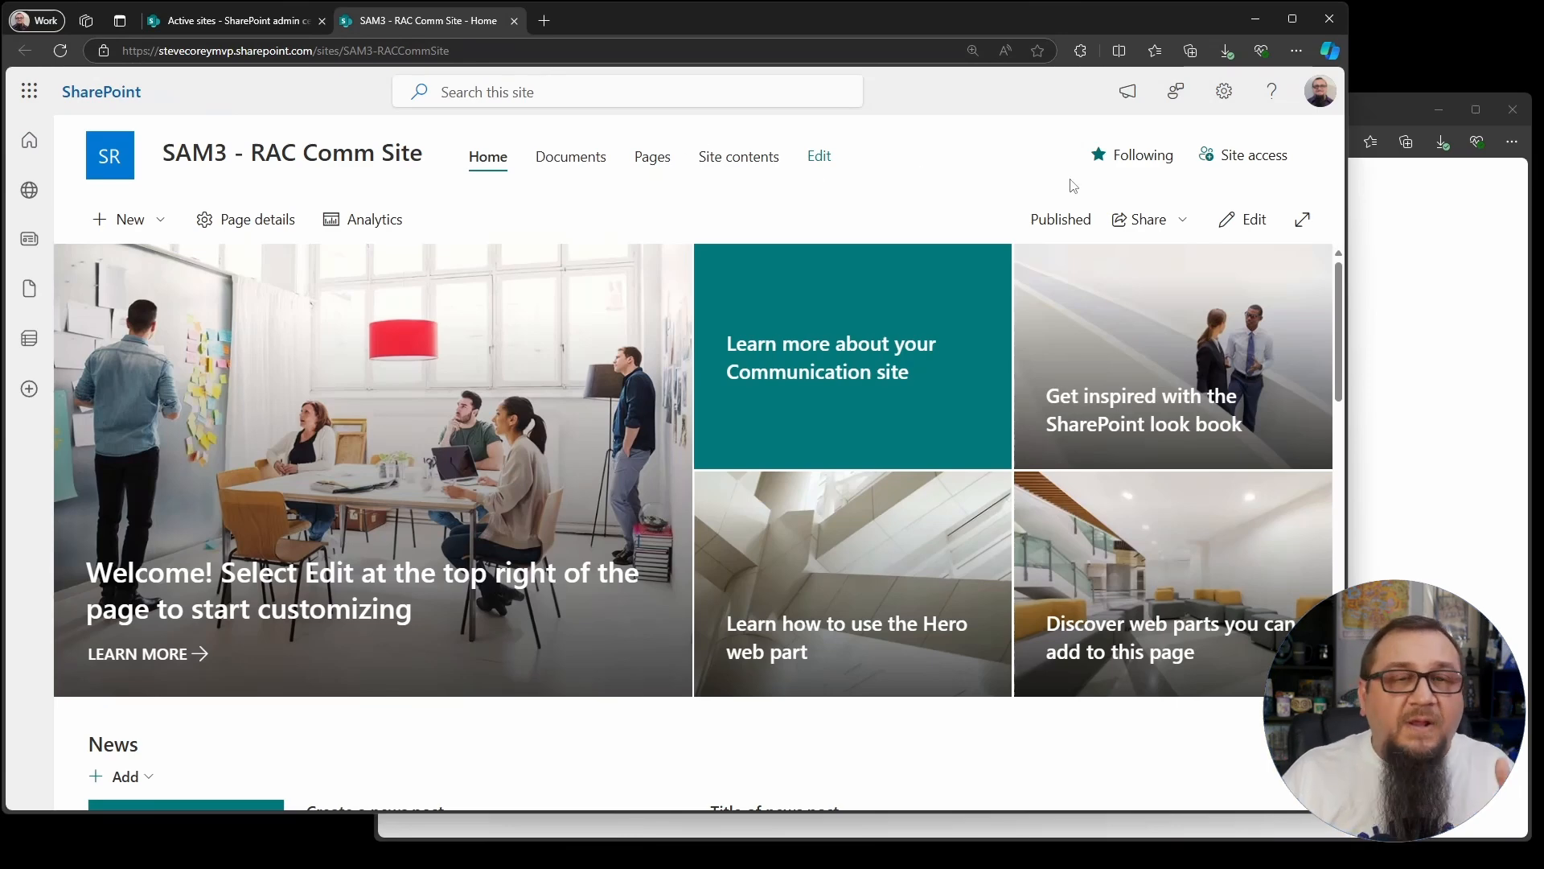
mouse_move(1256, 153)
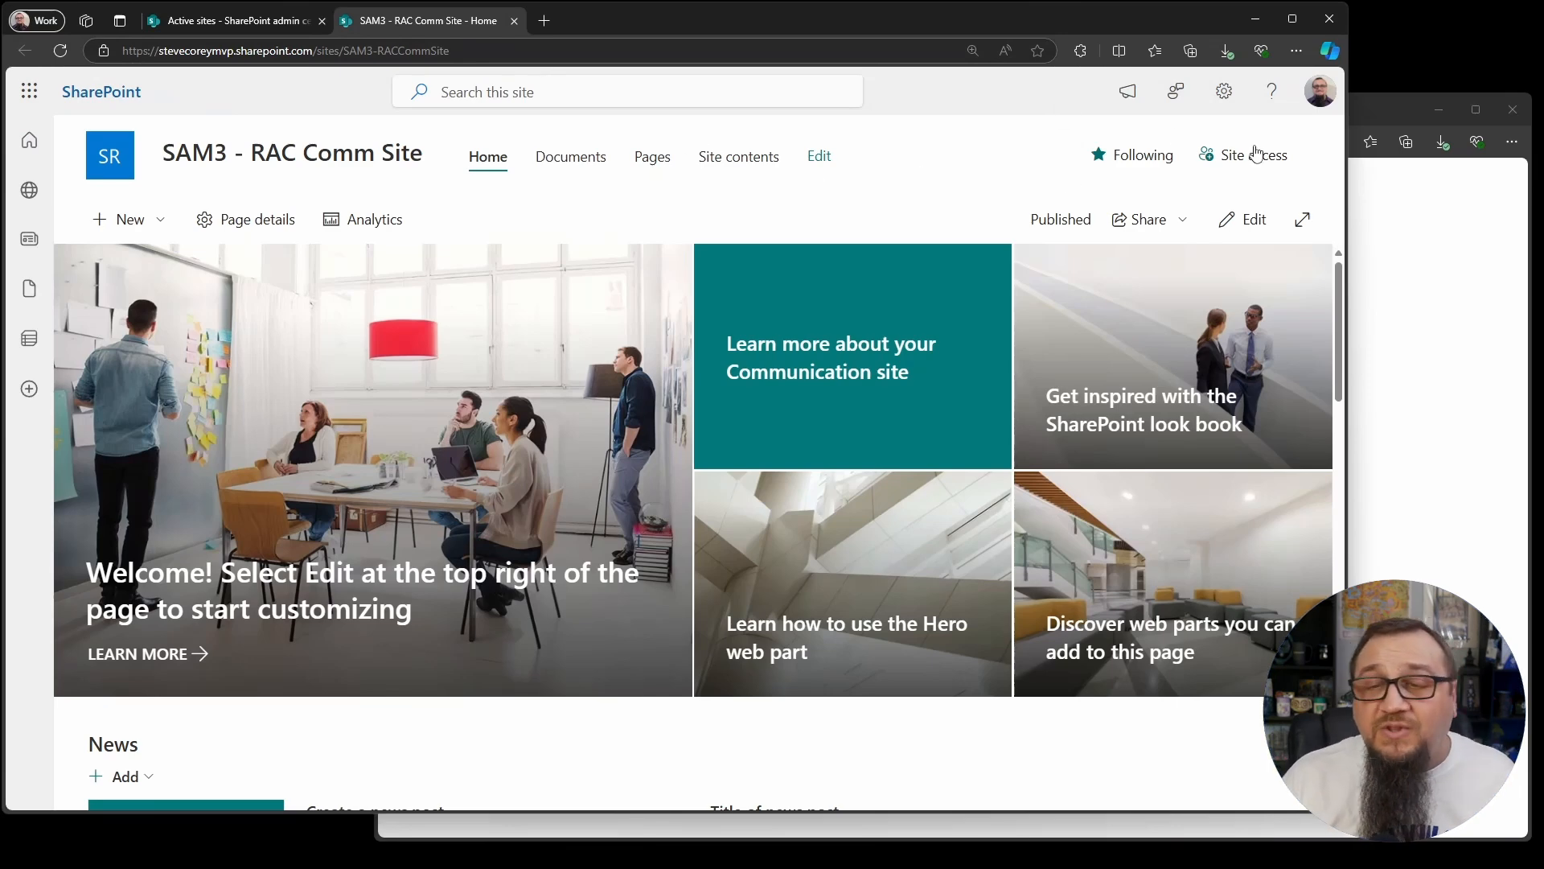
- Add User1 Test to the site access panel with Edit permission
click(1253, 155)
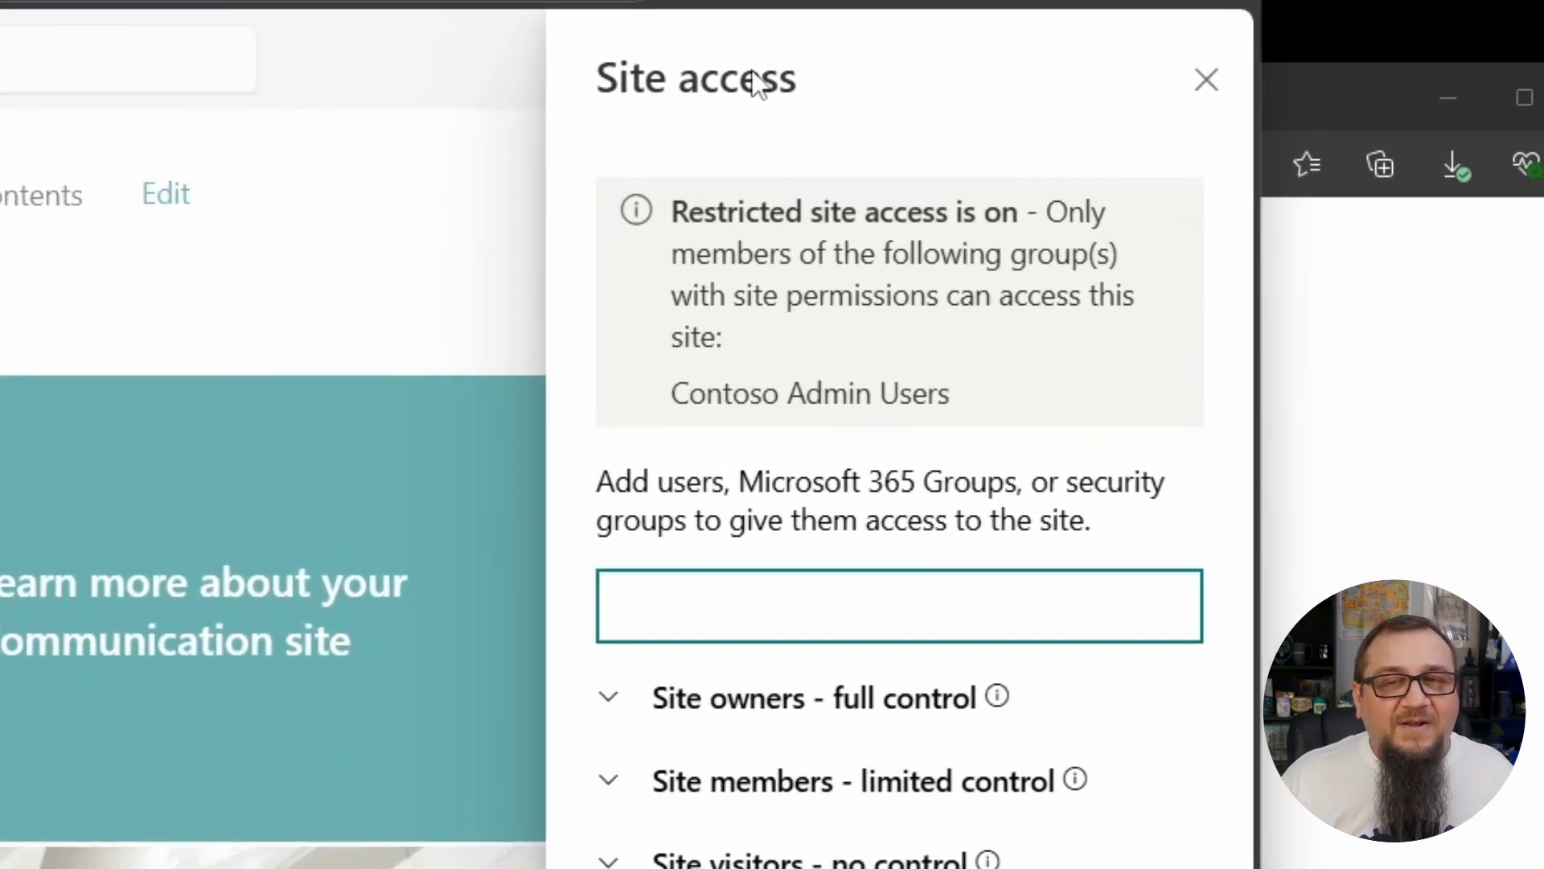
click(896, 606)
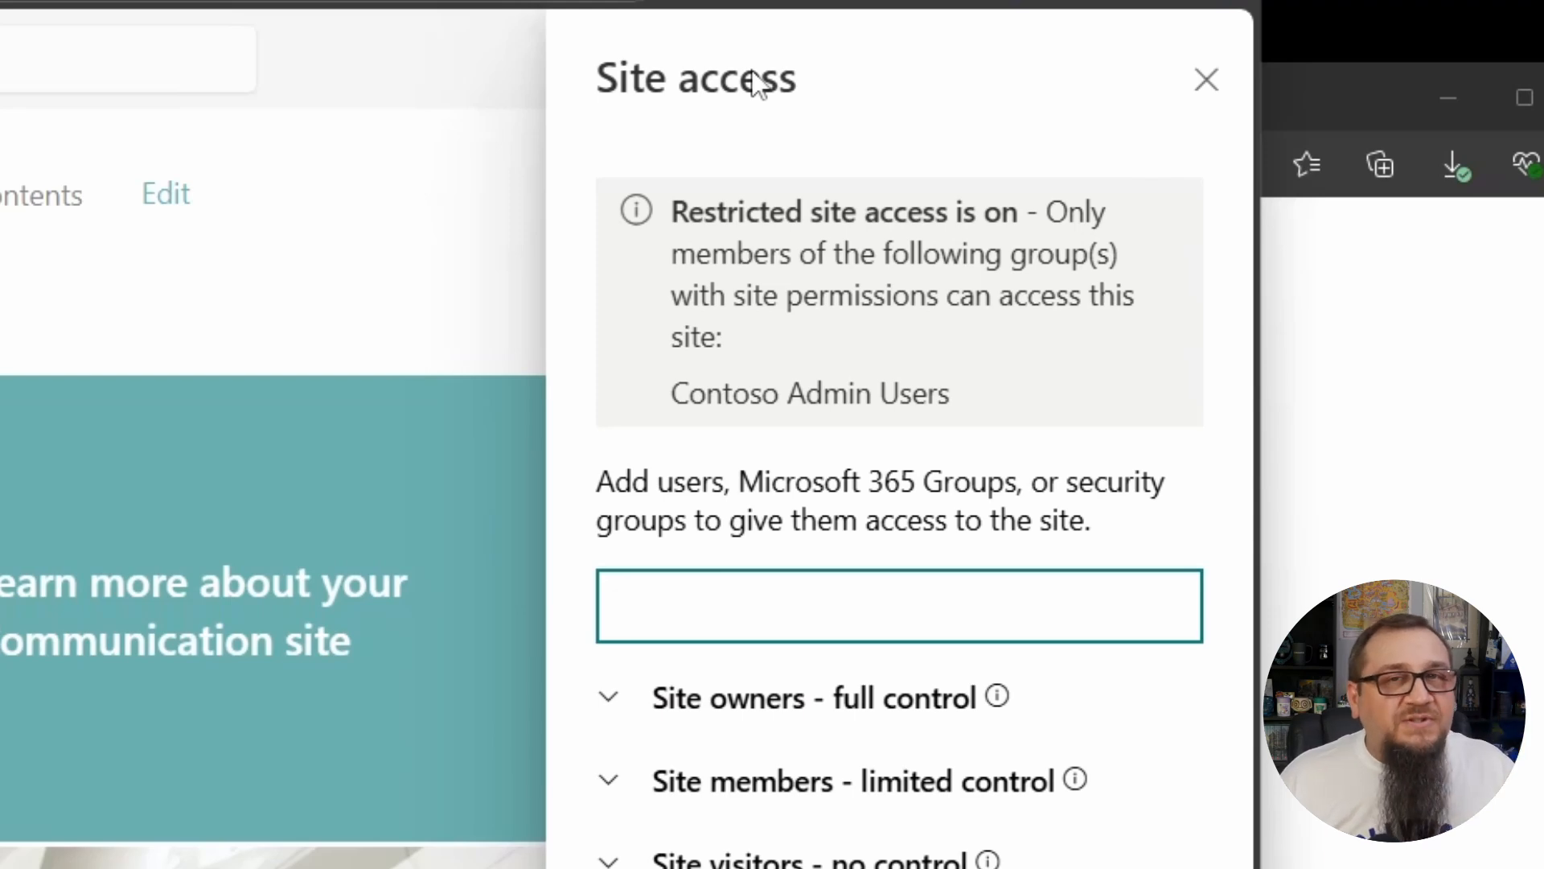
click(896, 605)
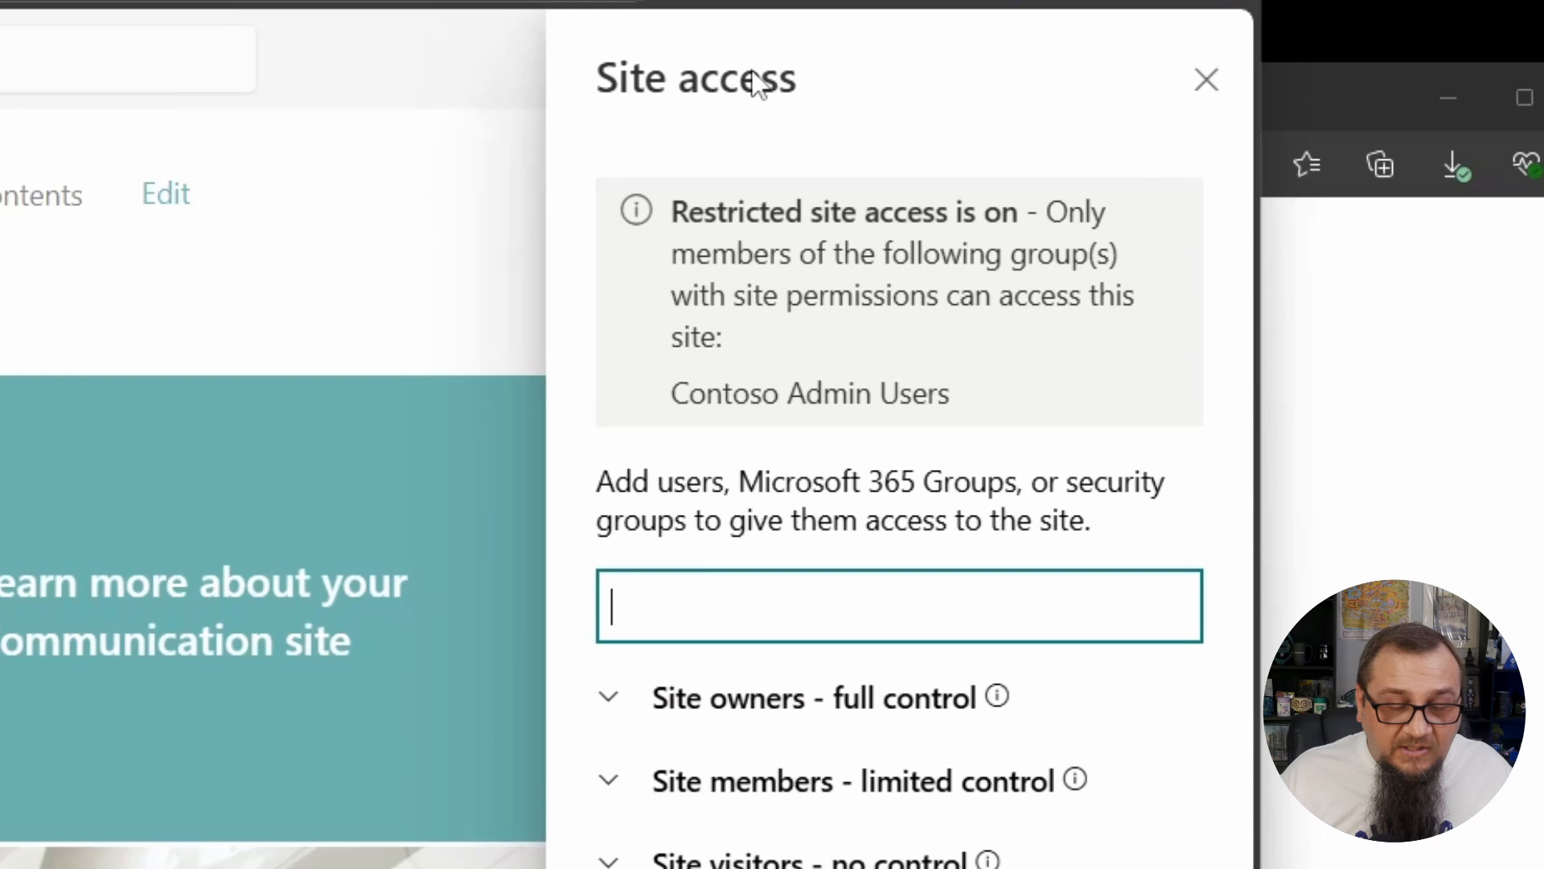
text(ua)
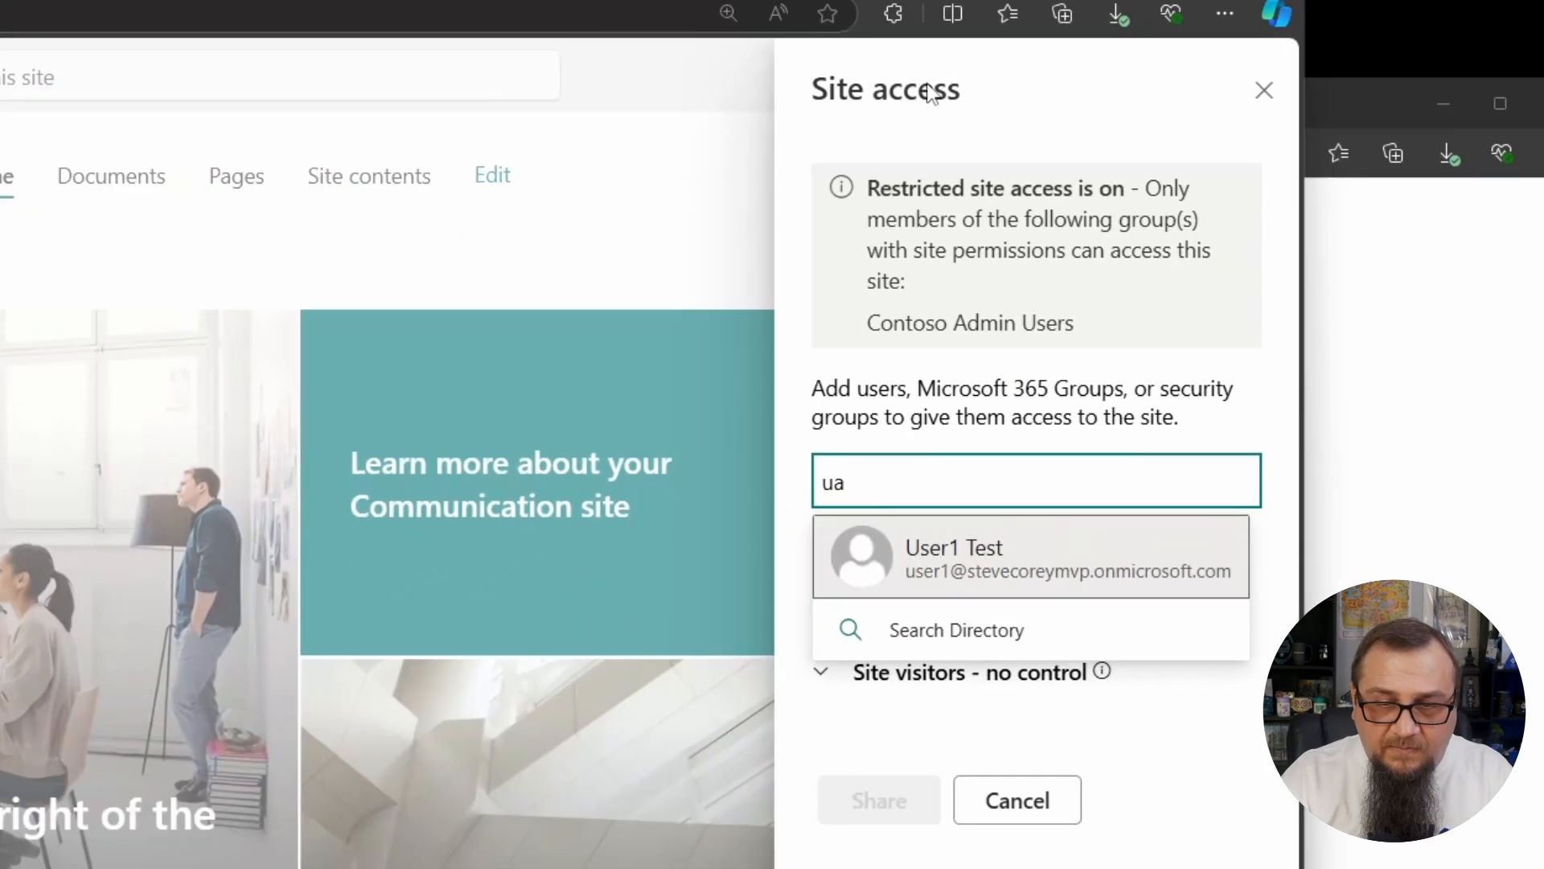
click(1029, 556)
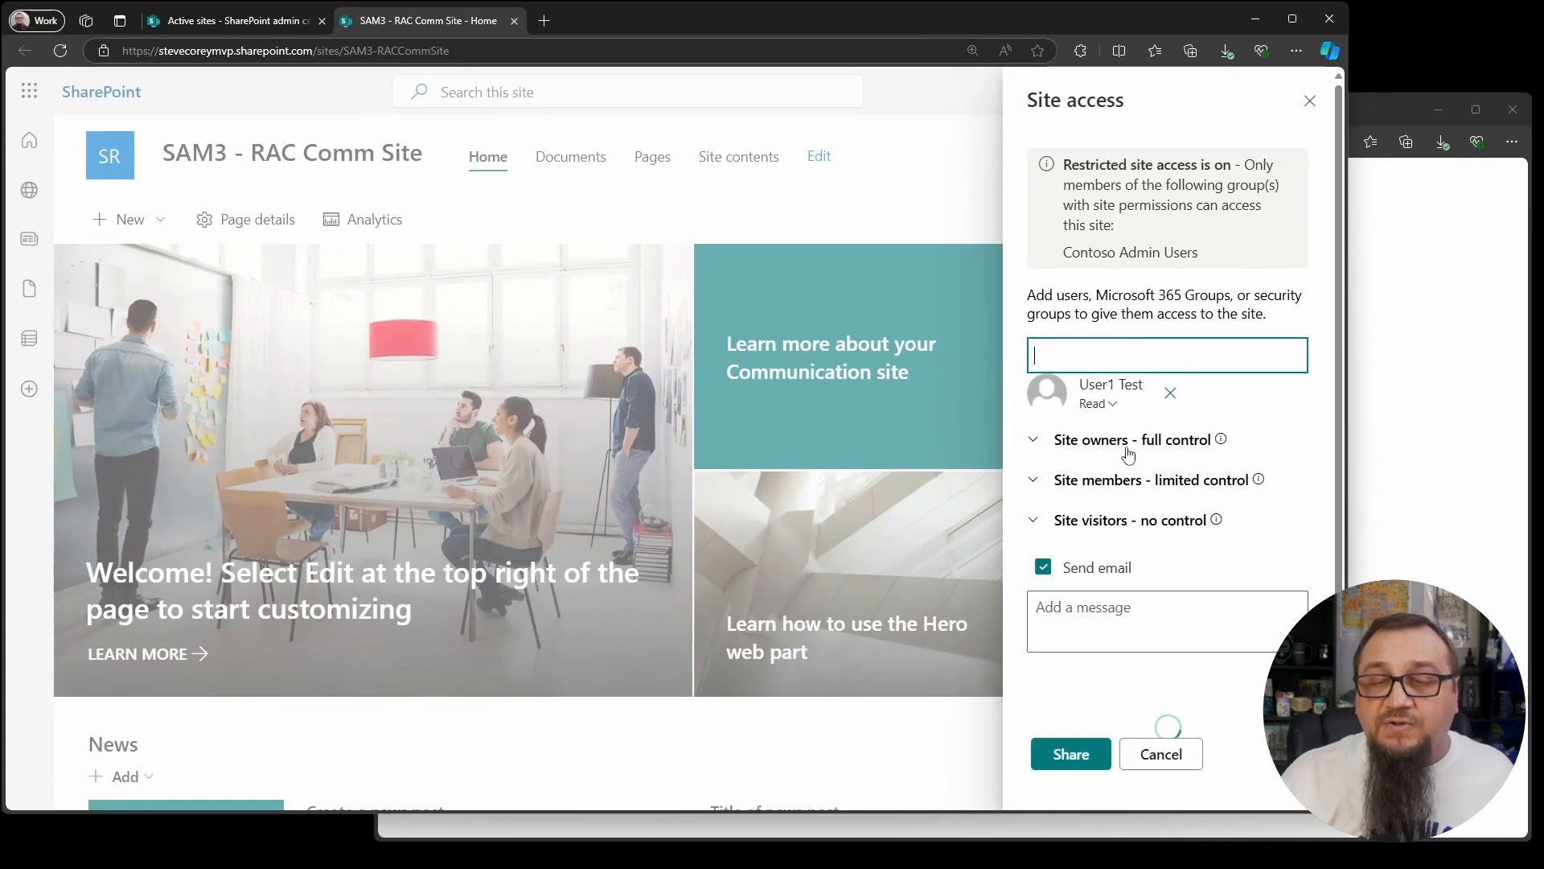
click(1096, 403)
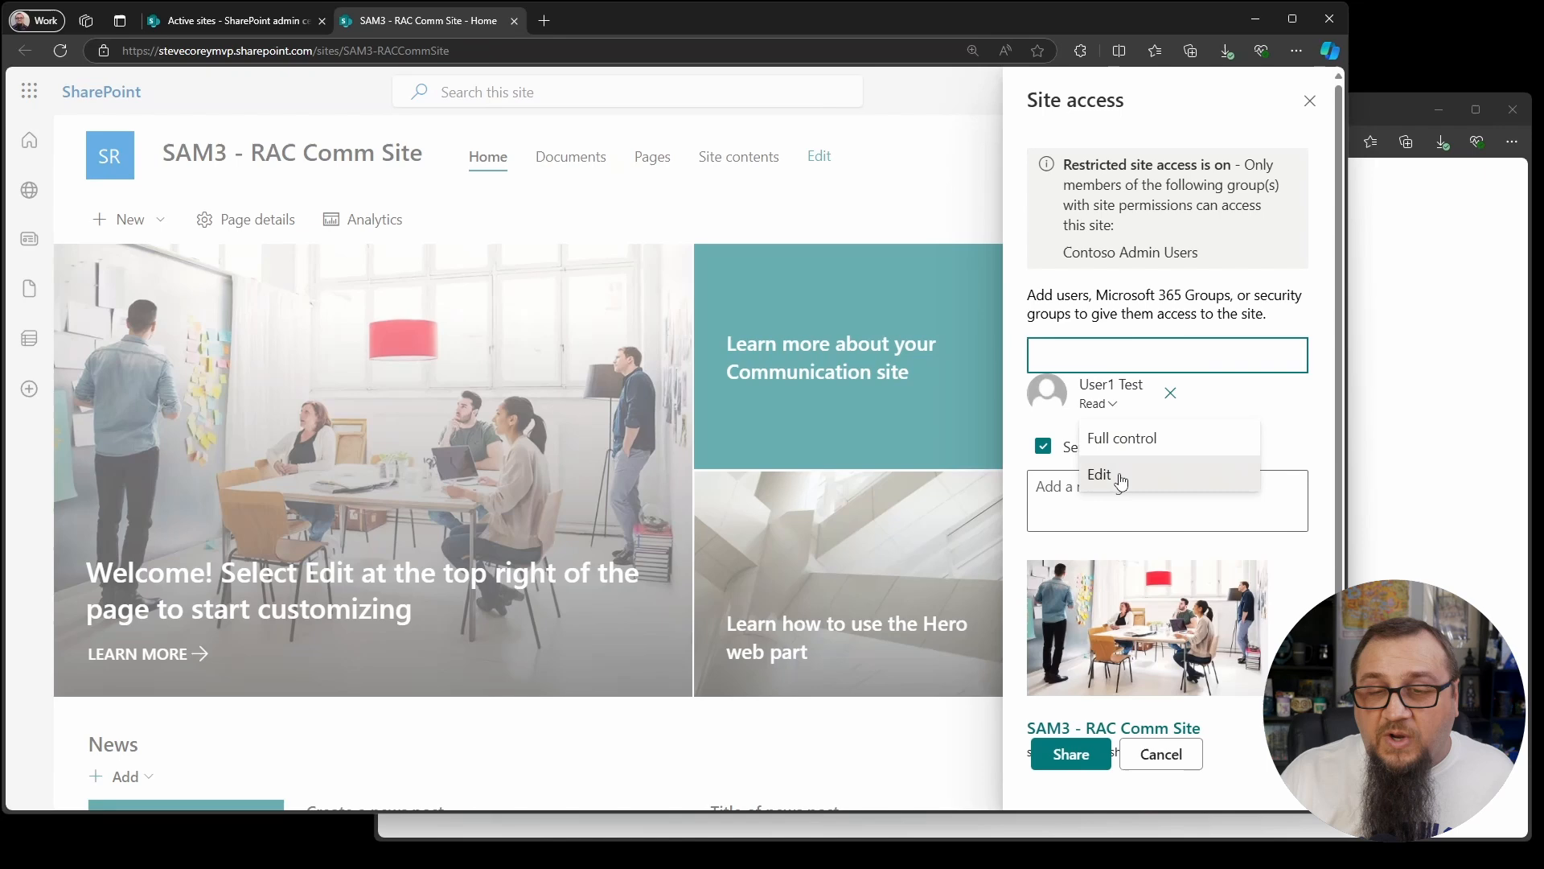
click(1100, 474)
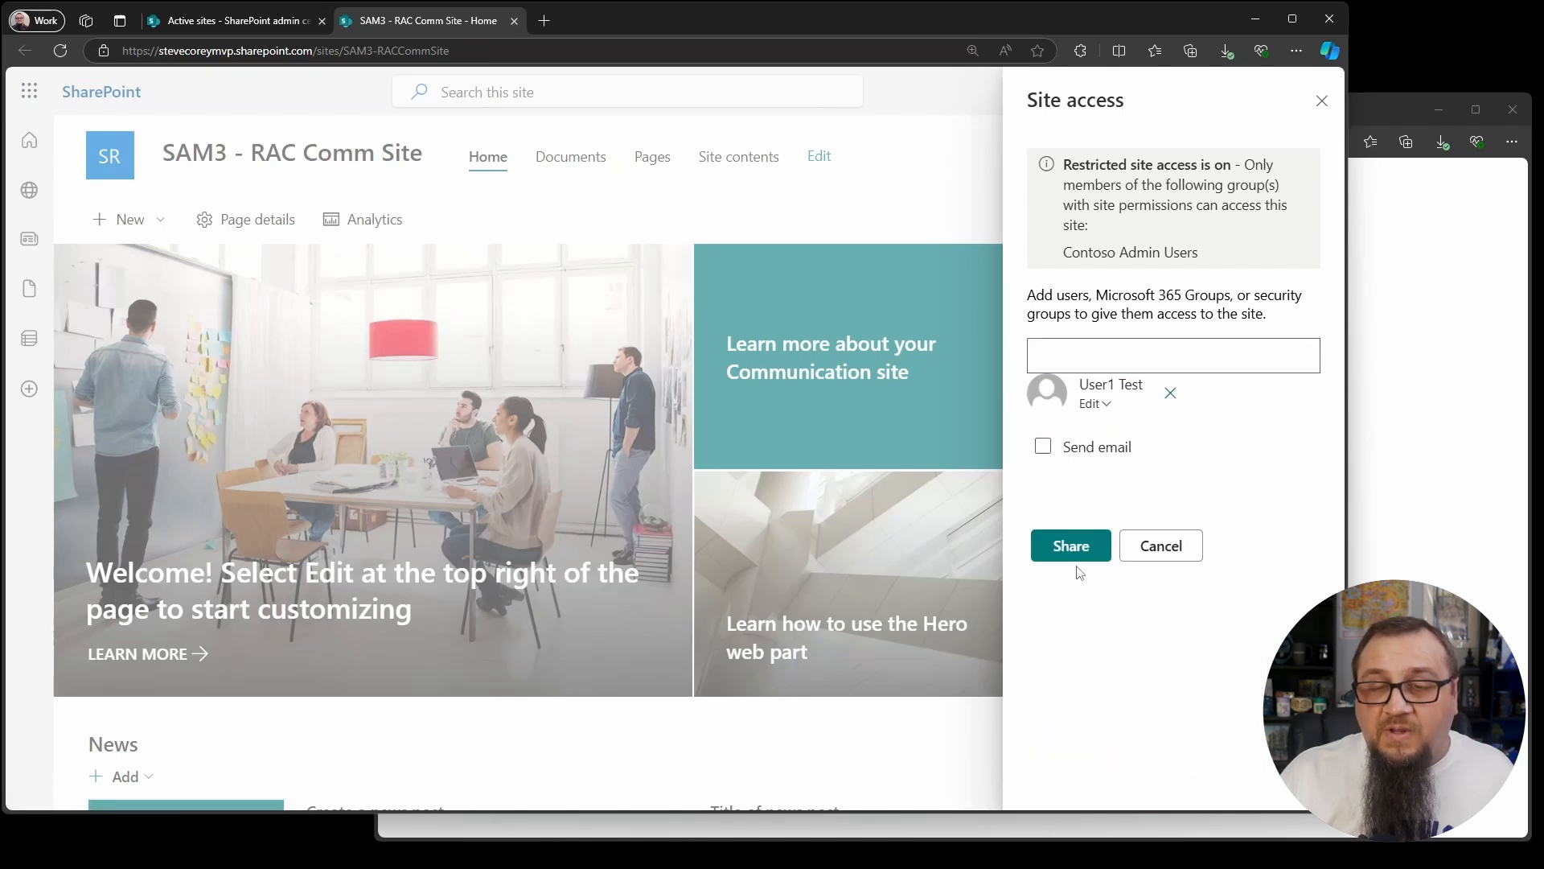
- Share the site with User1 Test and return to the admin center window
click(1070, 546)
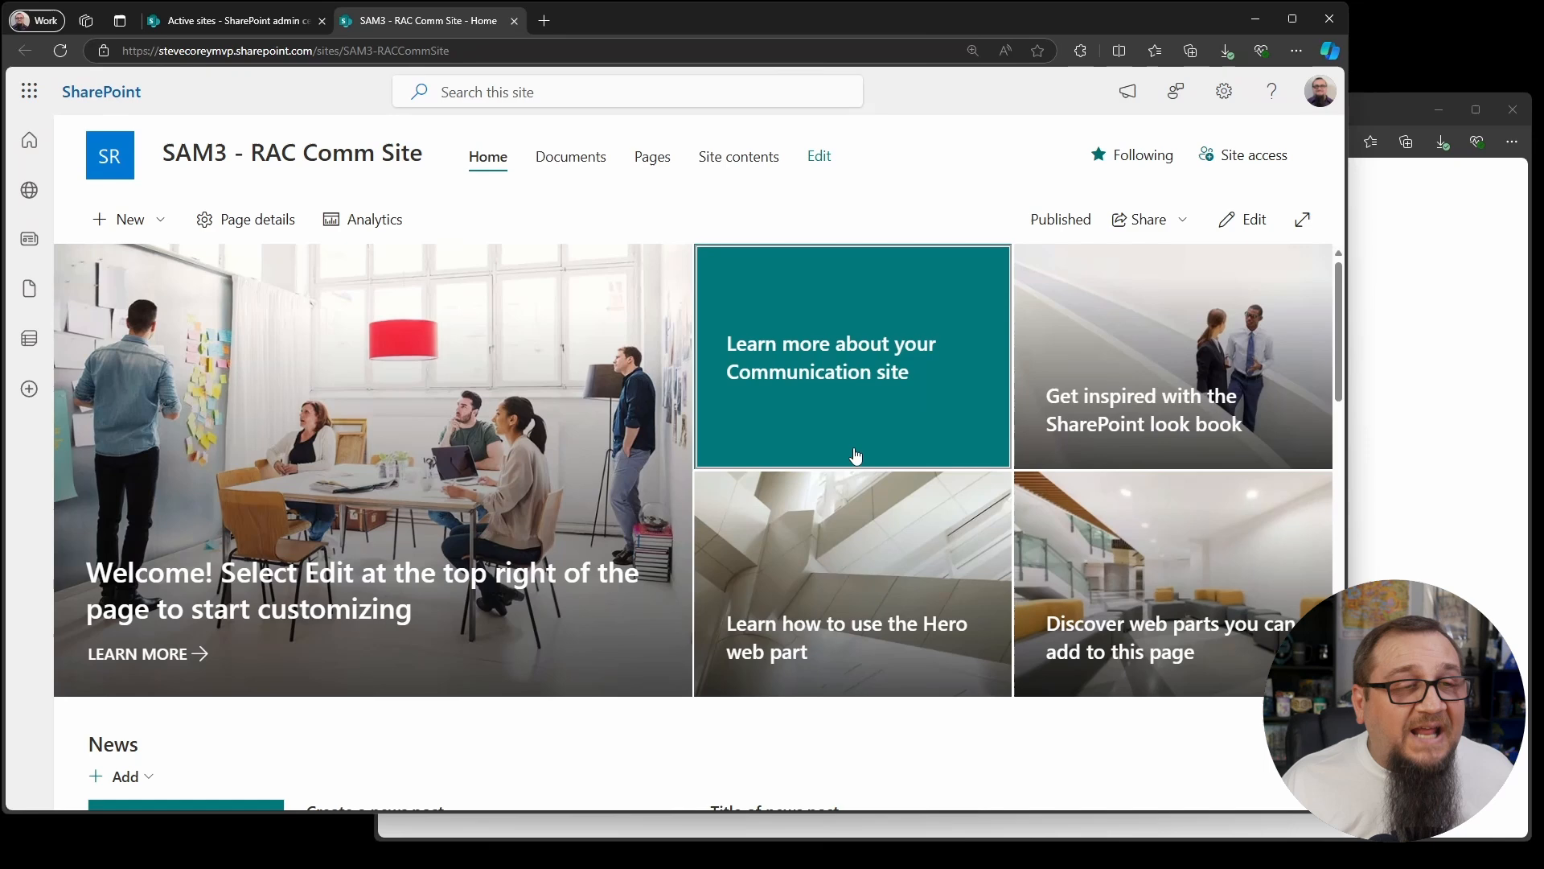
click(233, 20)
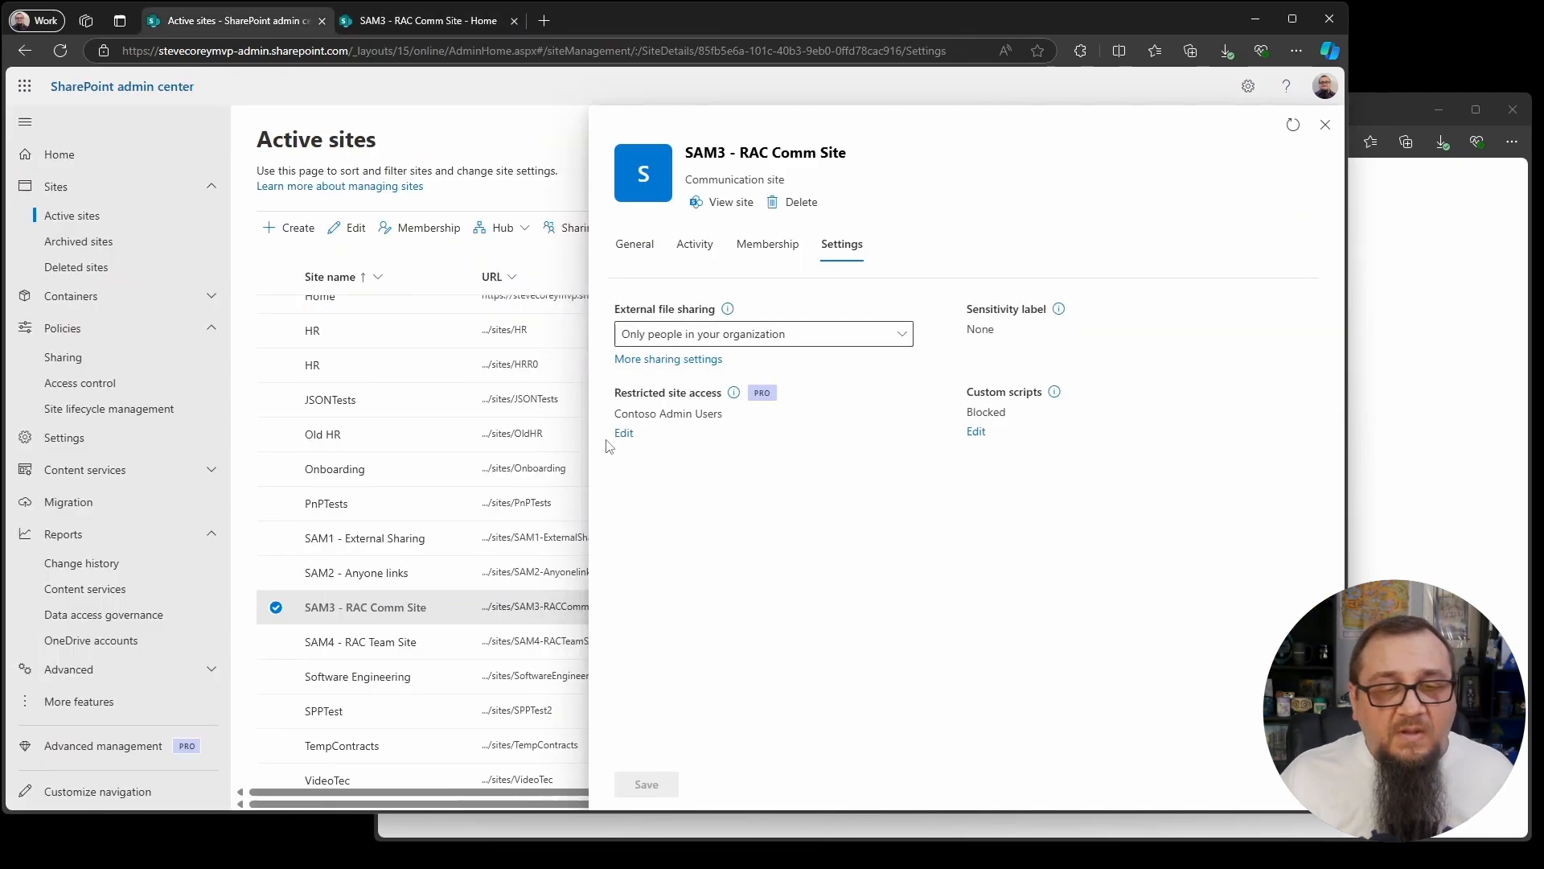
- Review the Contoso Admin Users restricted site access settings, then close the panel
click(624, 433)
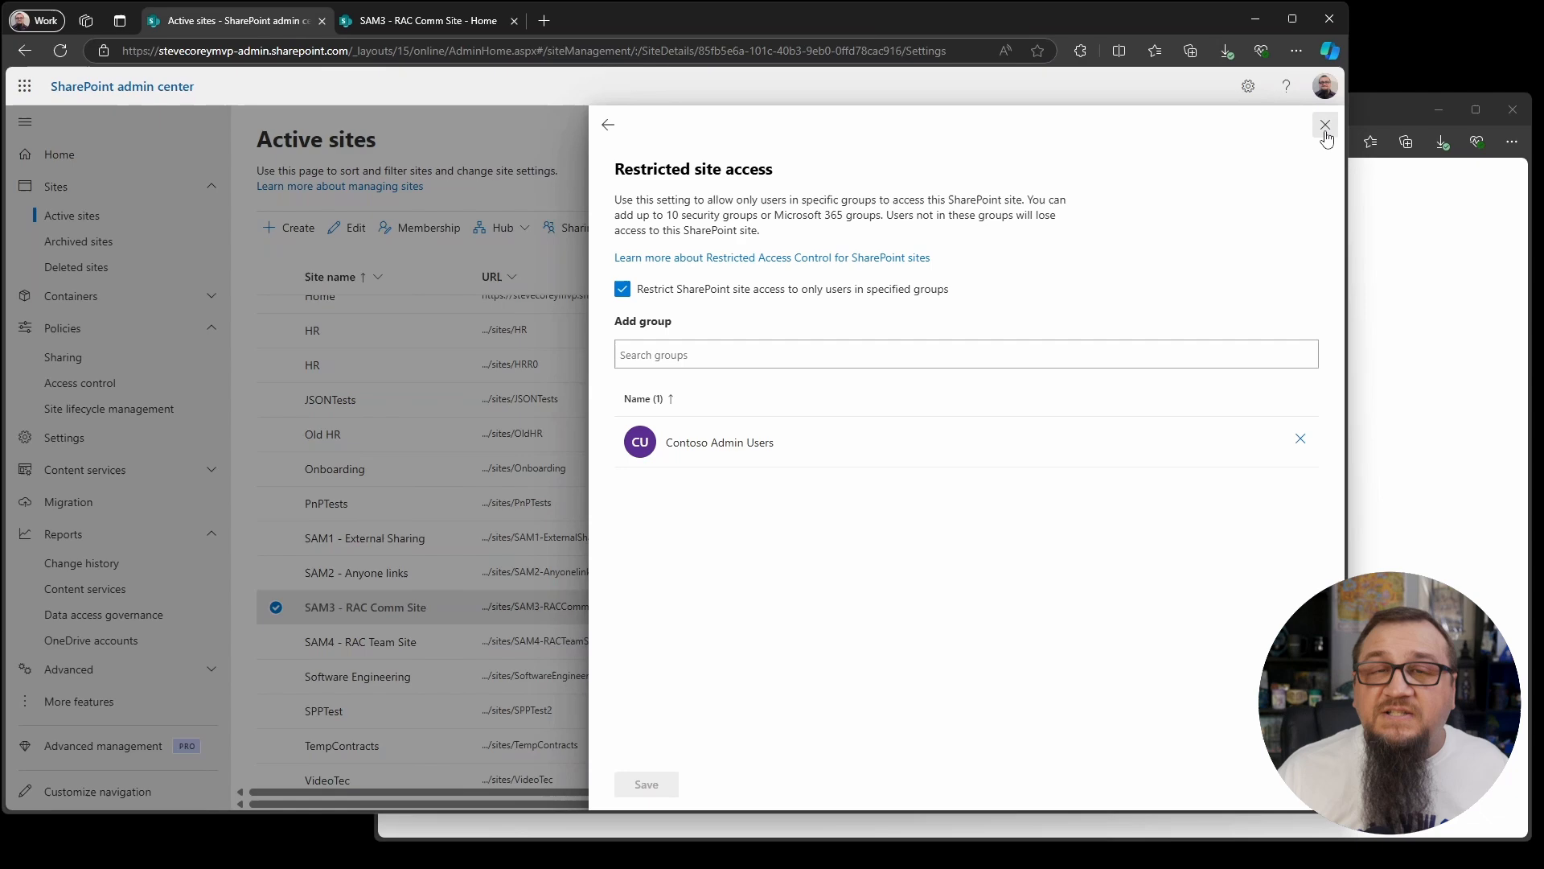
click(1325, 126)
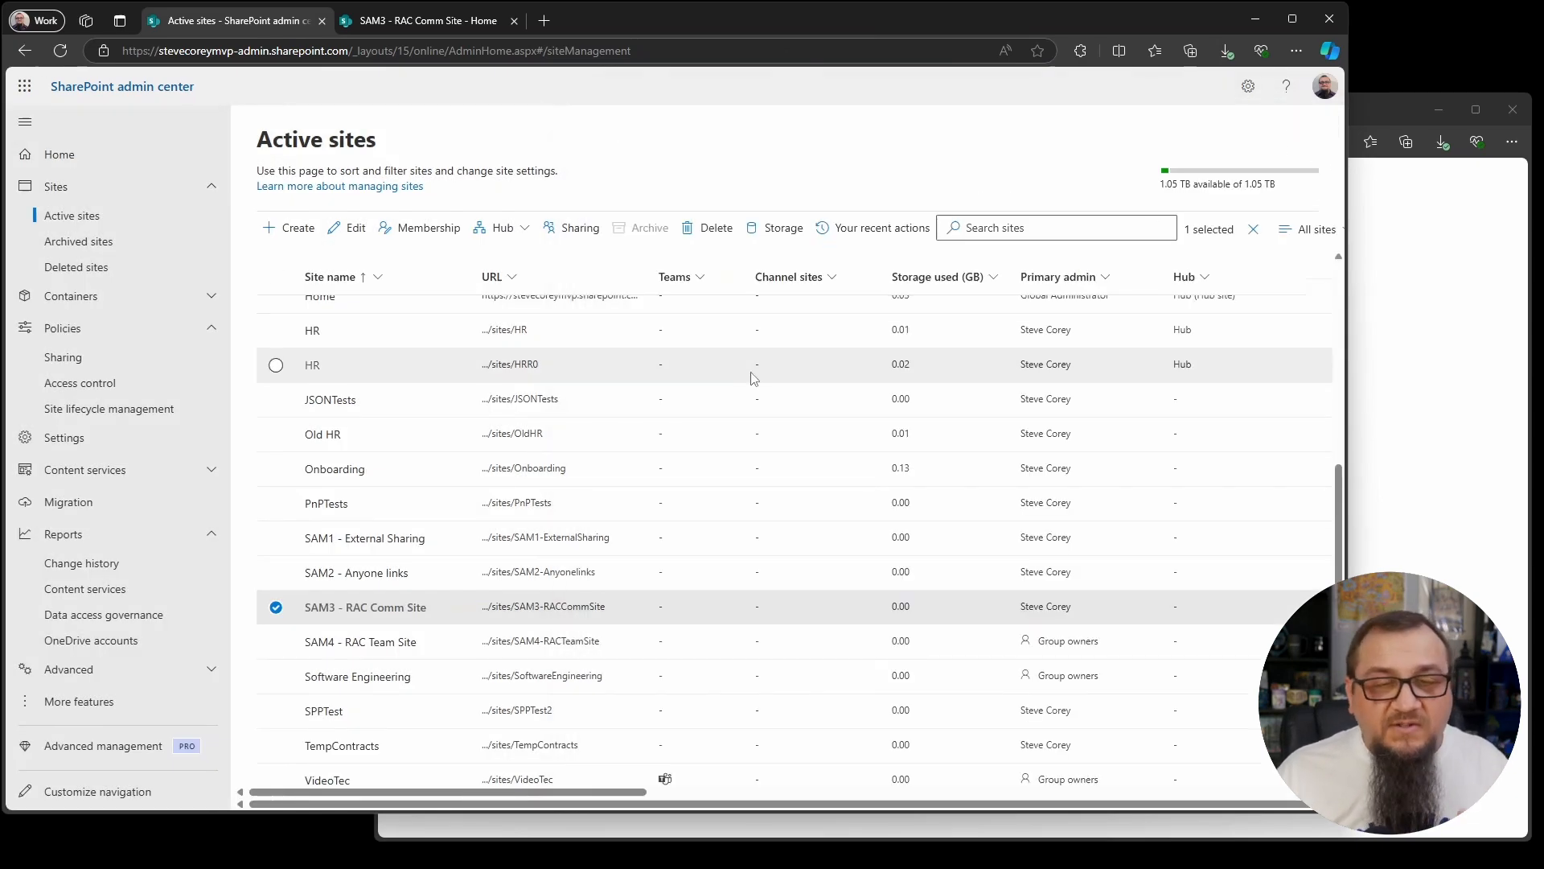
- Turn on 'Restrict access to this site' in Contoso Sales' restricted site access settings
scroll(right, 3)
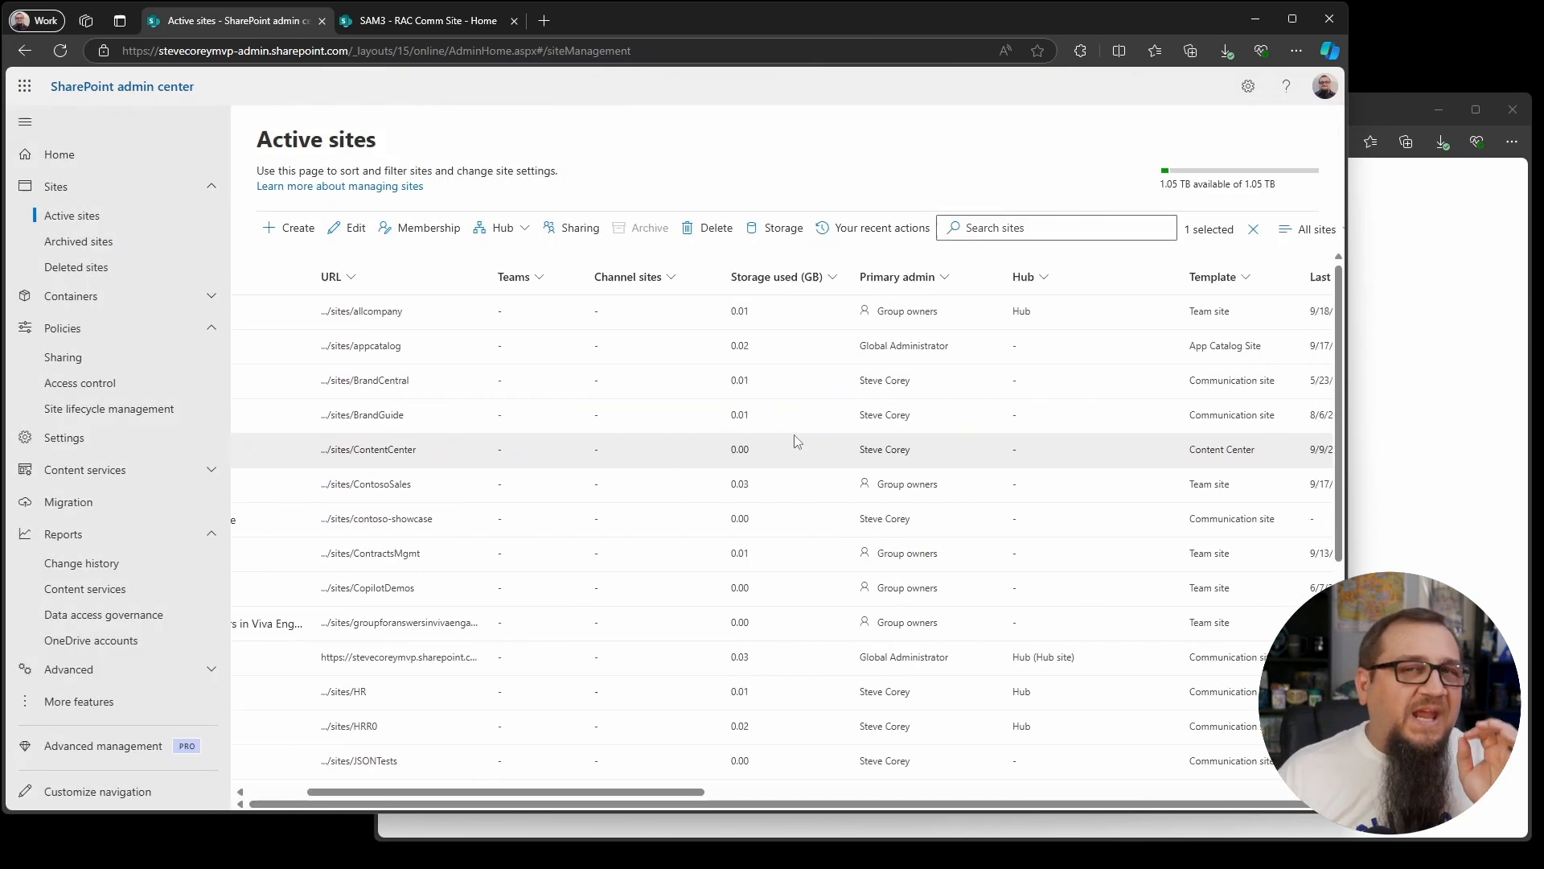
mouse_move(679, 508)
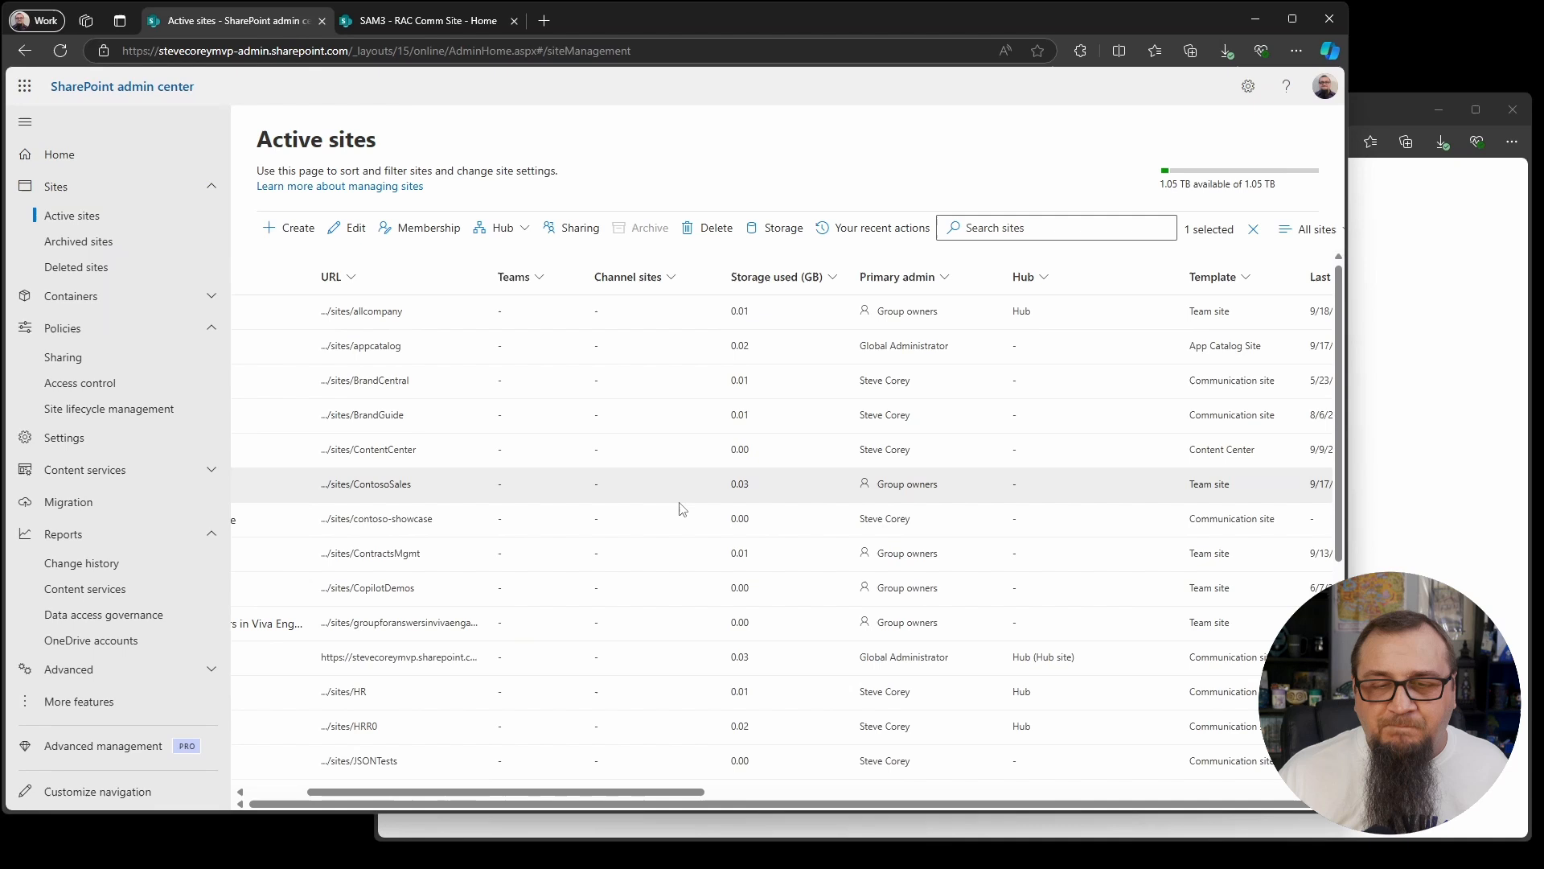
click(367, 484)
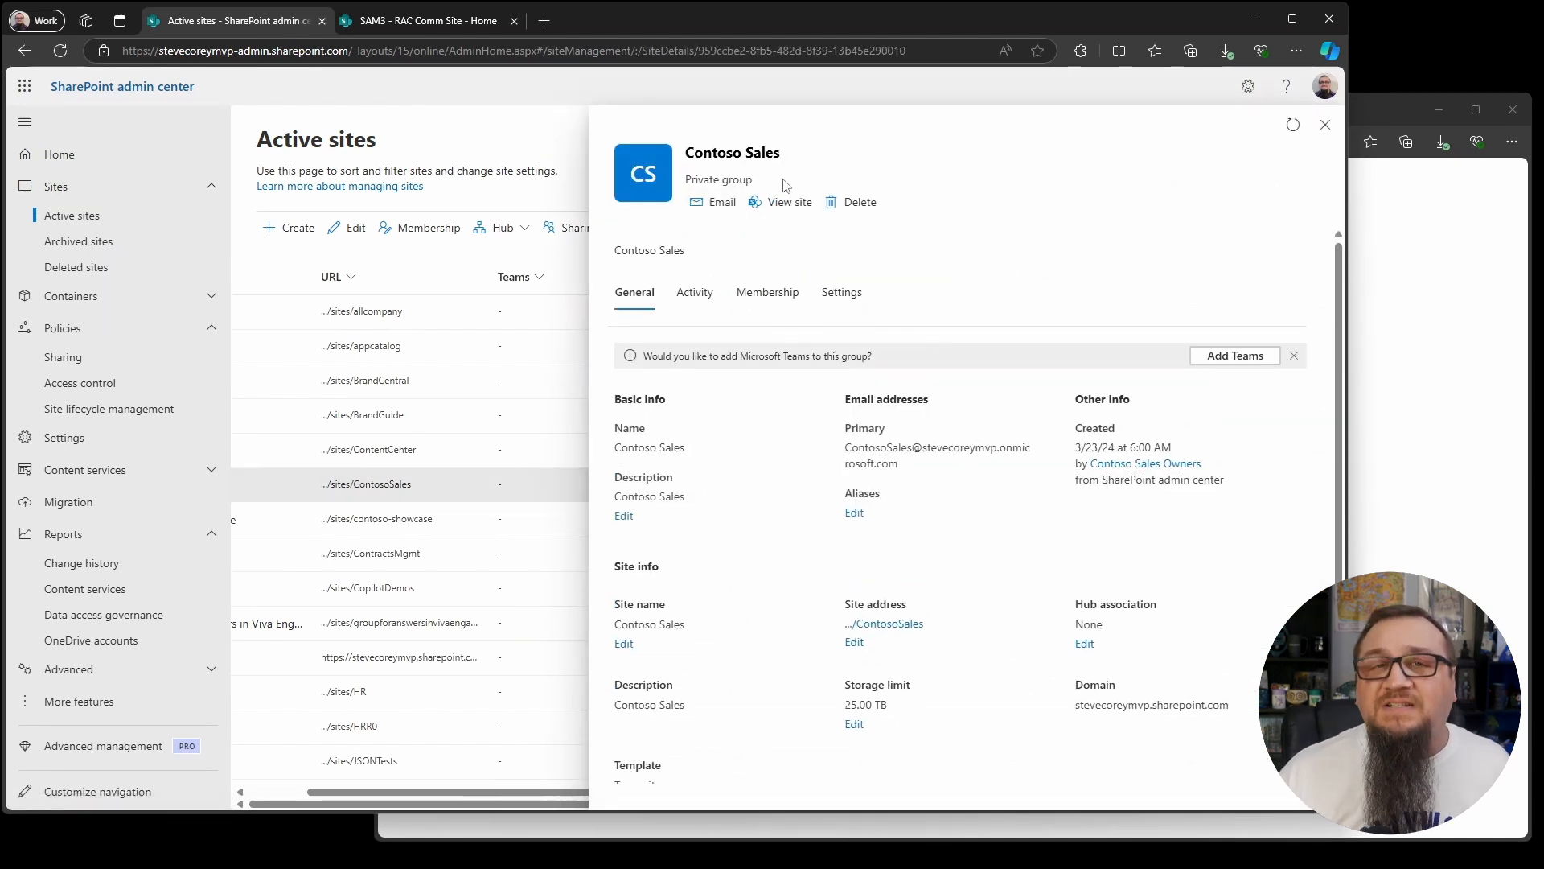
click(841, 291)
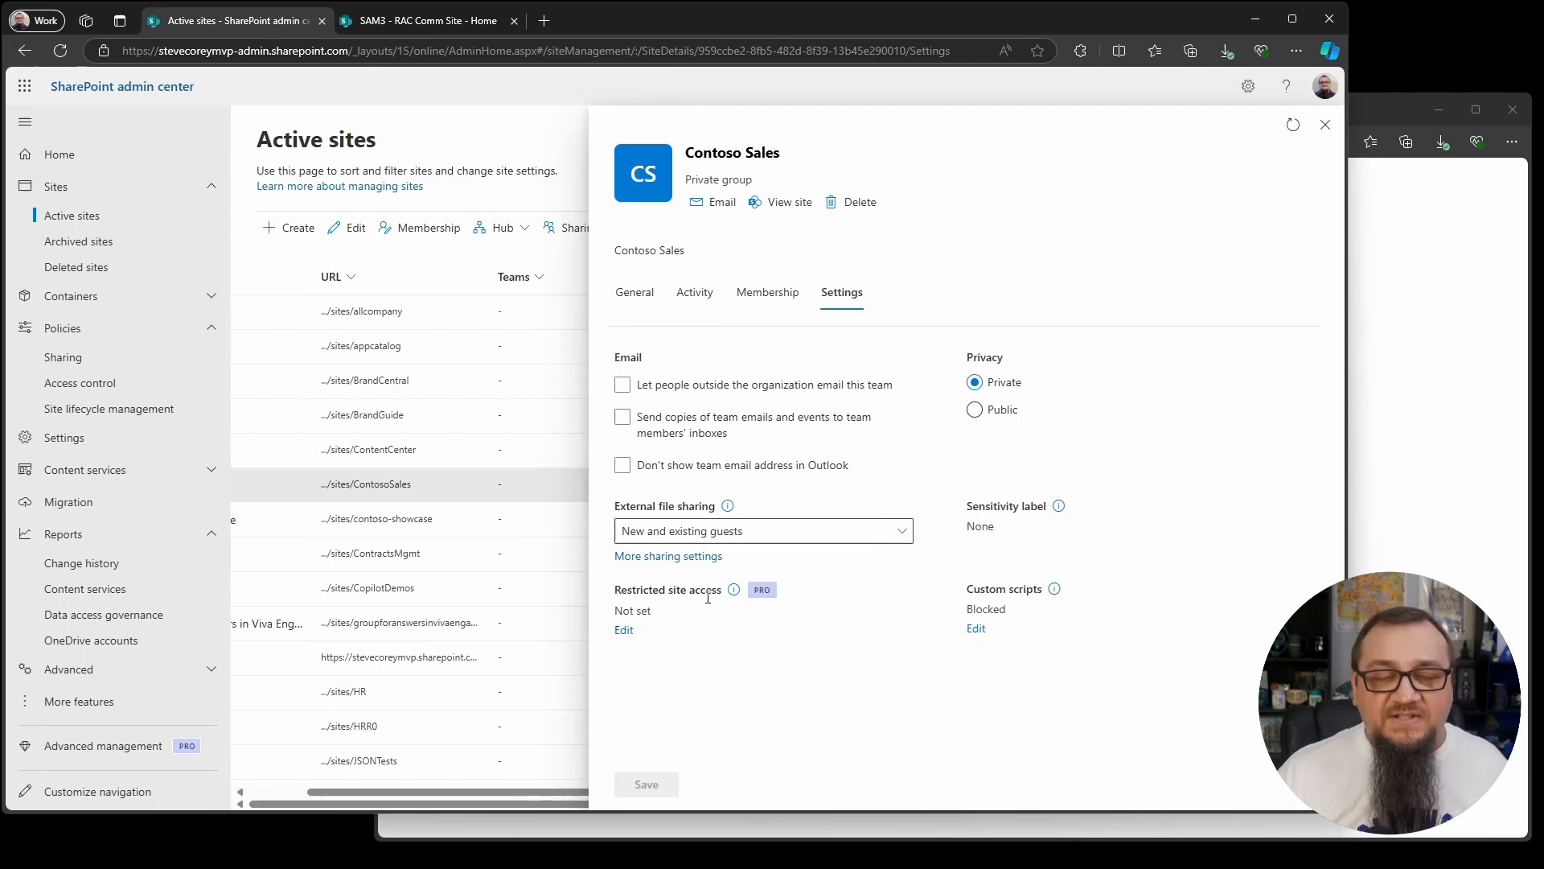
click(623, 629)
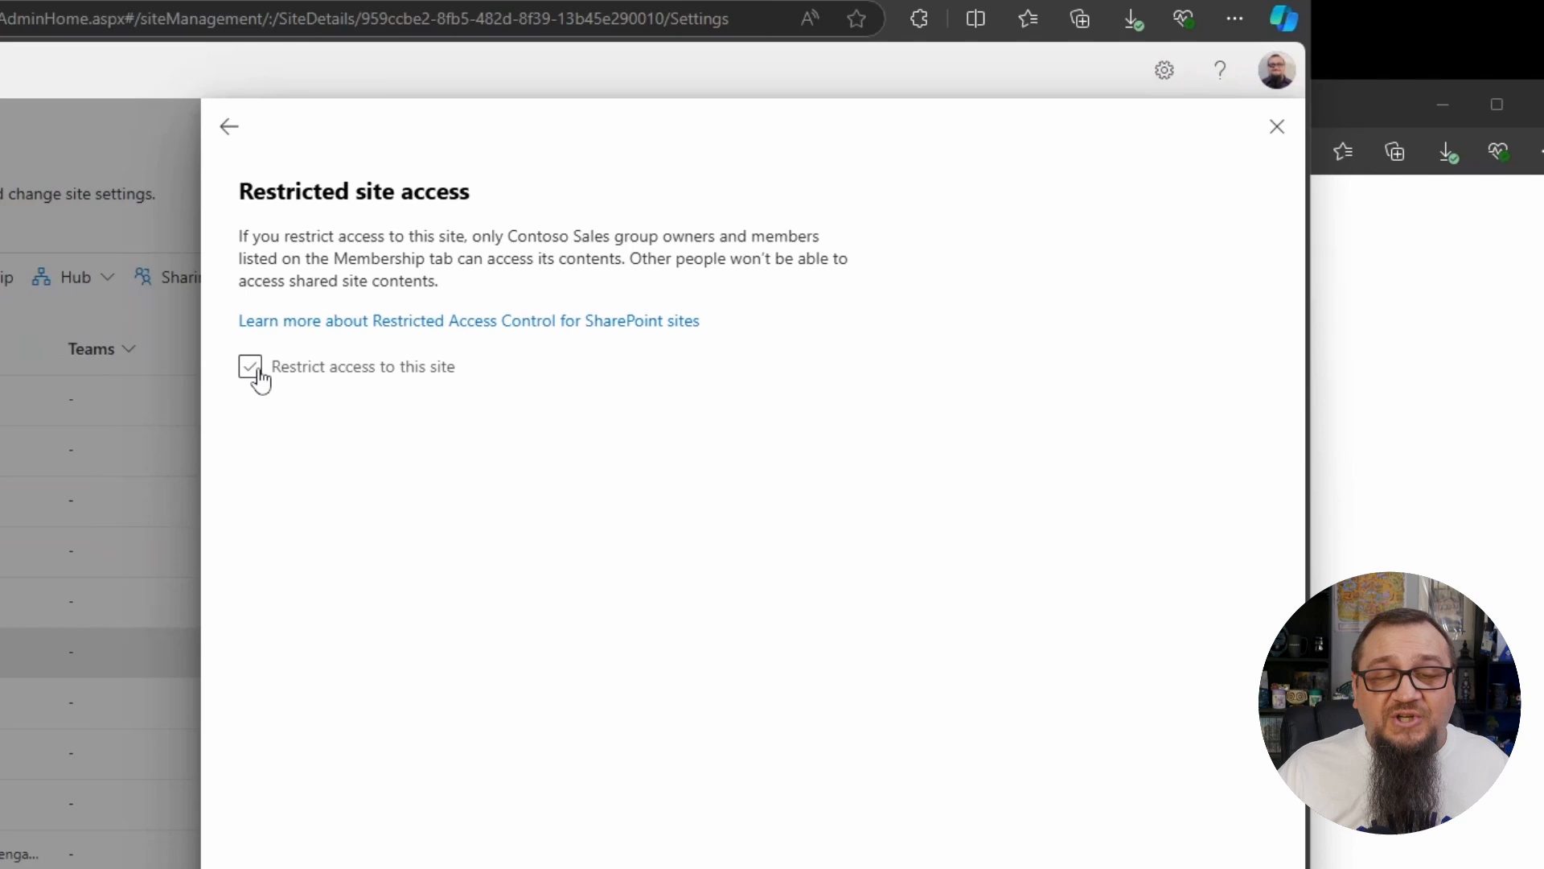
click(251, 367)
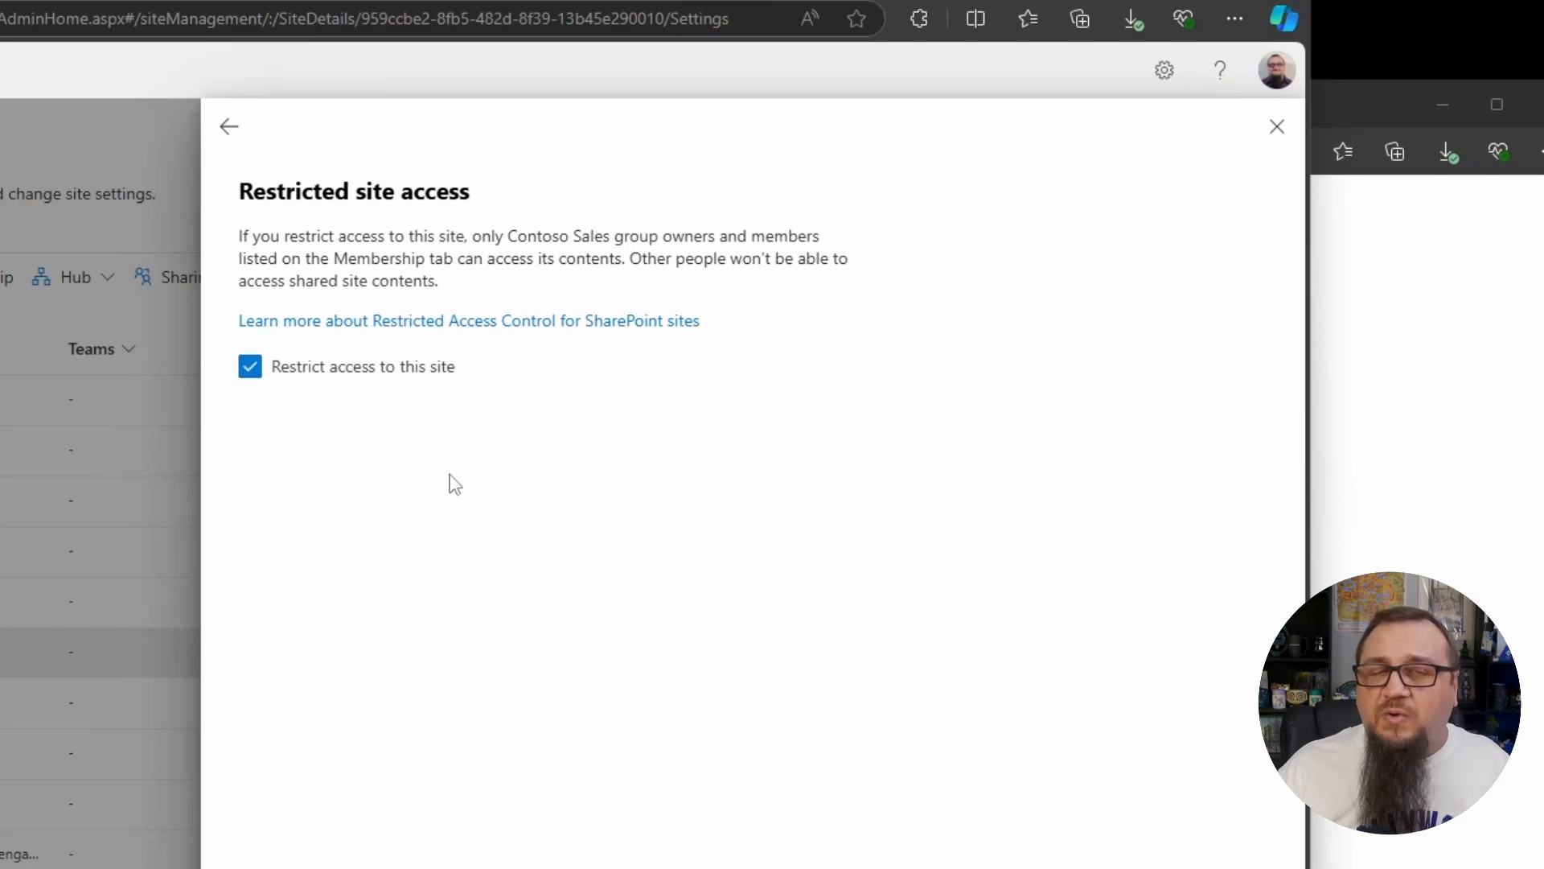